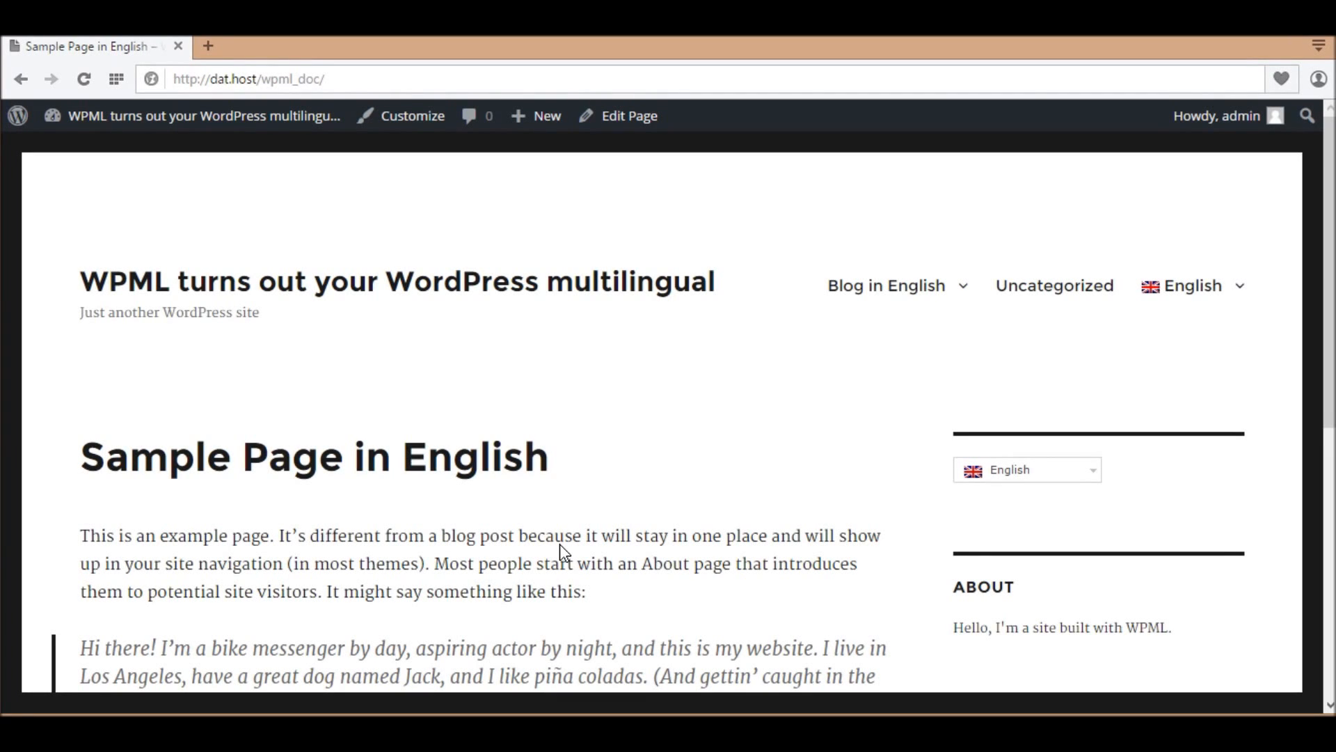
{"action": "mouse_move", "coordinate": [886, 285]}
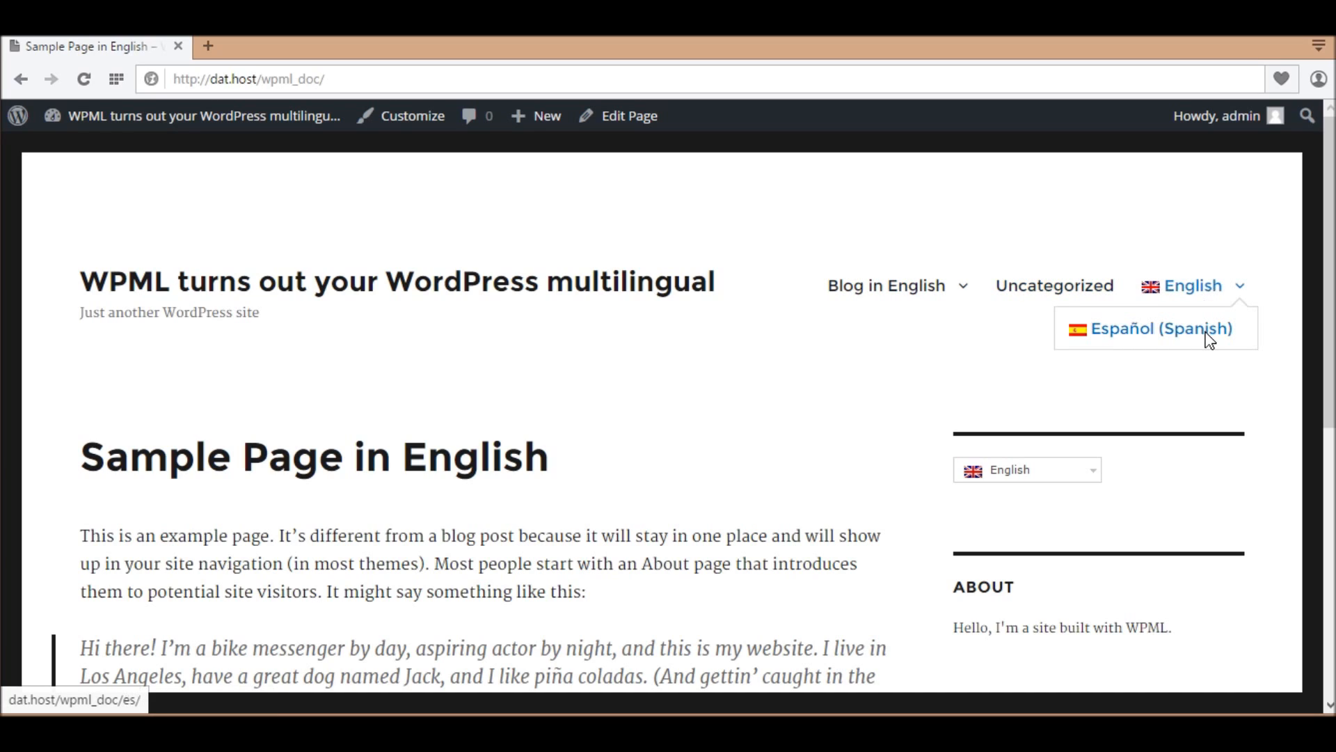
Switch the front-end site to its Español (Spanish) version via the header language switcher.
{"action": "left_click", "coordinate": [1161, 328]}
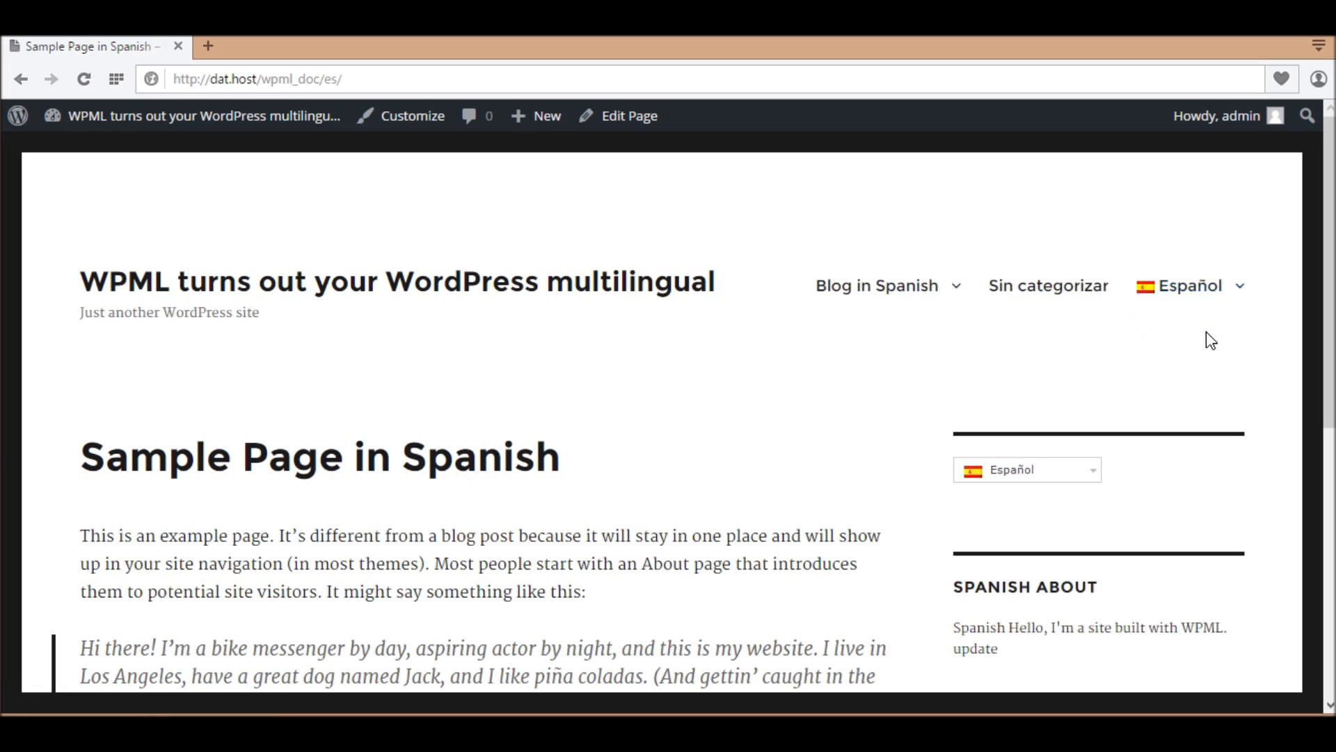
{"action": "mouse_move", "coordinate": [877, 285]}
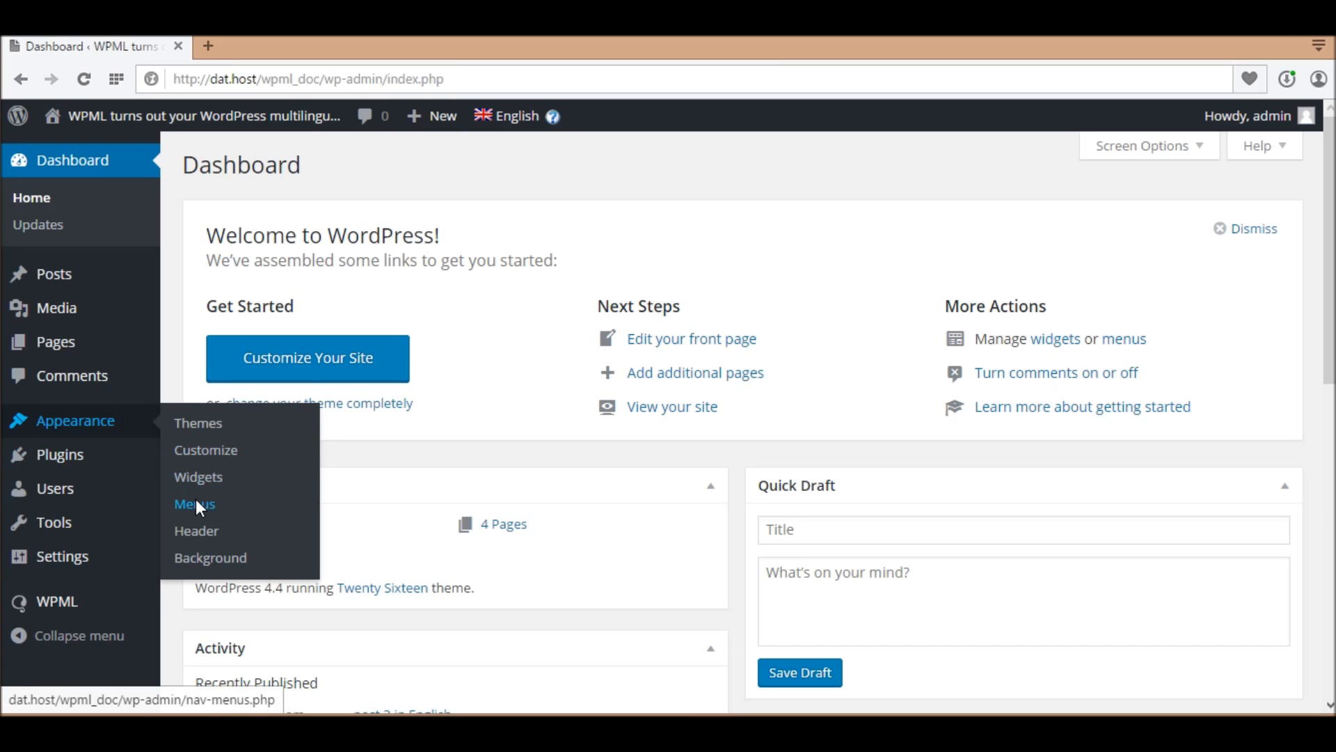
Go to Appearance > Menus and load Manual Menu English in the Edit Menus editor.
{"action": "left_click", "coordinate": [195, 504]}
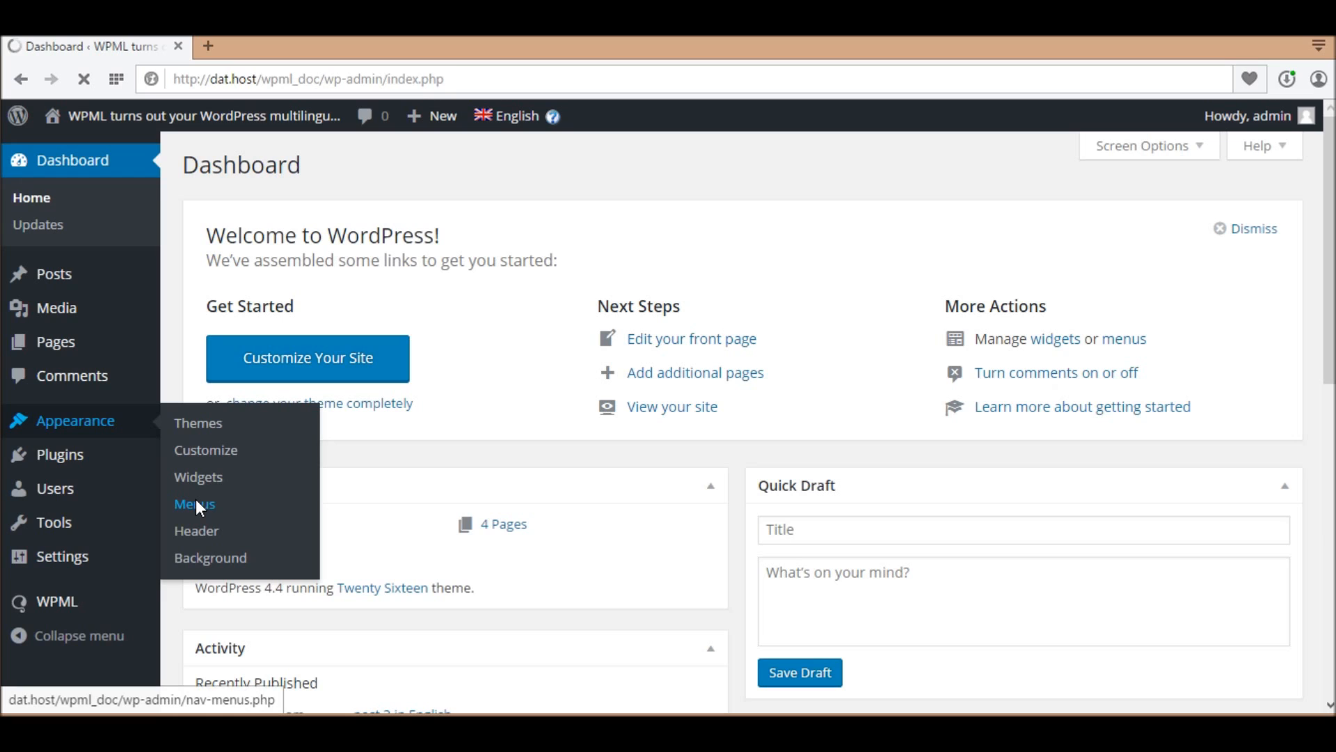
{"action": "left_click", "coordinate": [195, 504]}
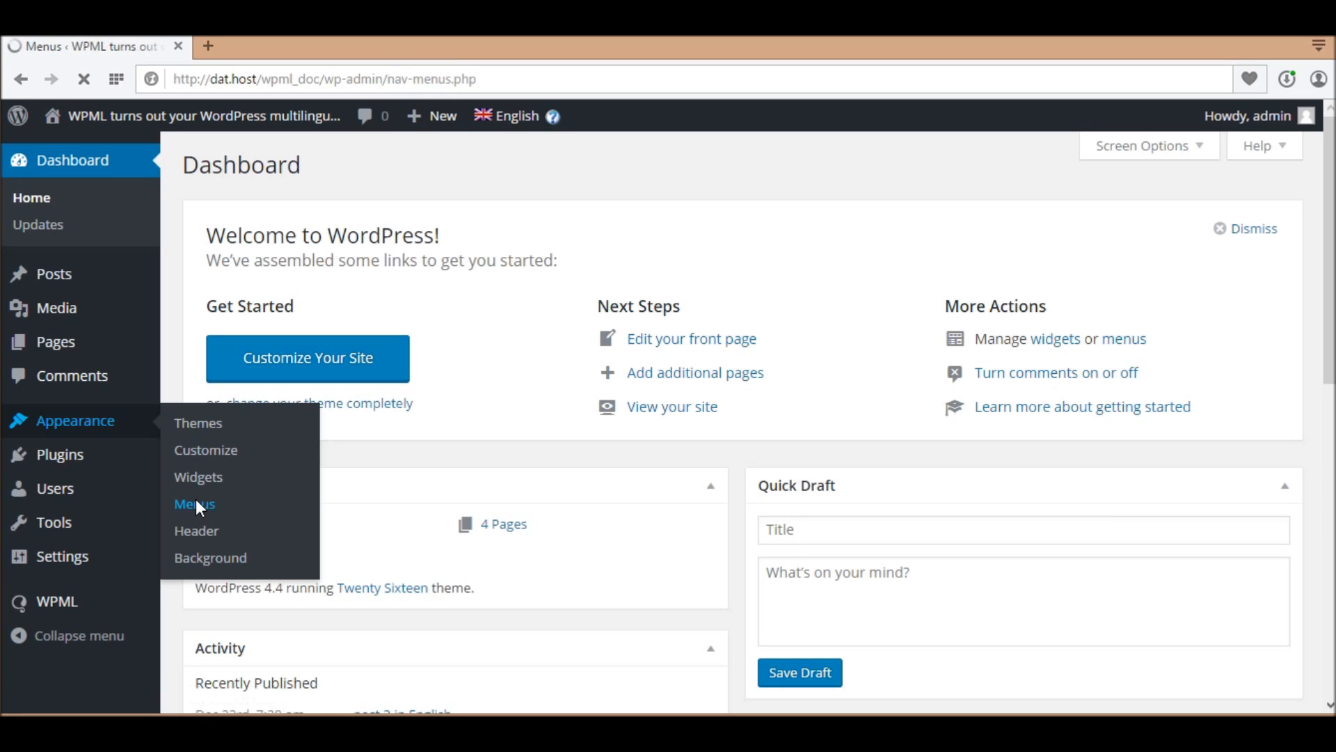
{"action": "left_click", "coordinate": [194, 504]}
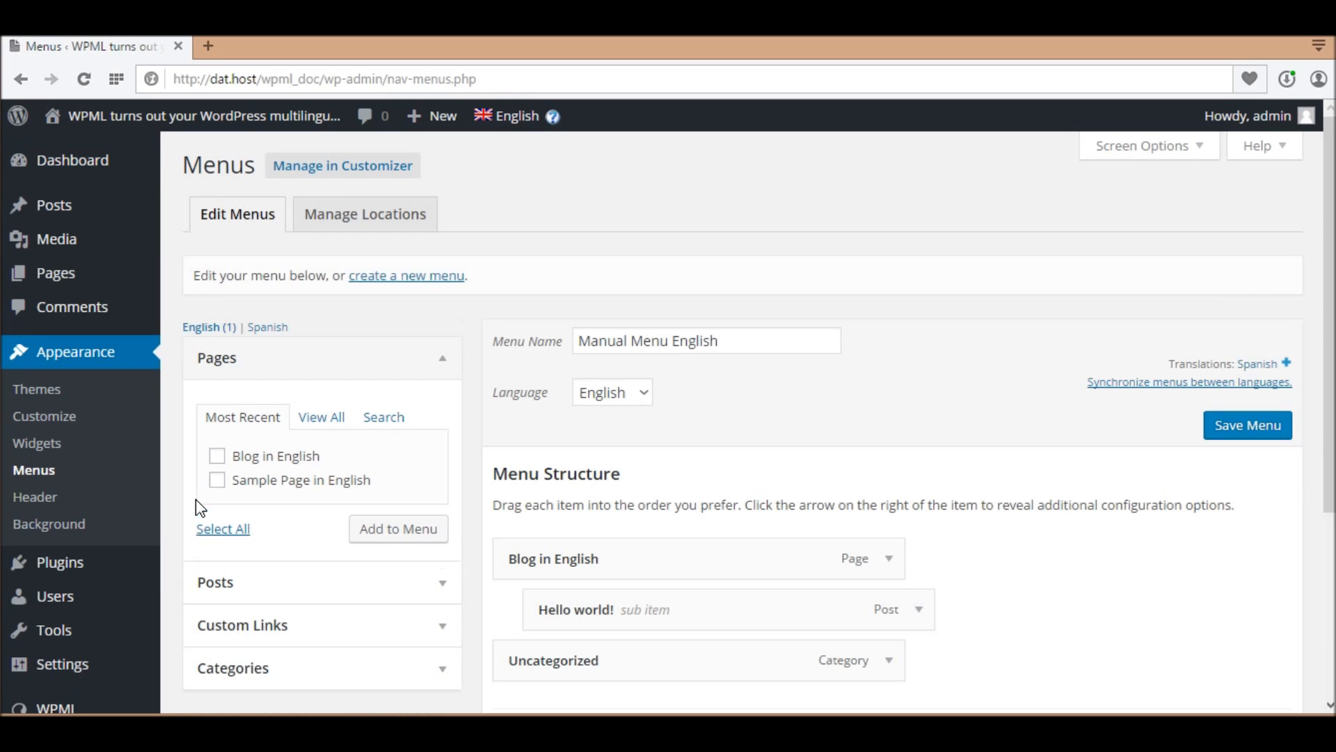
{"action": "left_click", "coordinate": [704, 339]}
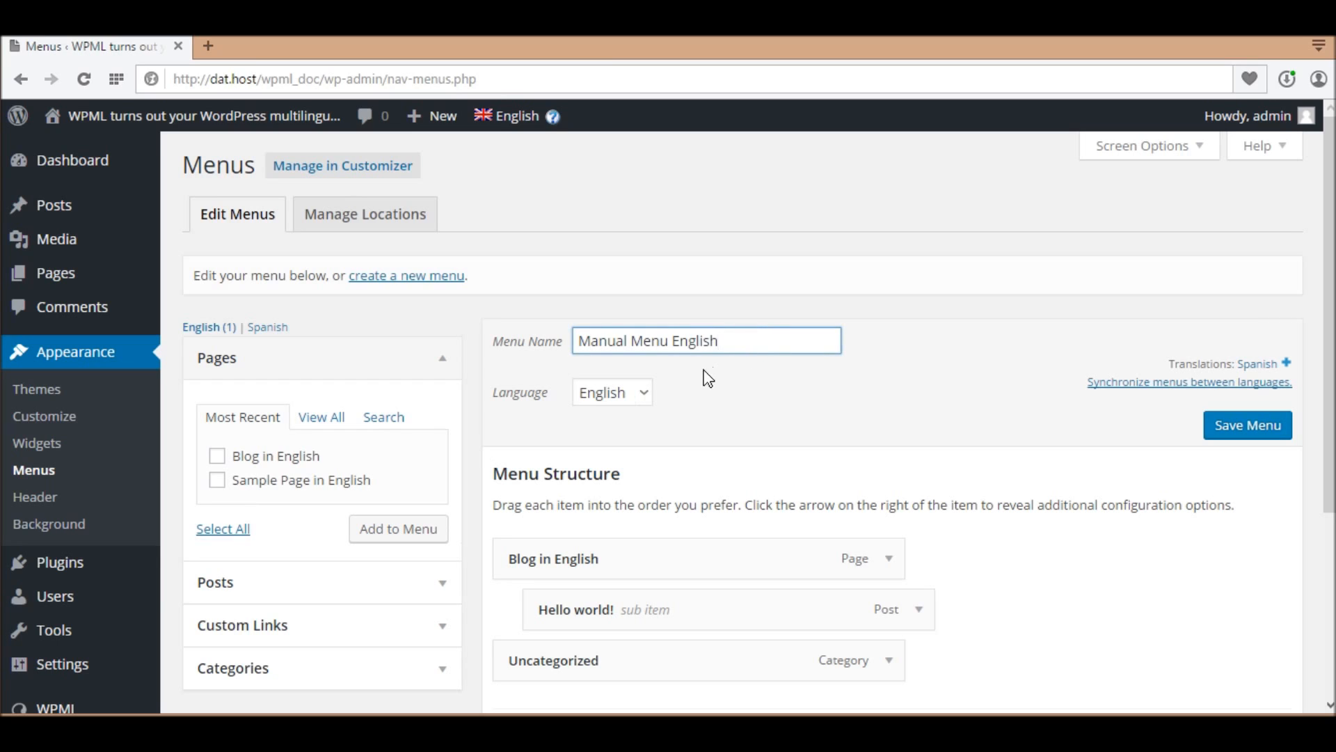
{"action": "mouse_move", "coordinate": [777, 427]}
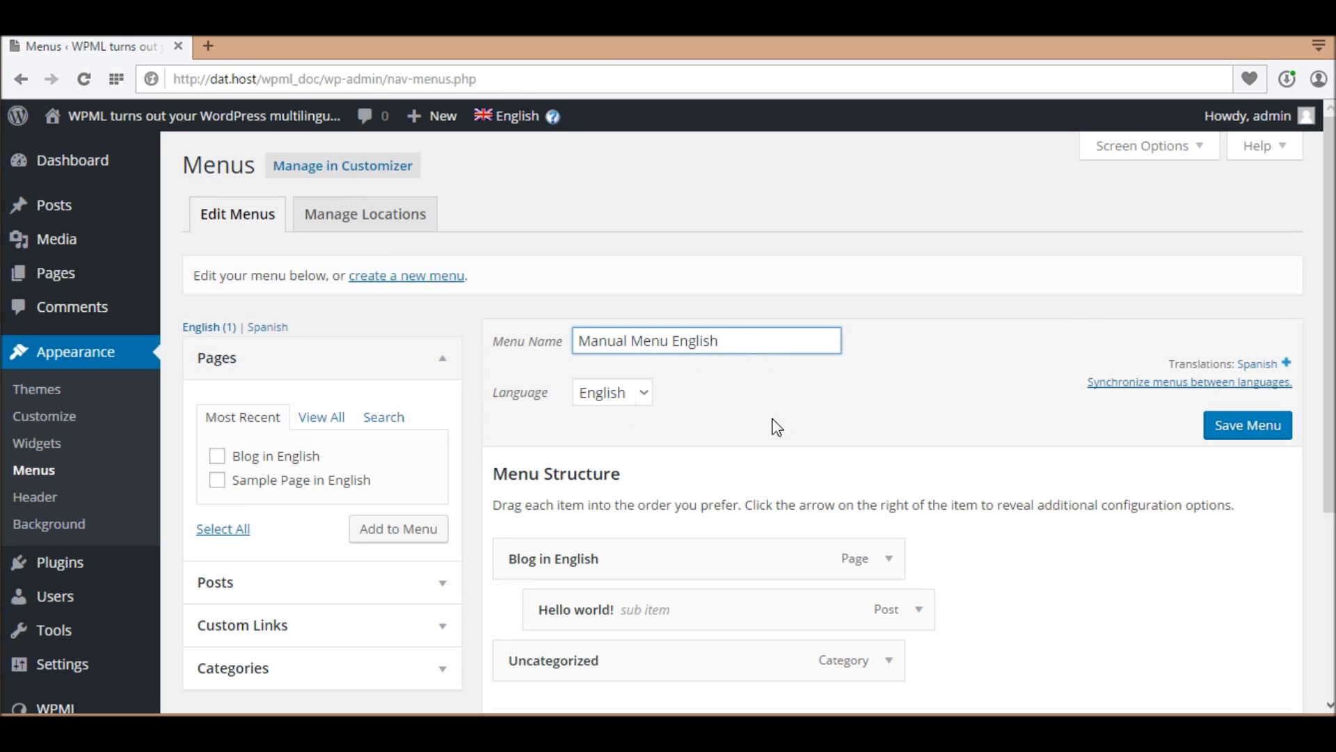
{"action": "mouse_move", "coordinate": [929, 430]}
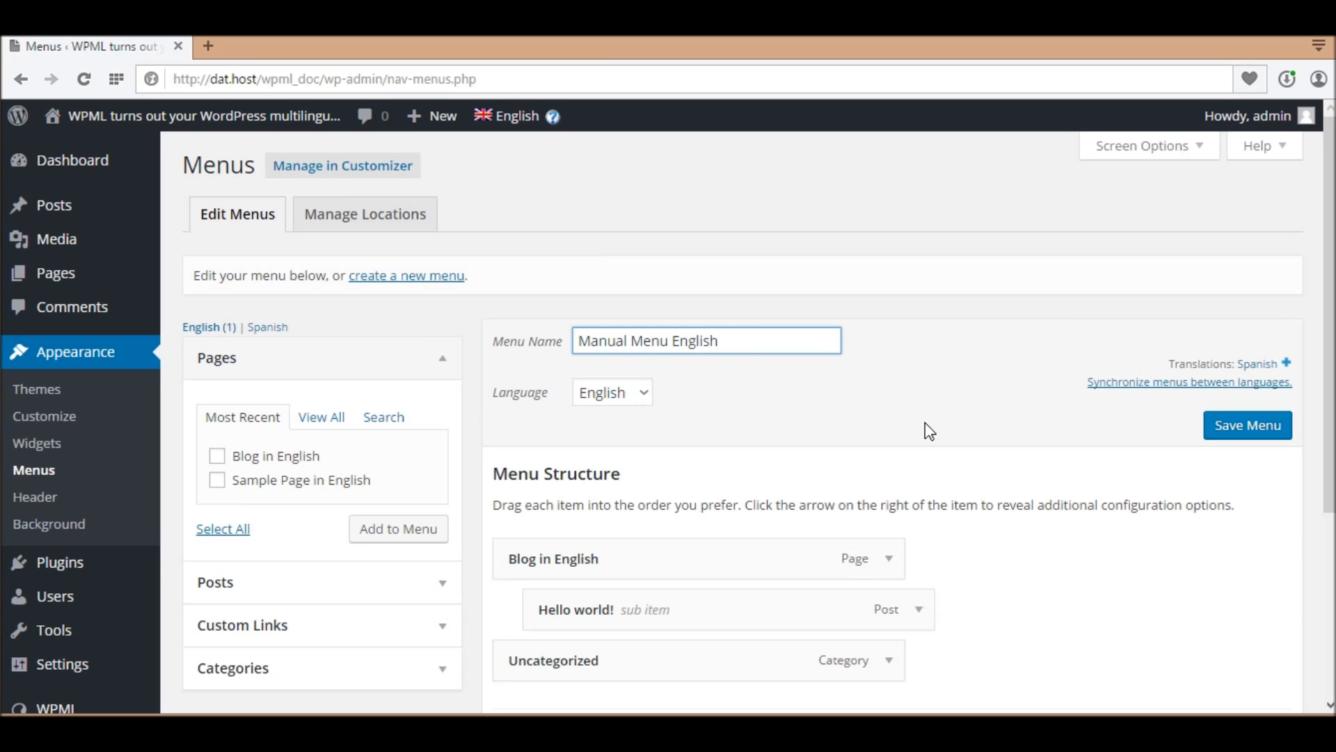
{"action": "left_click", "coordinate": [705, 340]}
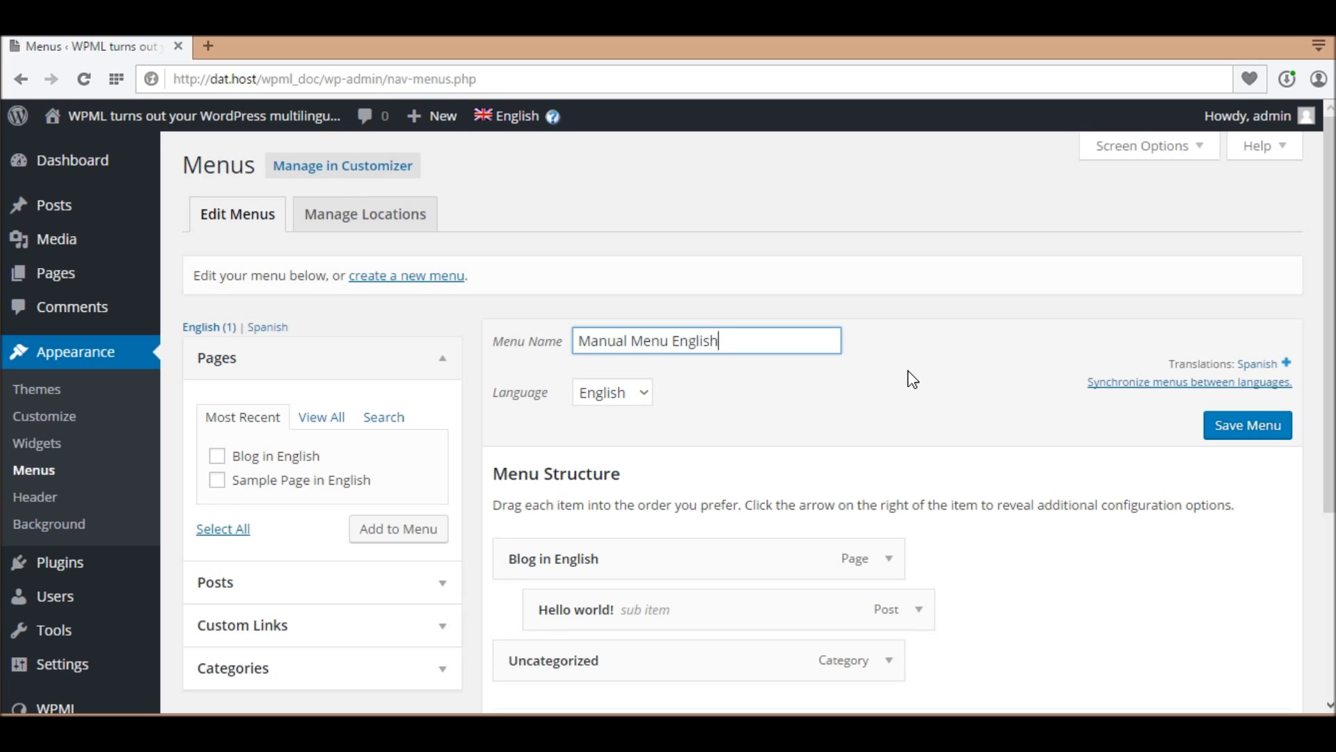
{"action": "mouse_move", "coordinate": [1067, 373]}
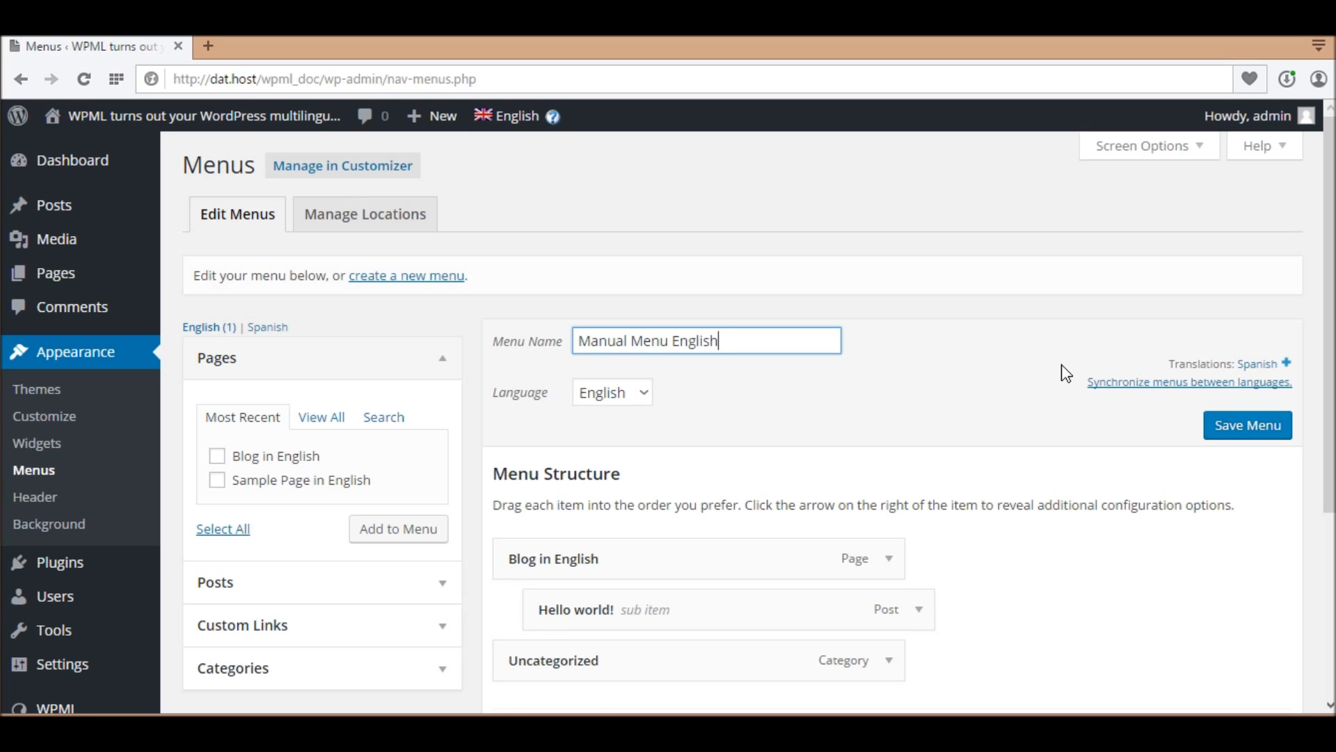
{"action": "mouse_move", "coordinate": [1286, 362]}
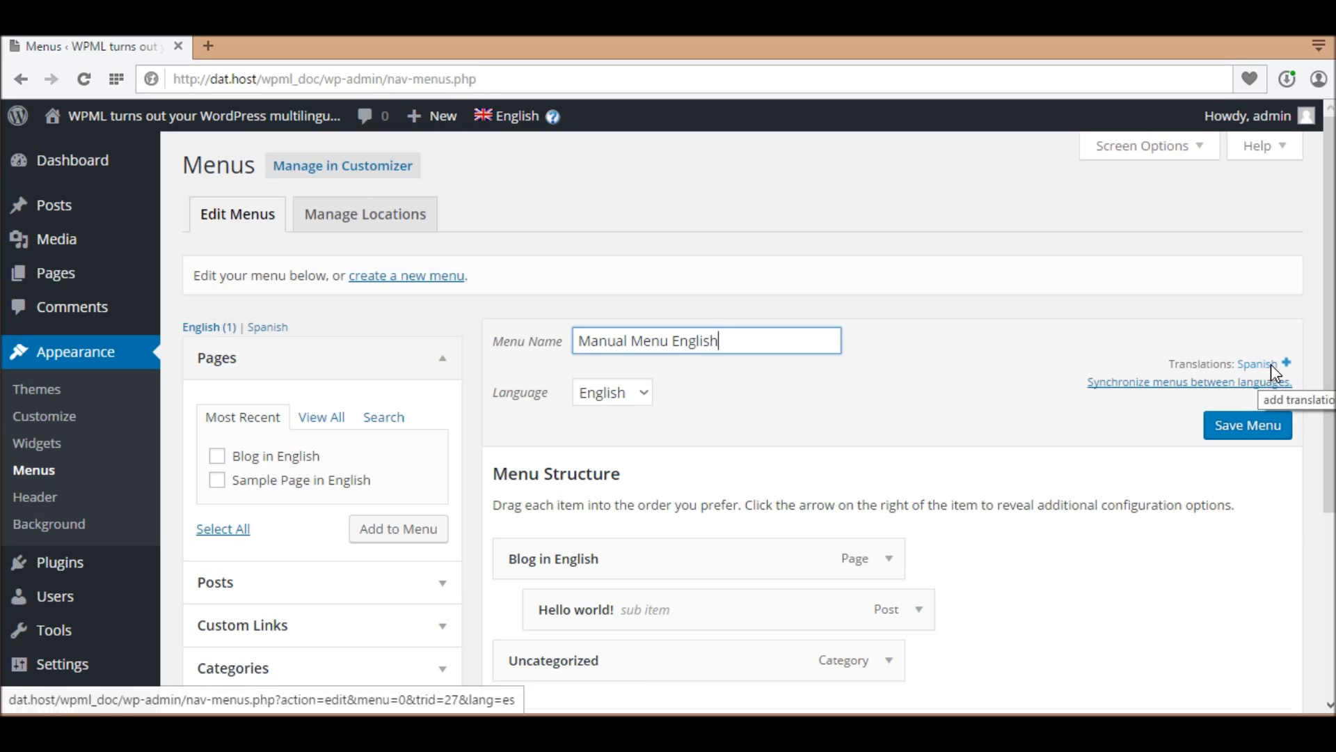
Create a Spanish translation menu named 'Manual Menu Spanish' for Manual Menu English.
{"action": "left_click", "coordinate": [1263, 363]}
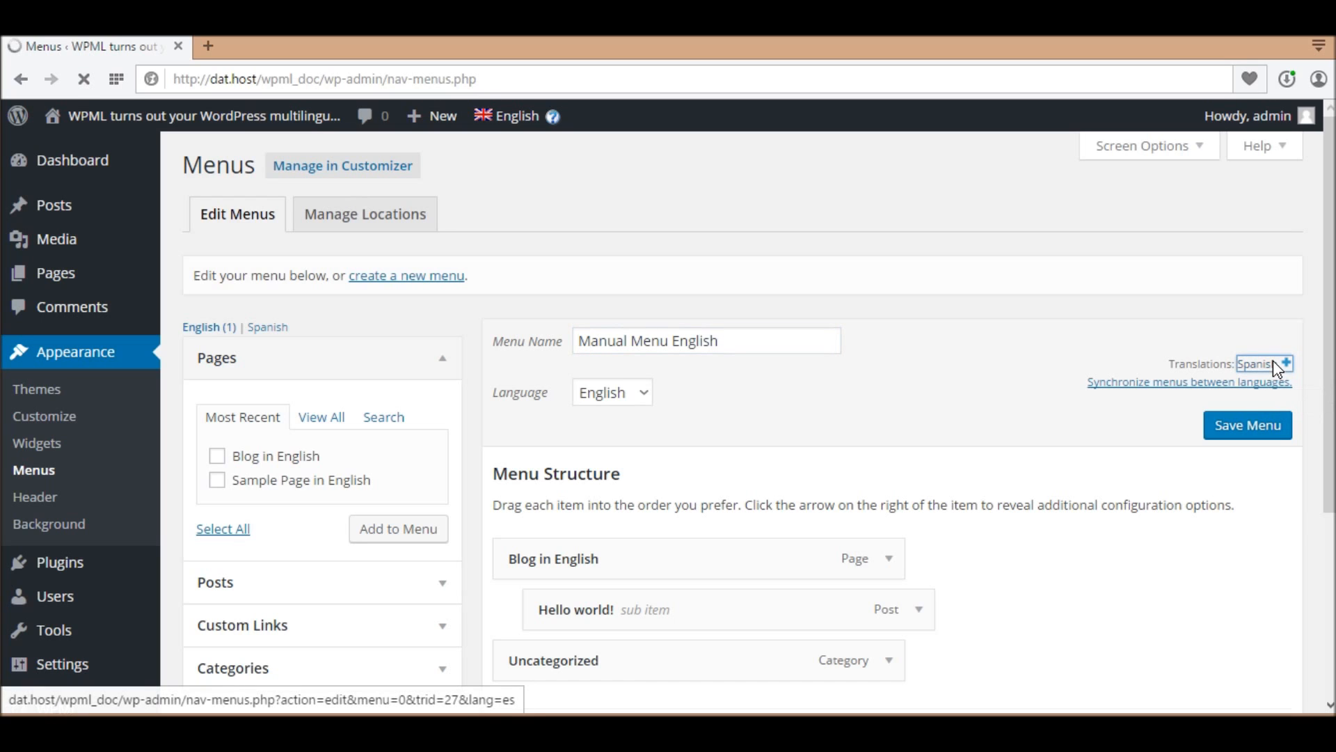
{"action": "left_click", "coordinate": [1254, 363]}
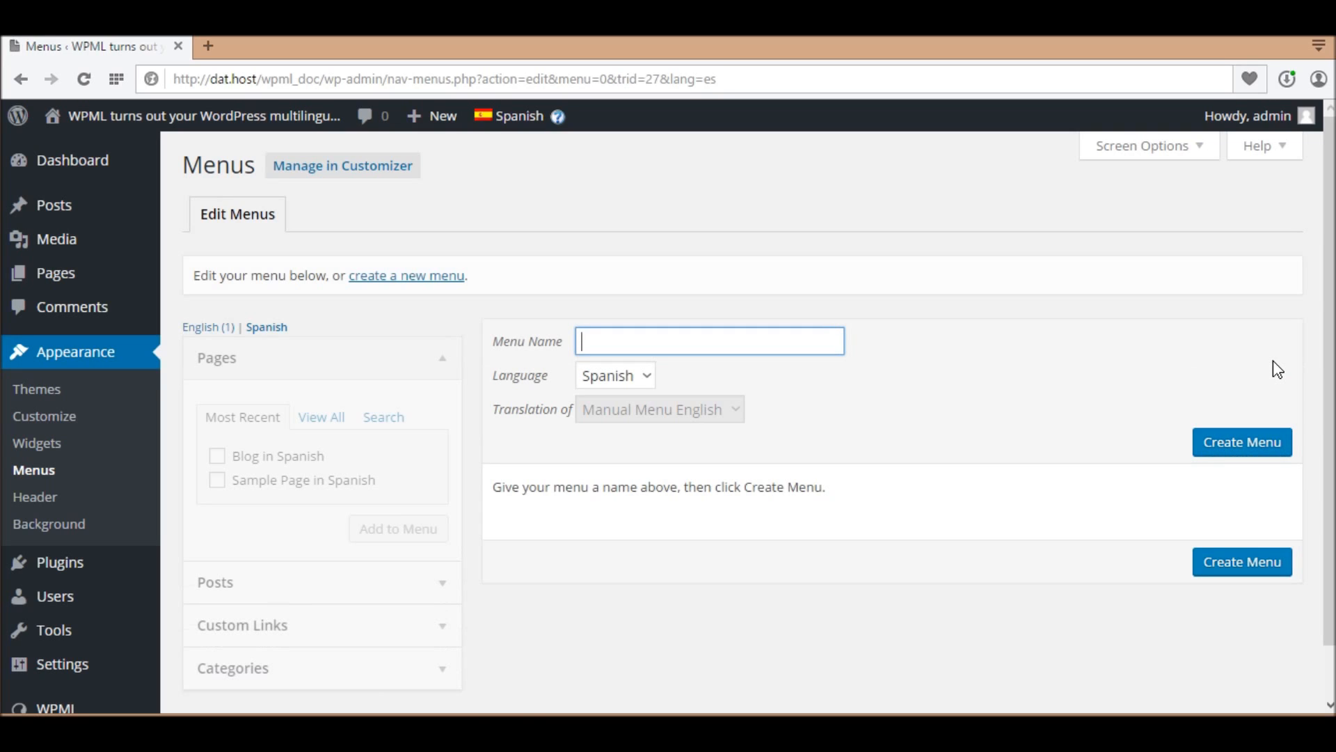
{"action": "type", "text": "M"}
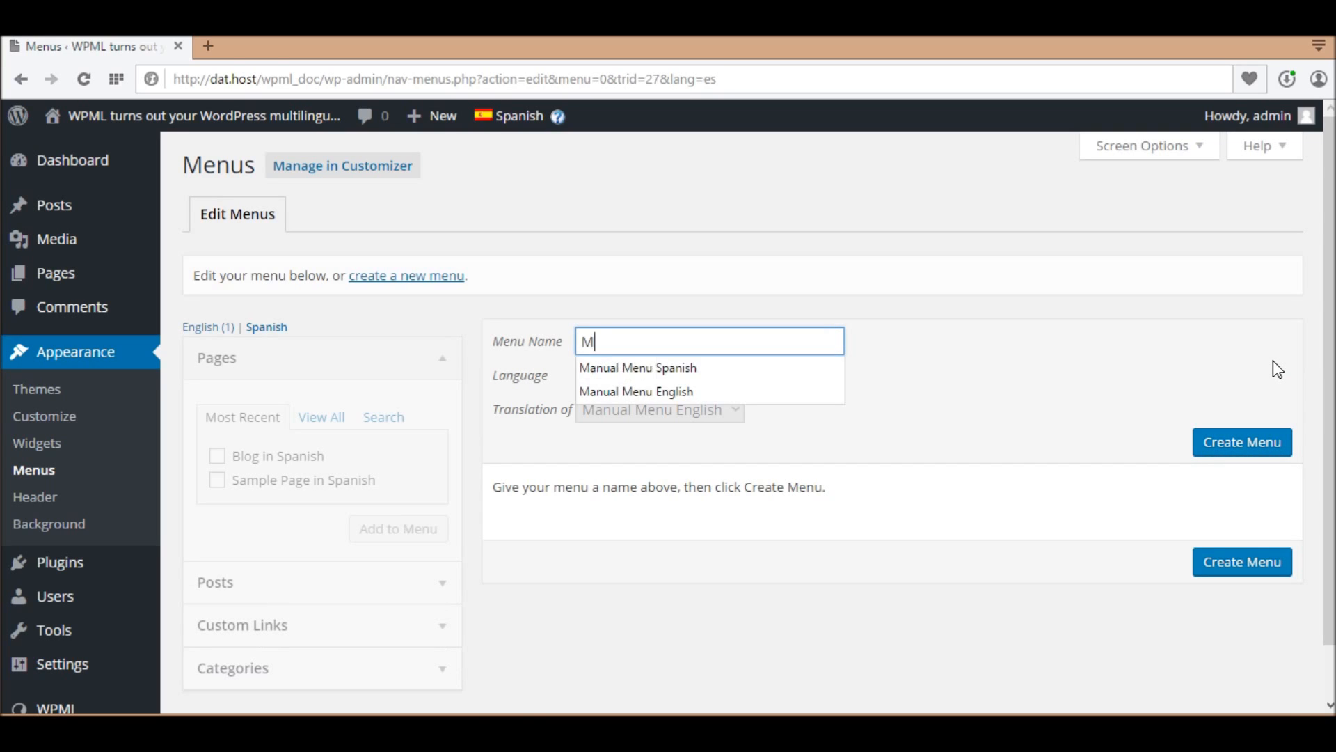
{"action": "type", "text": "a"}
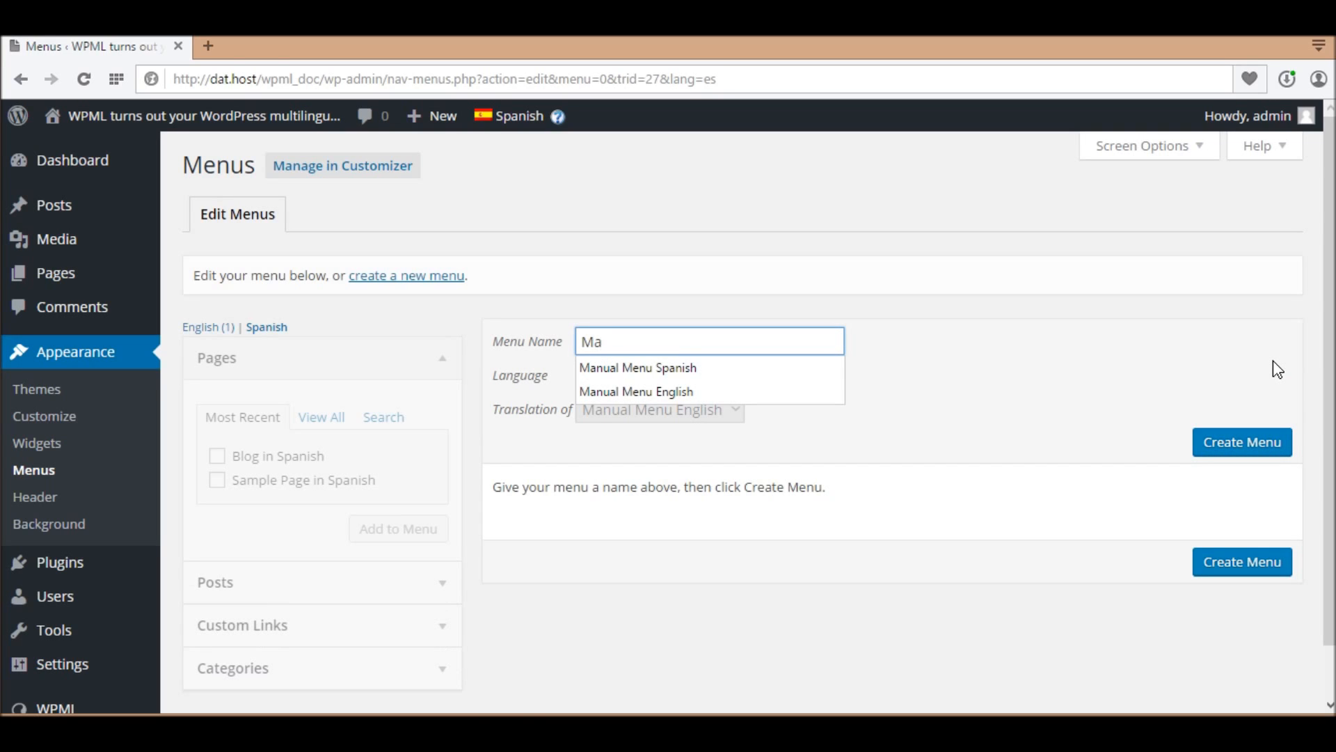
{"action": "left_click", "coordinate": [636, 367]}
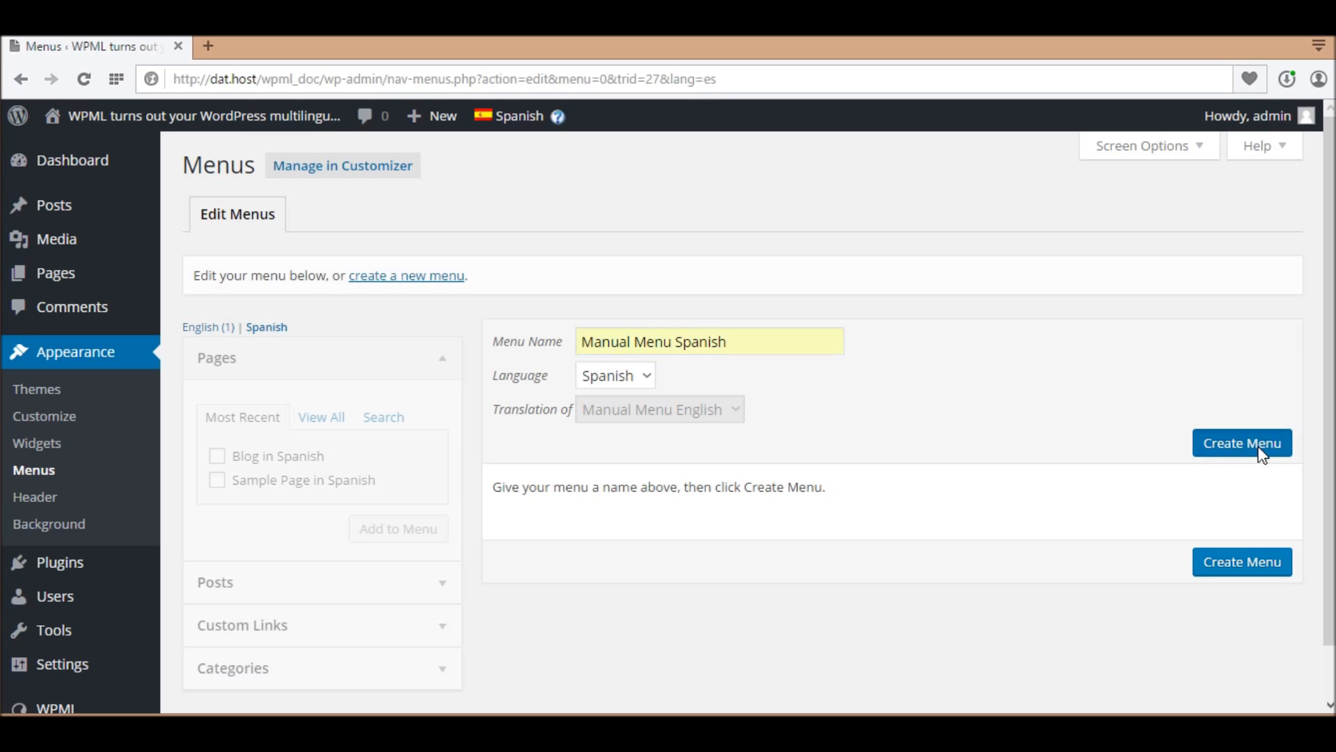
{"action": "left_click", "coordinate": [1240, 441]}
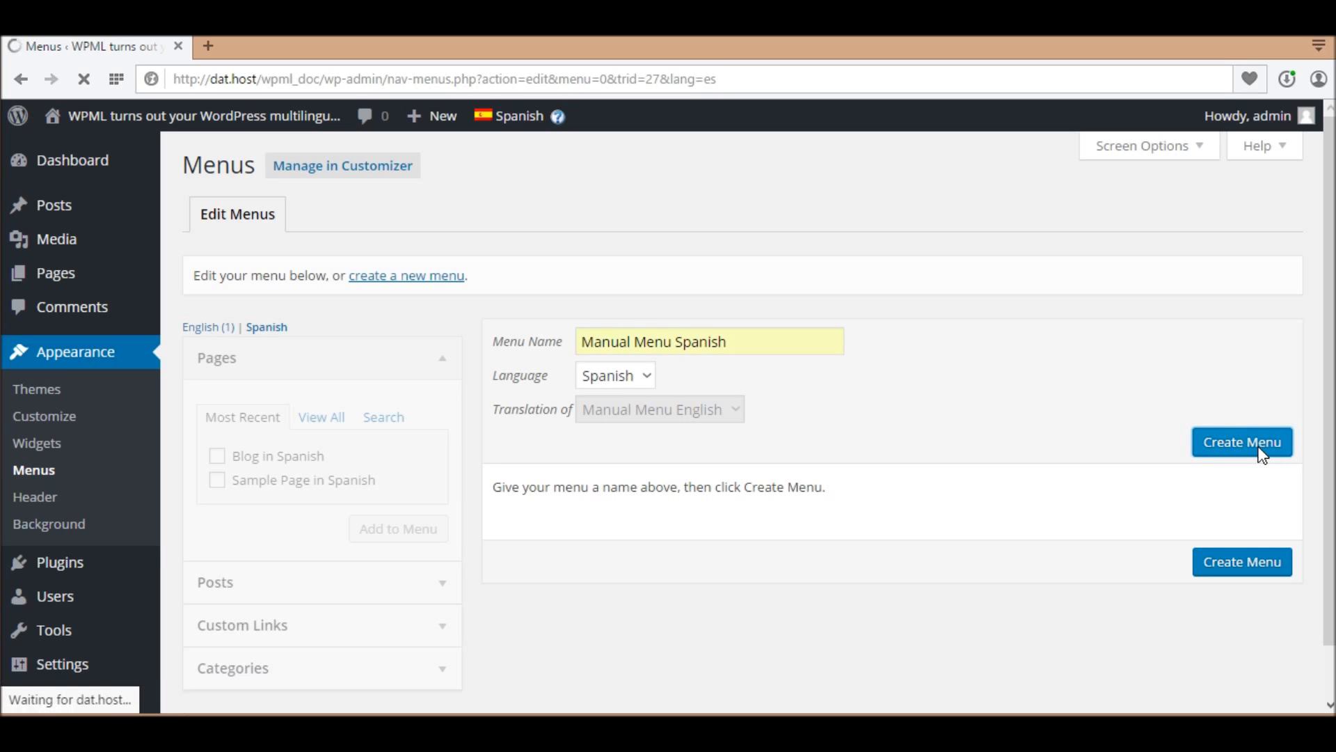
Confirm the Spanish menu and add Blog in Spanish and ¡Hola mundo! to it.
{"action": "left_click", "coordinate": [1240, 441]}
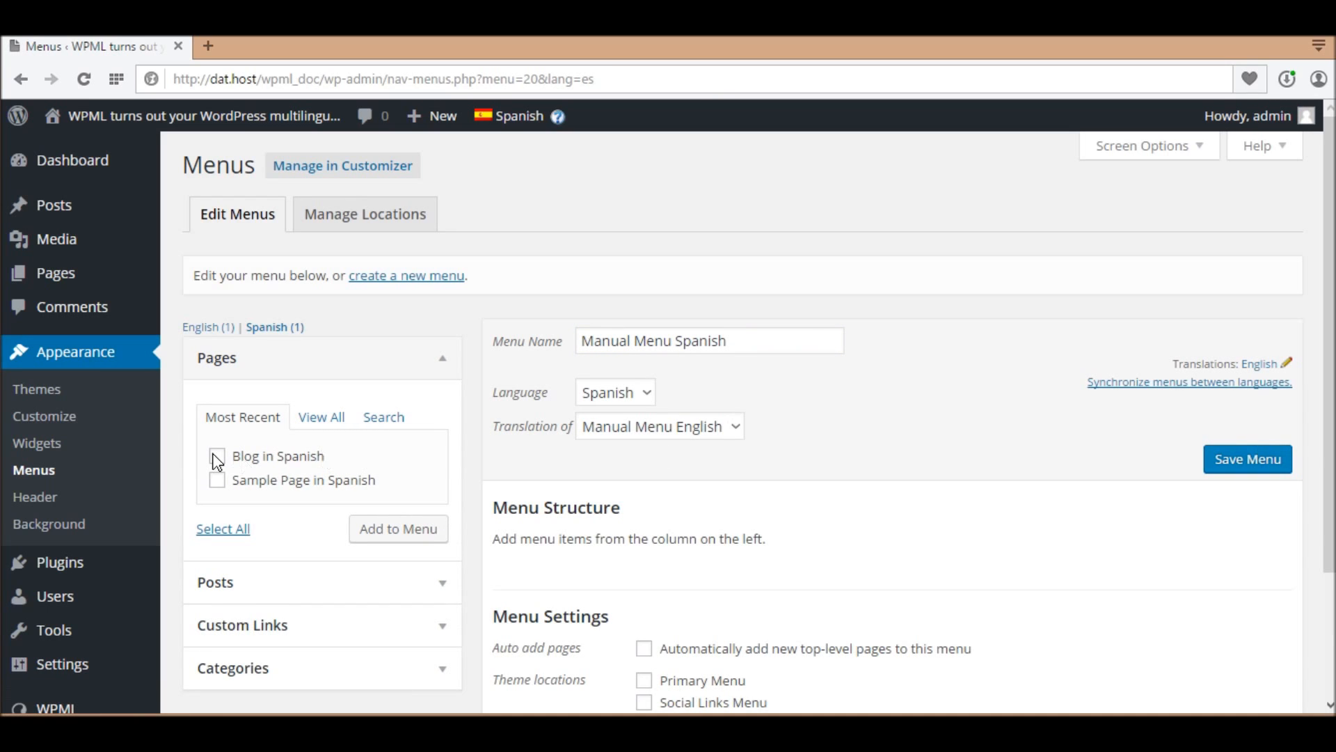
{"action": "left_click", "coordinate": [218, 456]}
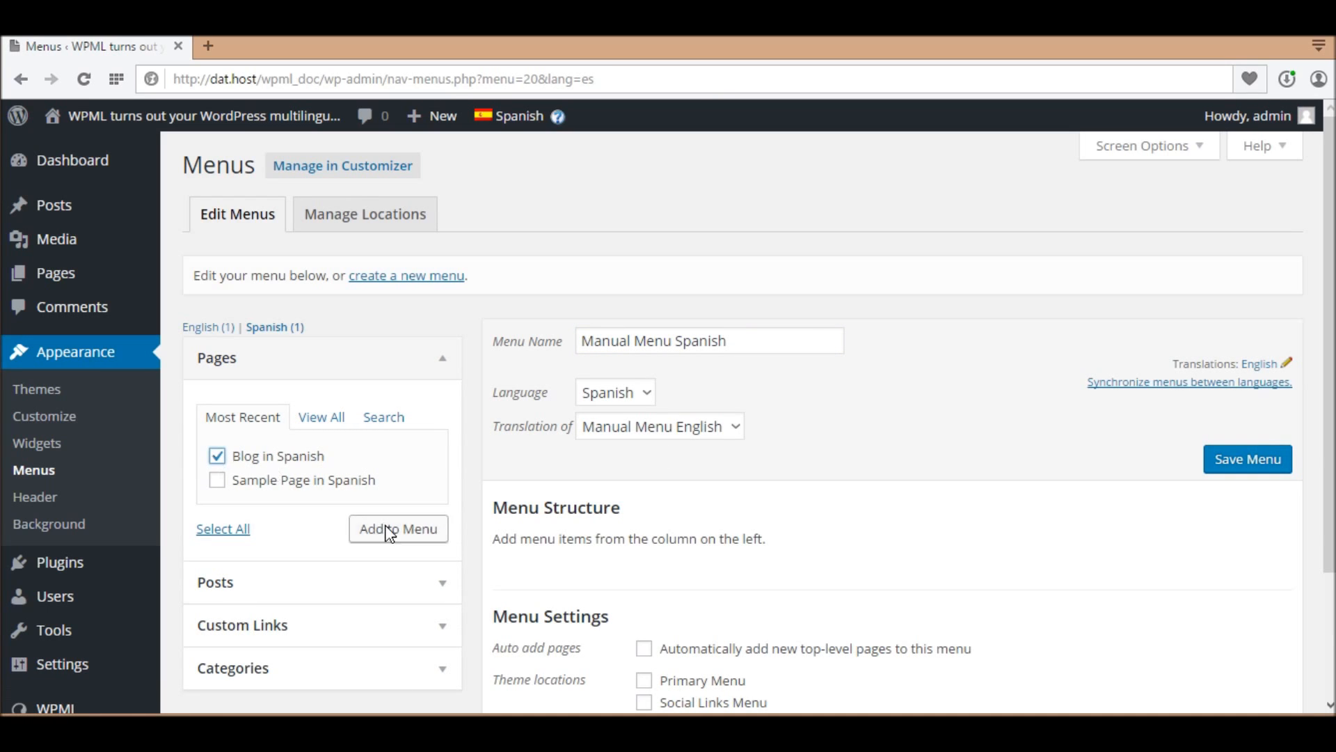
{"action": "left_click", "coordinate": [397, 529]}
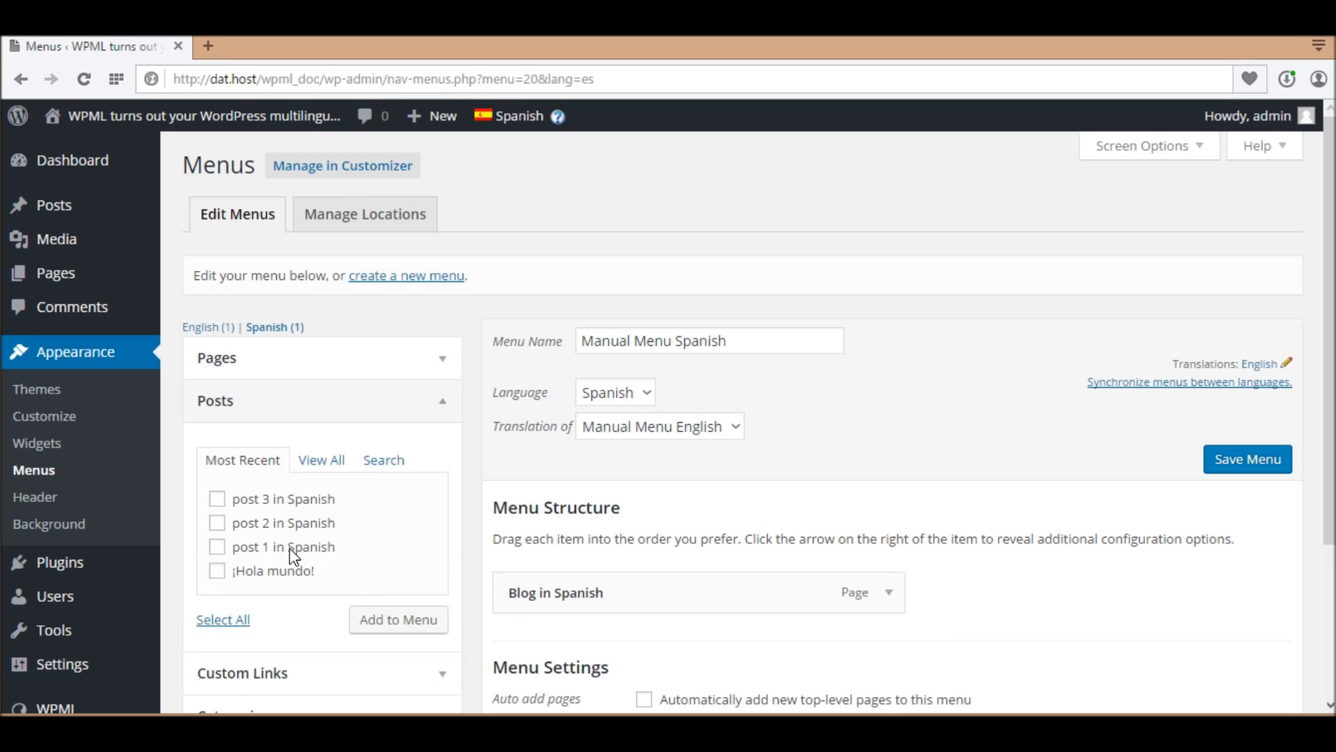
{"action": "left_click", "coordinate": [217, 570]}
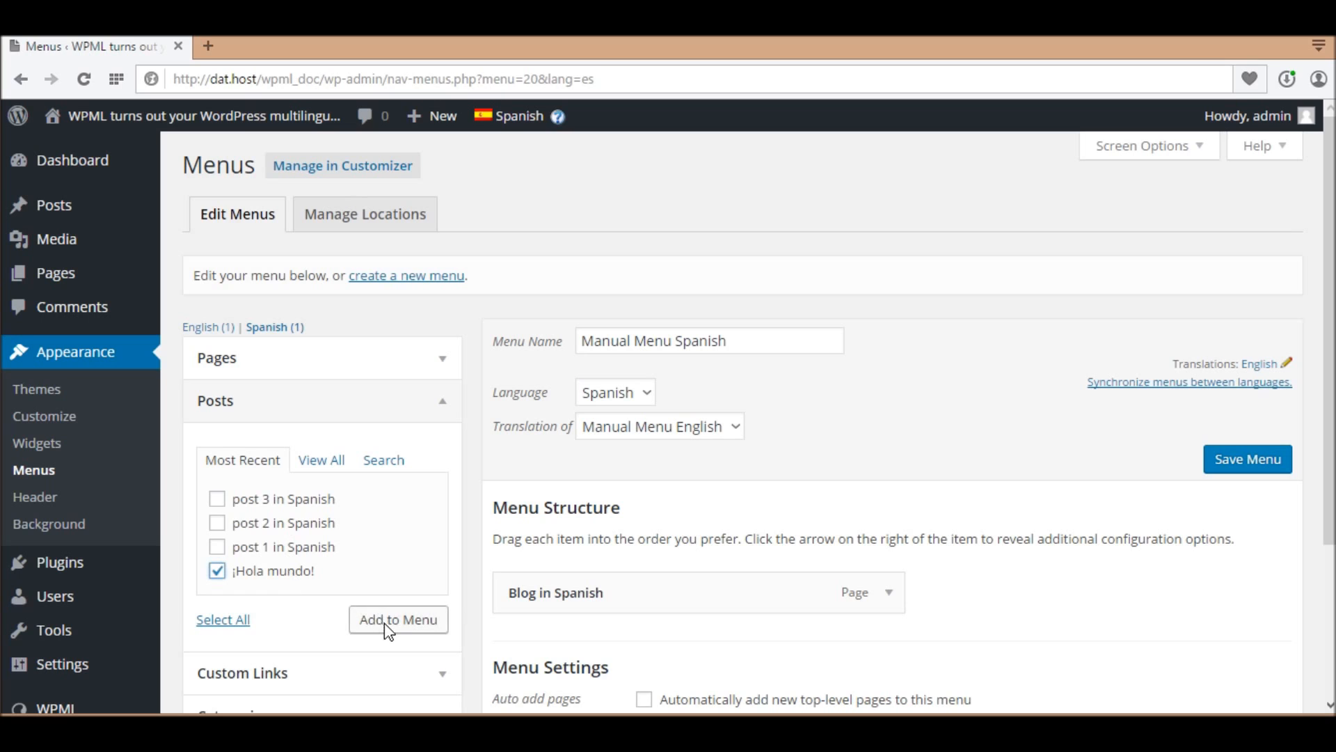
{"action": "left_click", "coordinate": [398, 618]}
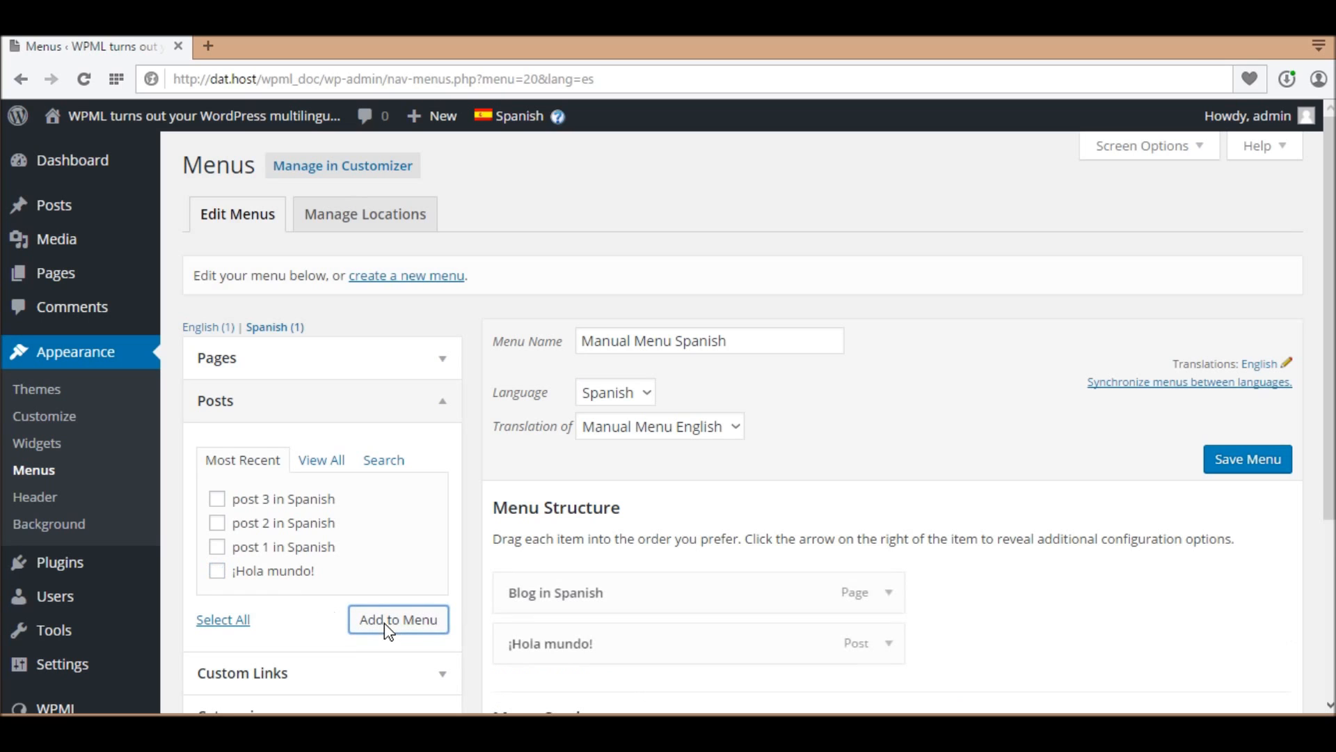
Add the Sin categorizar category to Manual Menu Spanish.
{"action": "scroll", "scroll_direction": "down", "scroll_amount": 3}
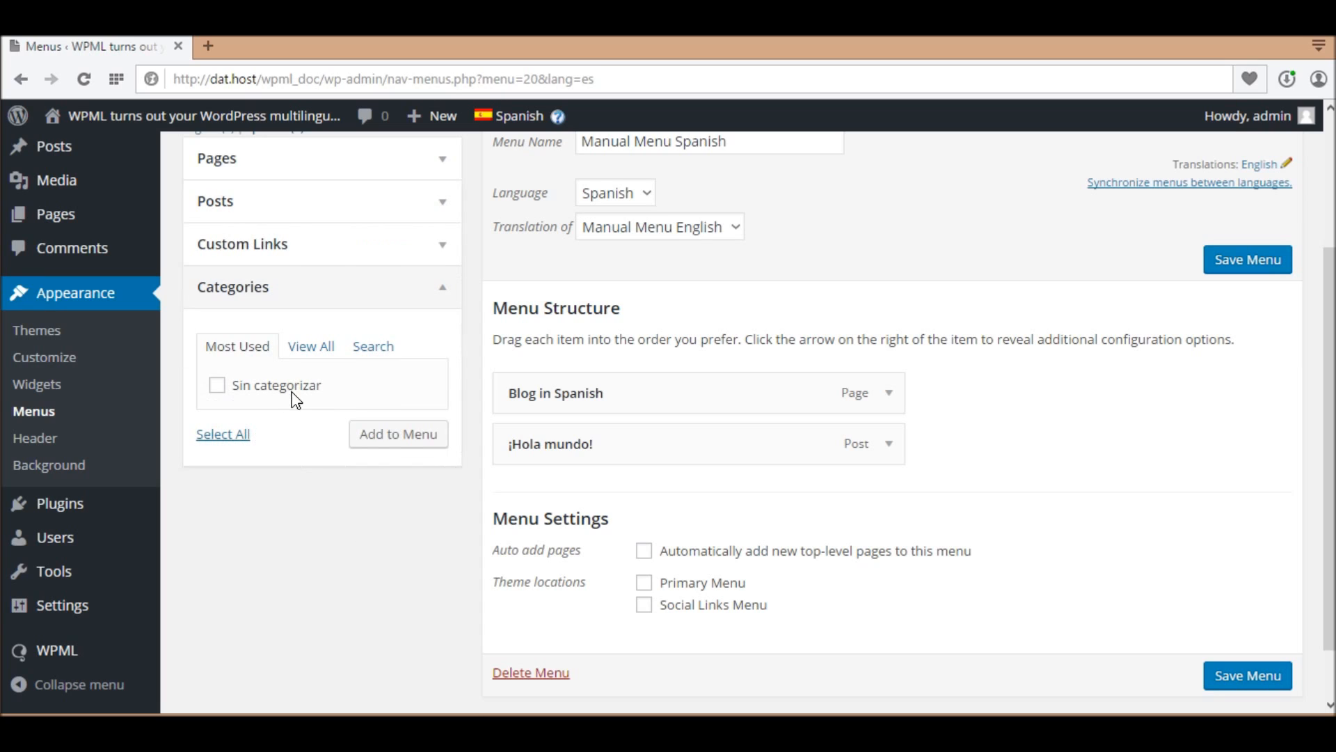
{"action": "left_click", "coordinate": [397, 434]}
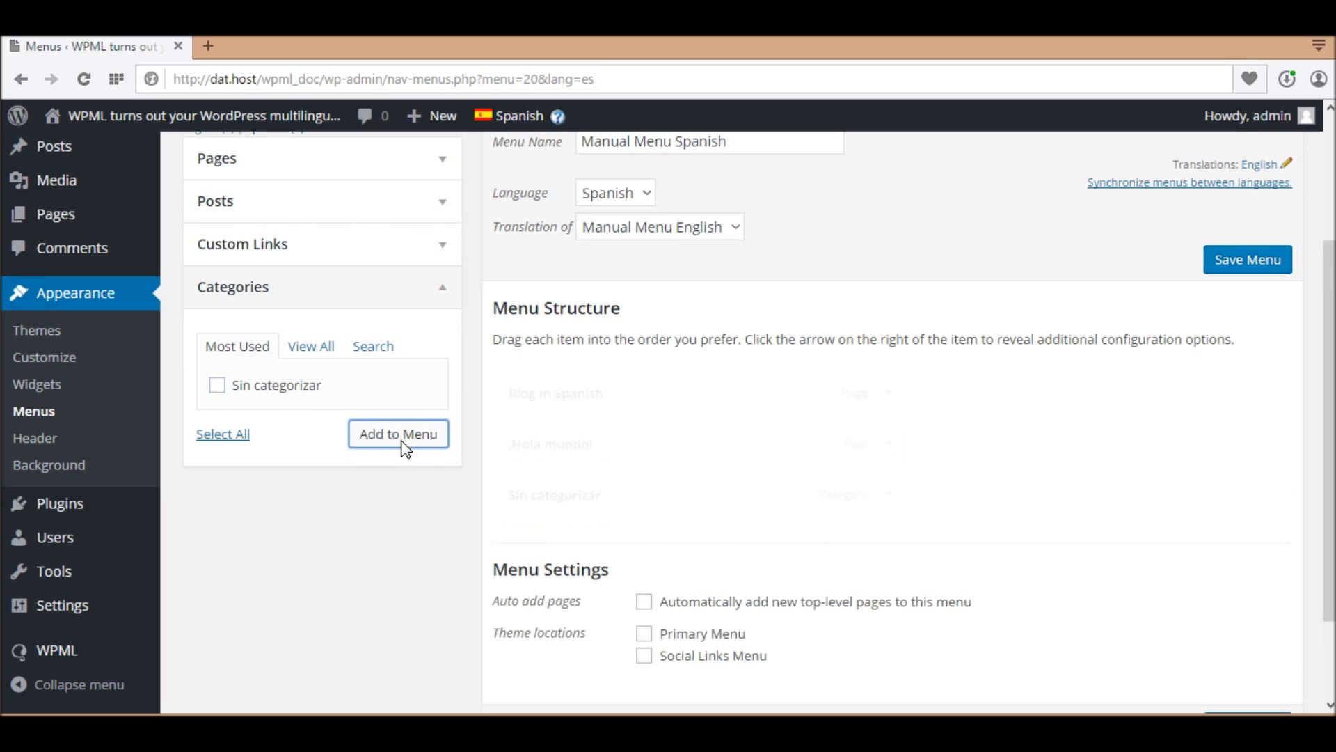
{"action": "left_click", "coordinate": [398, 435]}
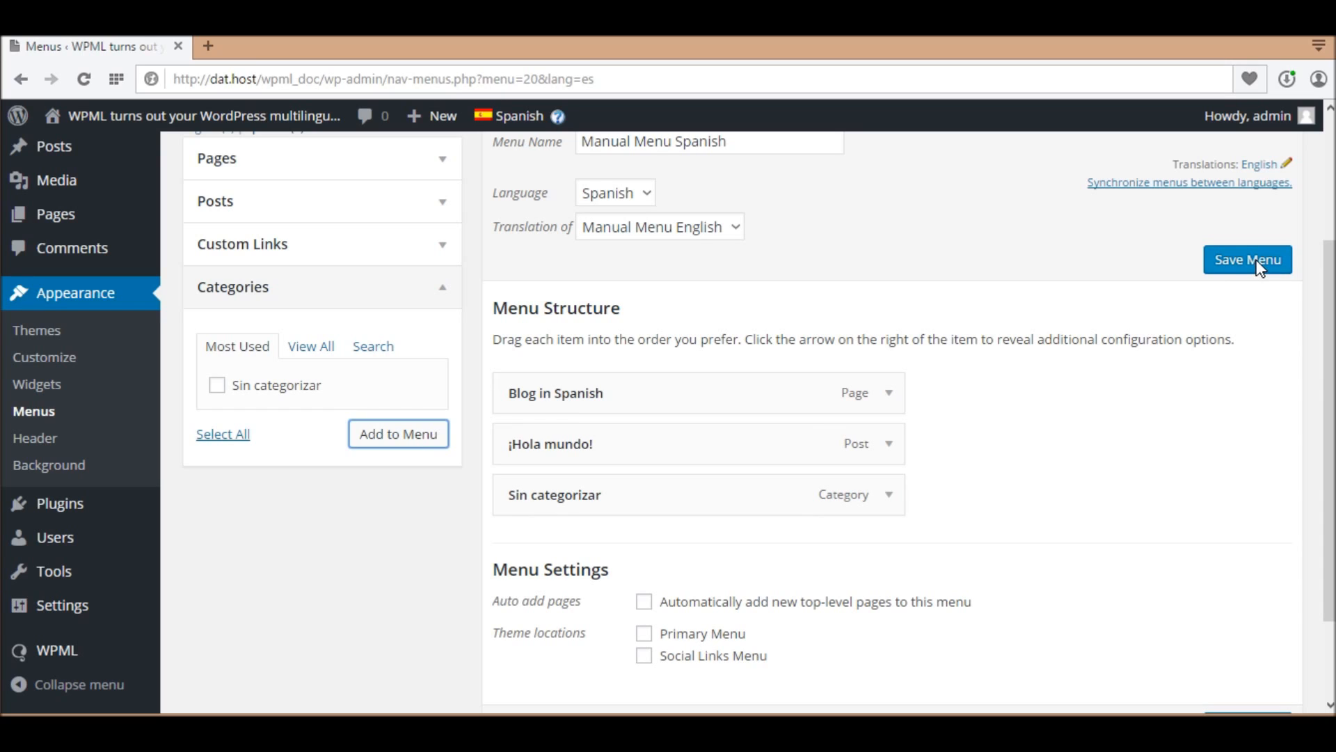
Save Manual Menu Spanish with its three items and confirm the update notice.
{"action": "left_click", "coordinate": [1246, 258]}
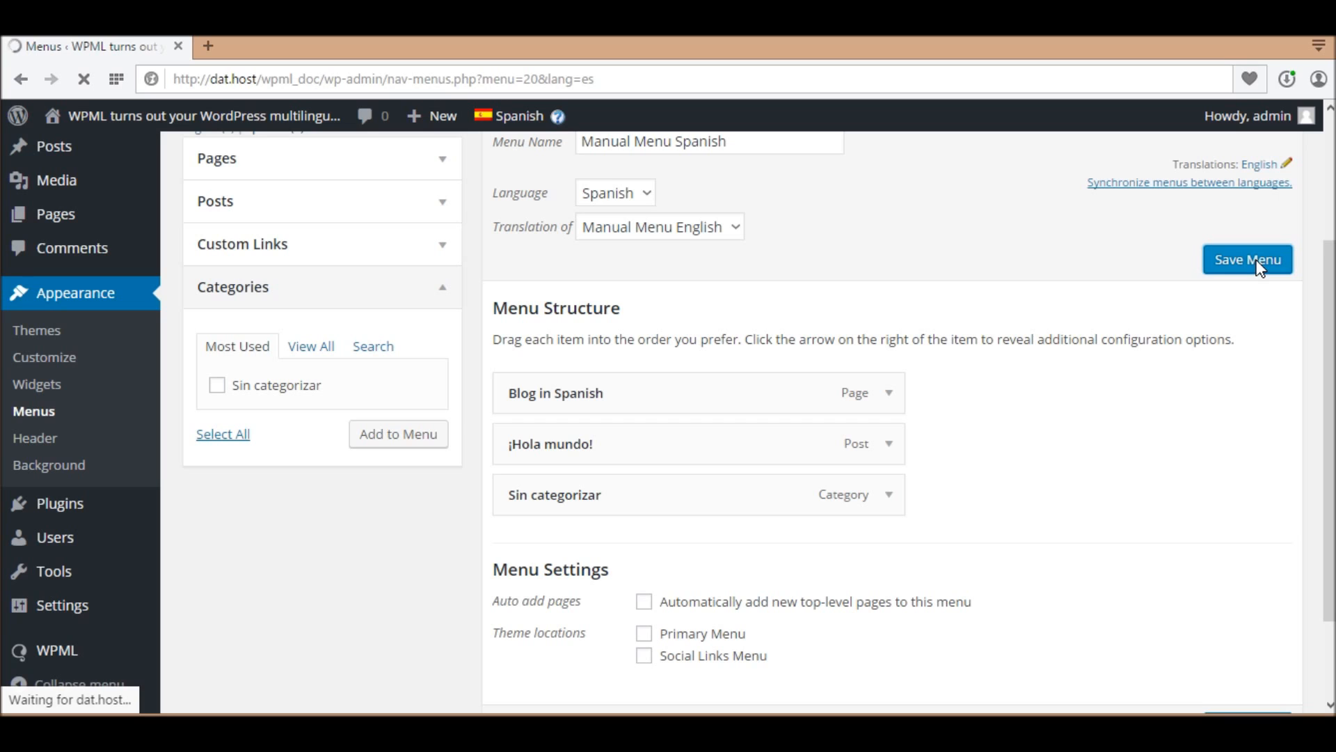
{"action": "left_click", "coordinate": [1247, 259]}
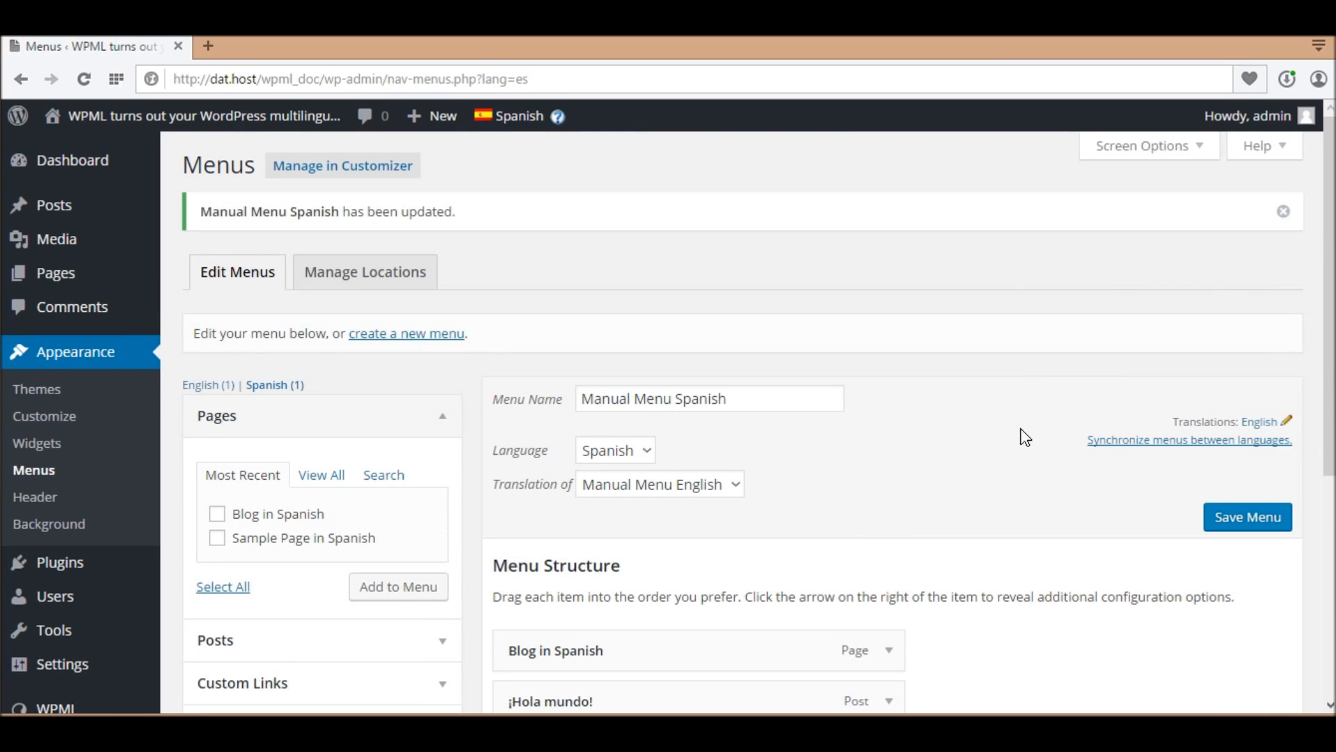
{"action": "scroll", "scroll_direction": "down", "scroll_amount": 3}
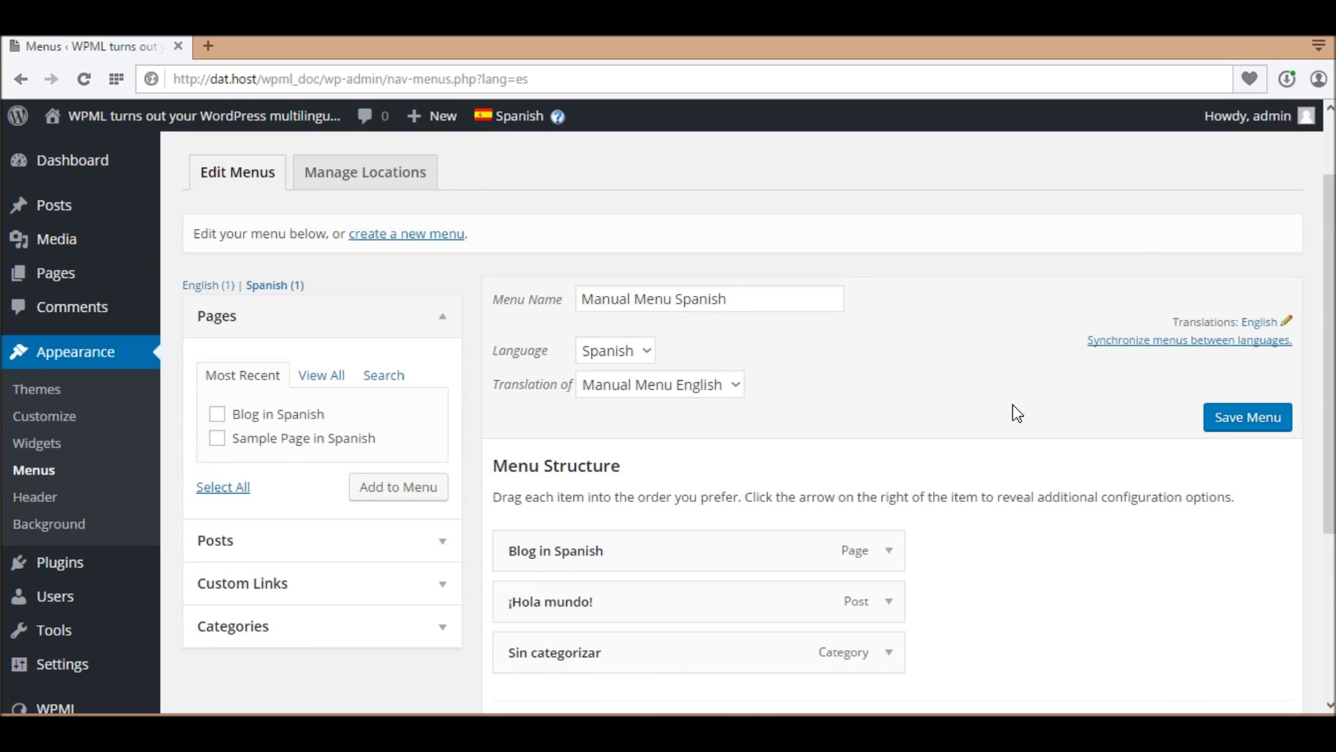
Switch the admin bar language to English.
{"action": "left_click", "coordinate": [518, 115]}
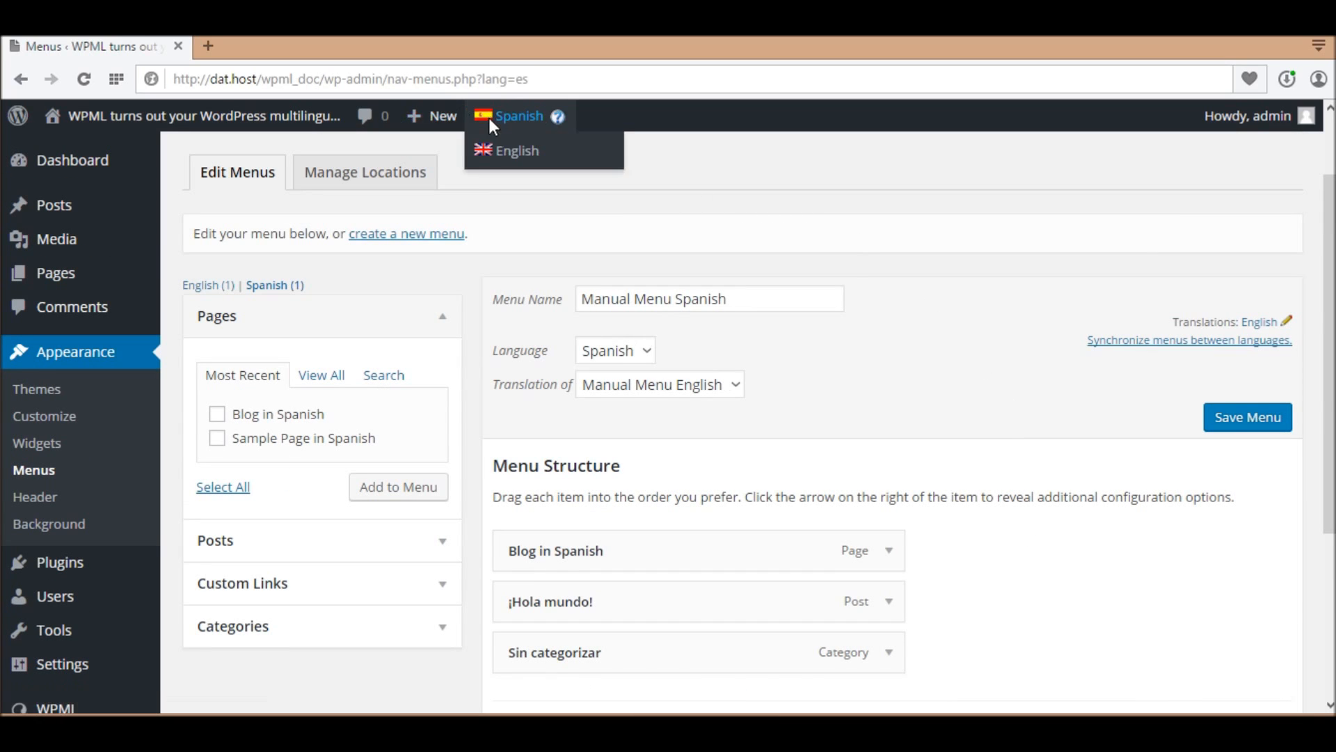
{"action": "left_click", "coordinate": [518, 150]}
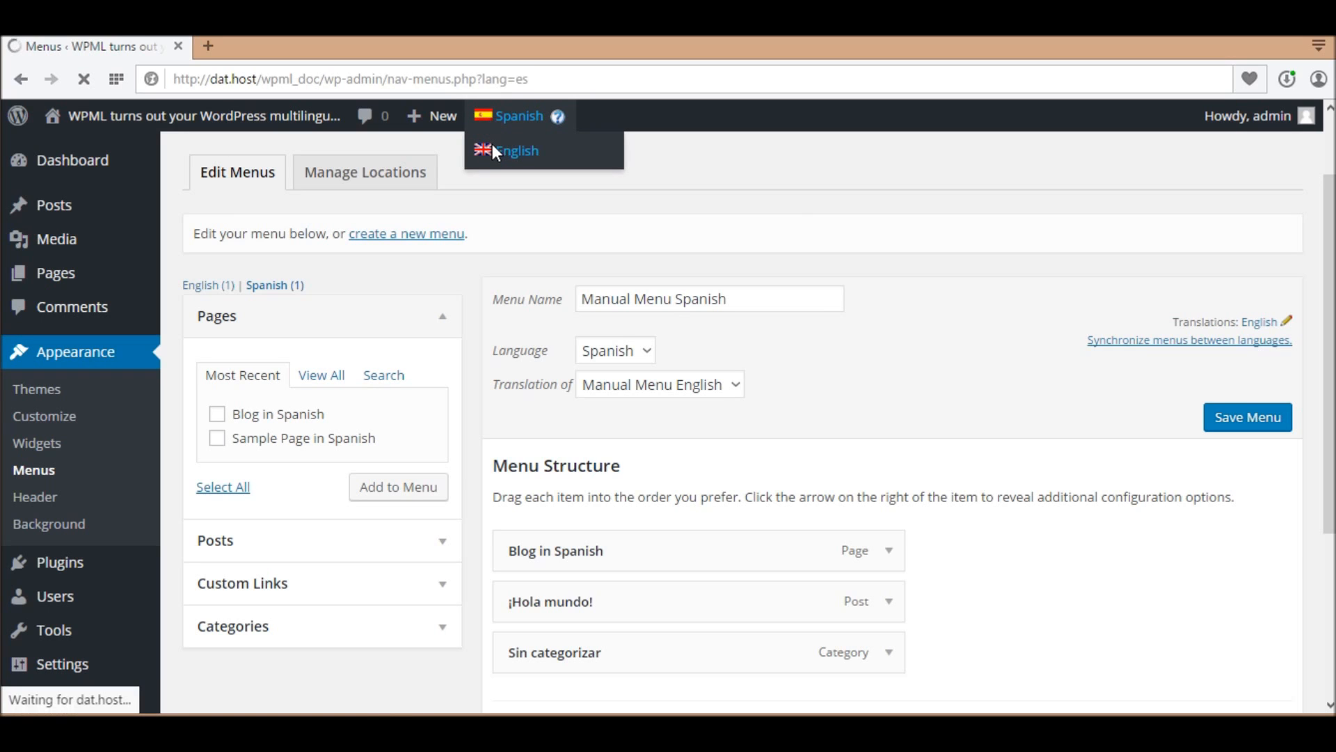
{"action": "left_click", "coordinate": [517, 150]}
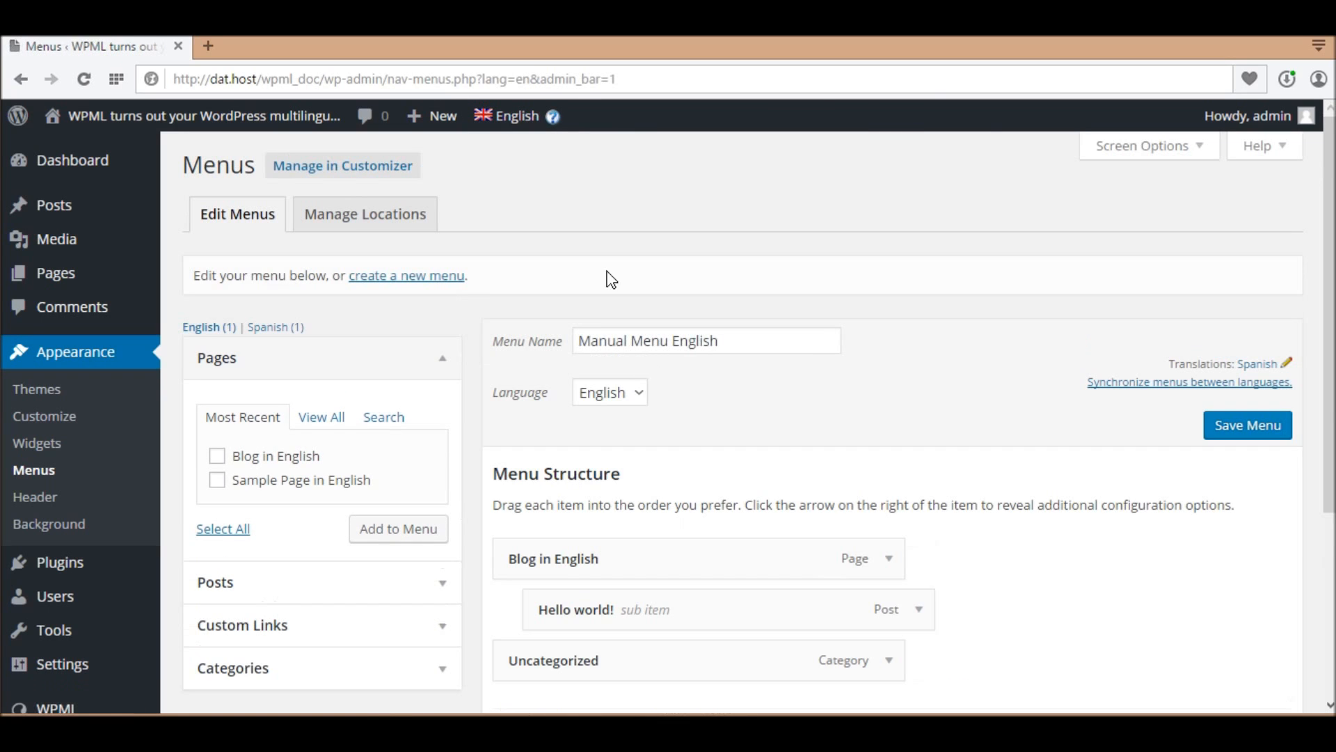
Assign Manual Menu English to the Primary Menu location and save it.
{"action": "scroll", "scroll_direction": "down", "scroll_amount": 3}
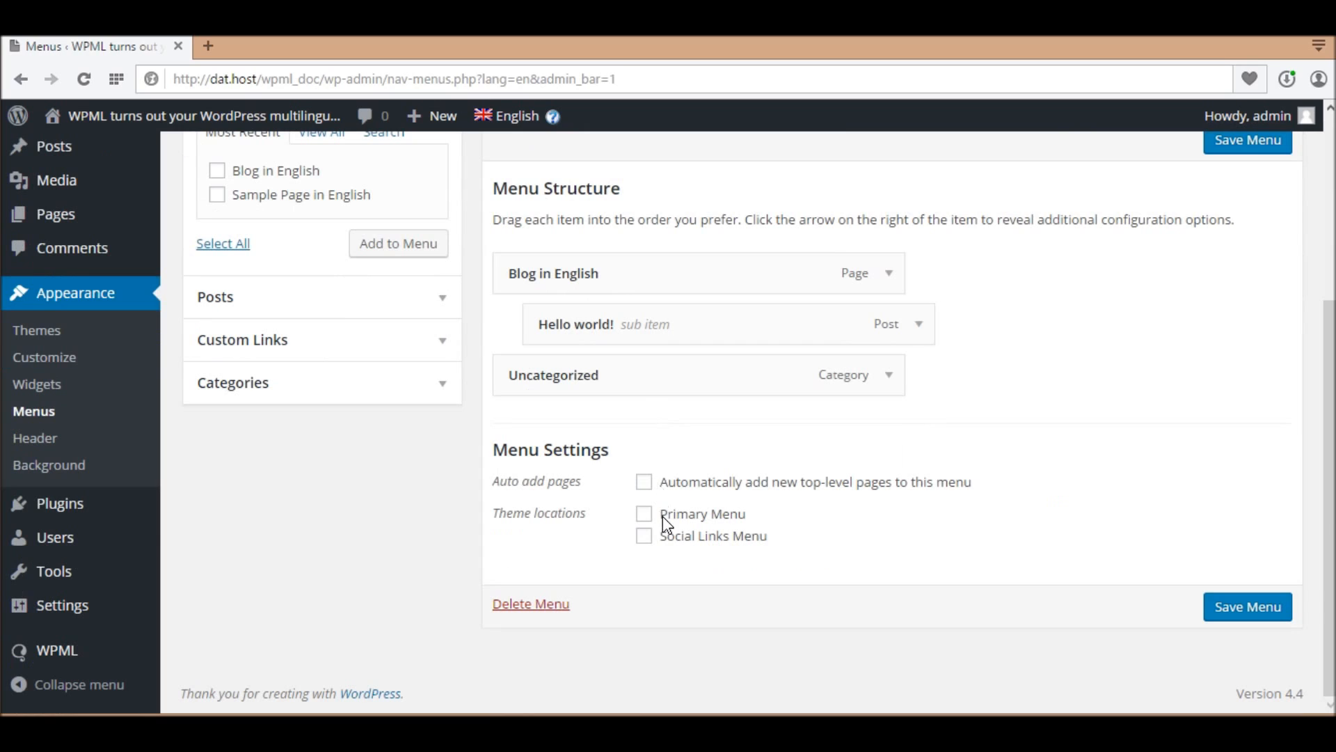
{"action": "left_click", "coordinate": [643, 514]}
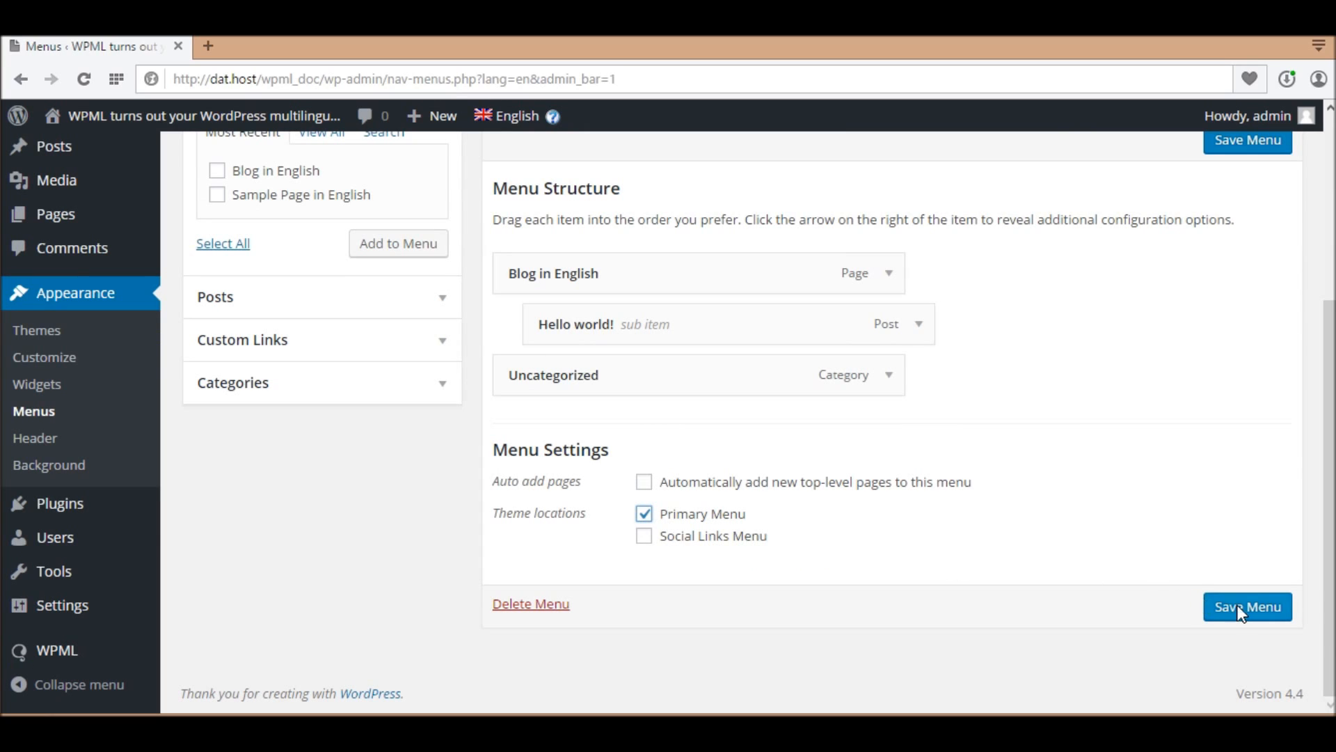
{"action": "left_click", "coordinate": [1248, 605]}
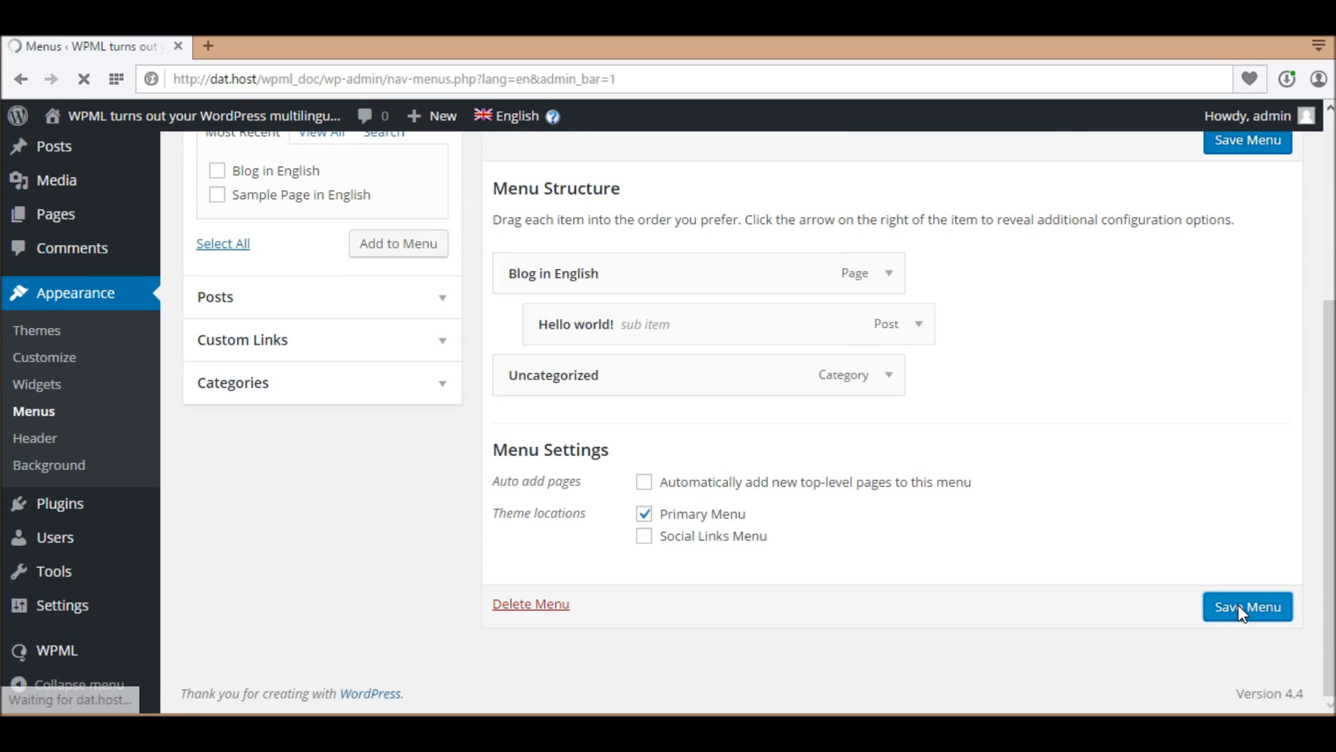
{"action": "left_click", "coordinate": [1246, 606]}
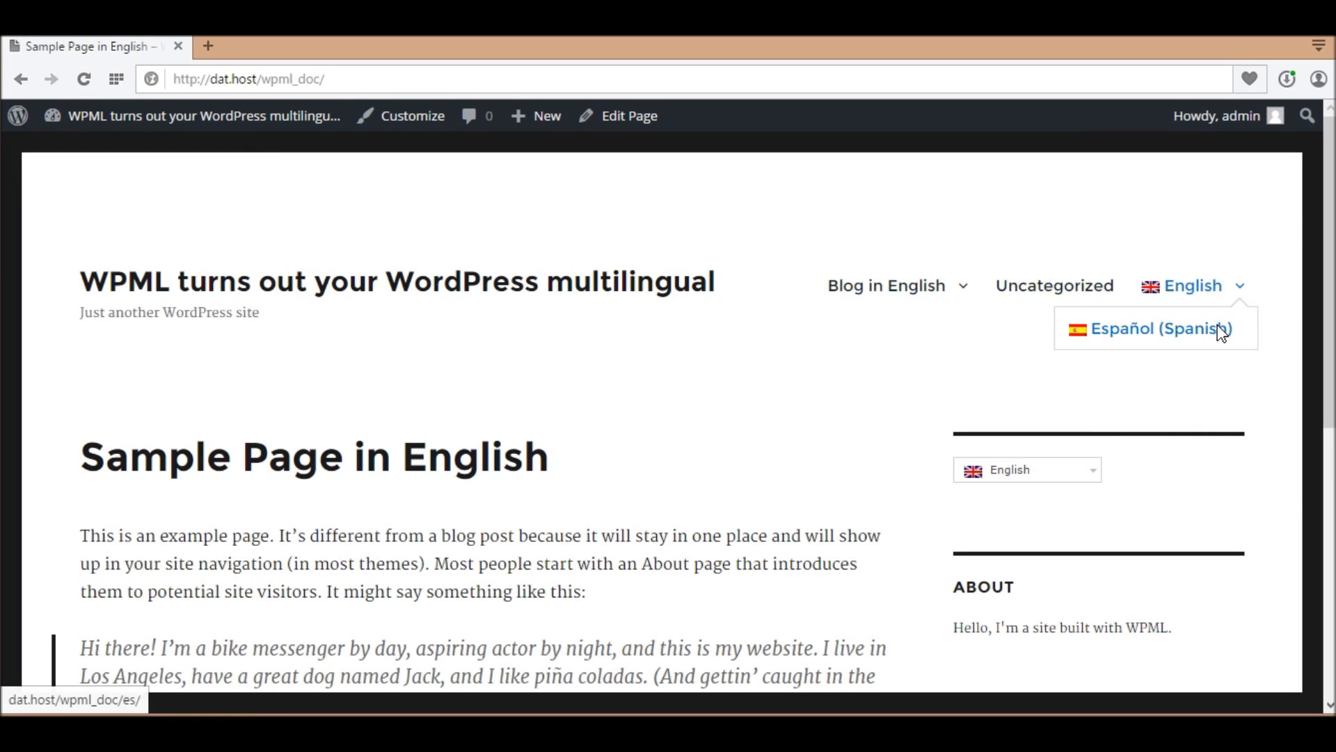
Switch the front-end site from English to Español (Spanish) via the header switcher.
{"action": "left_click", "coordinate": [1161, 328]}
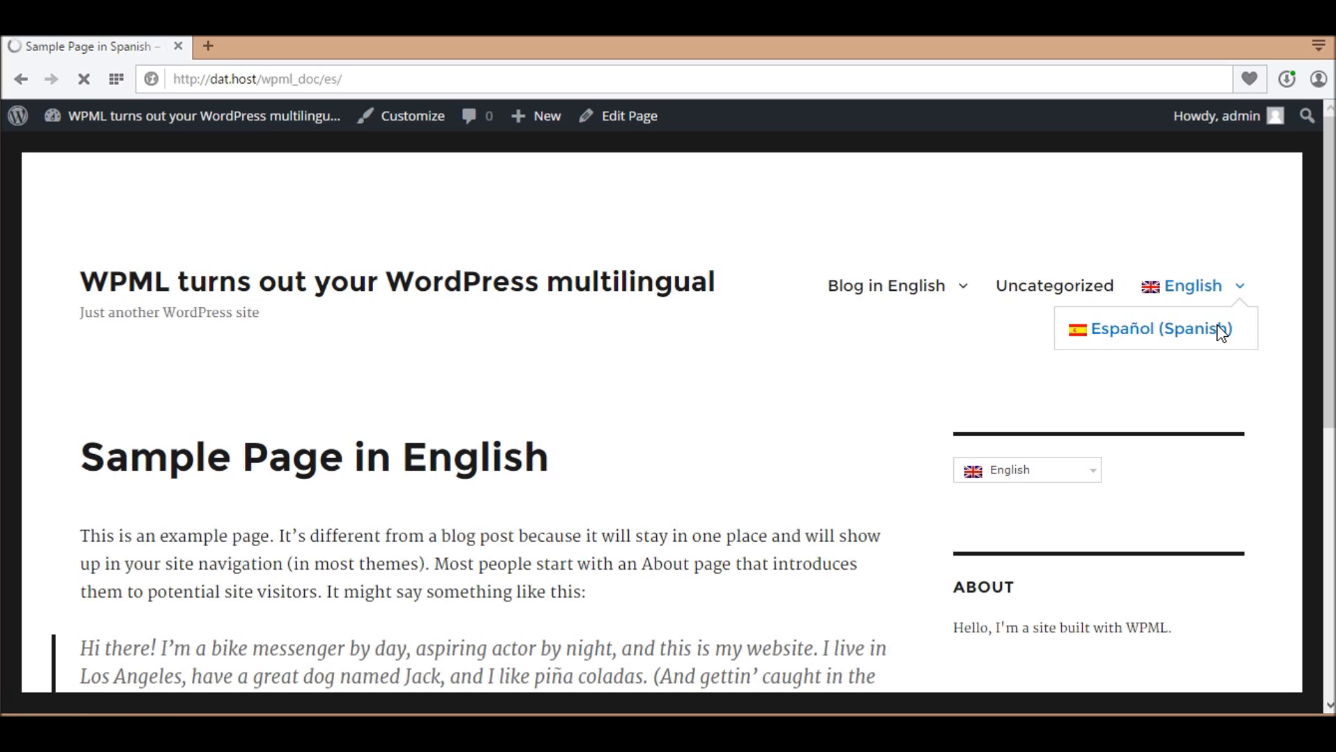
{"action": "left_click", "coordinate": [1160, 328]}
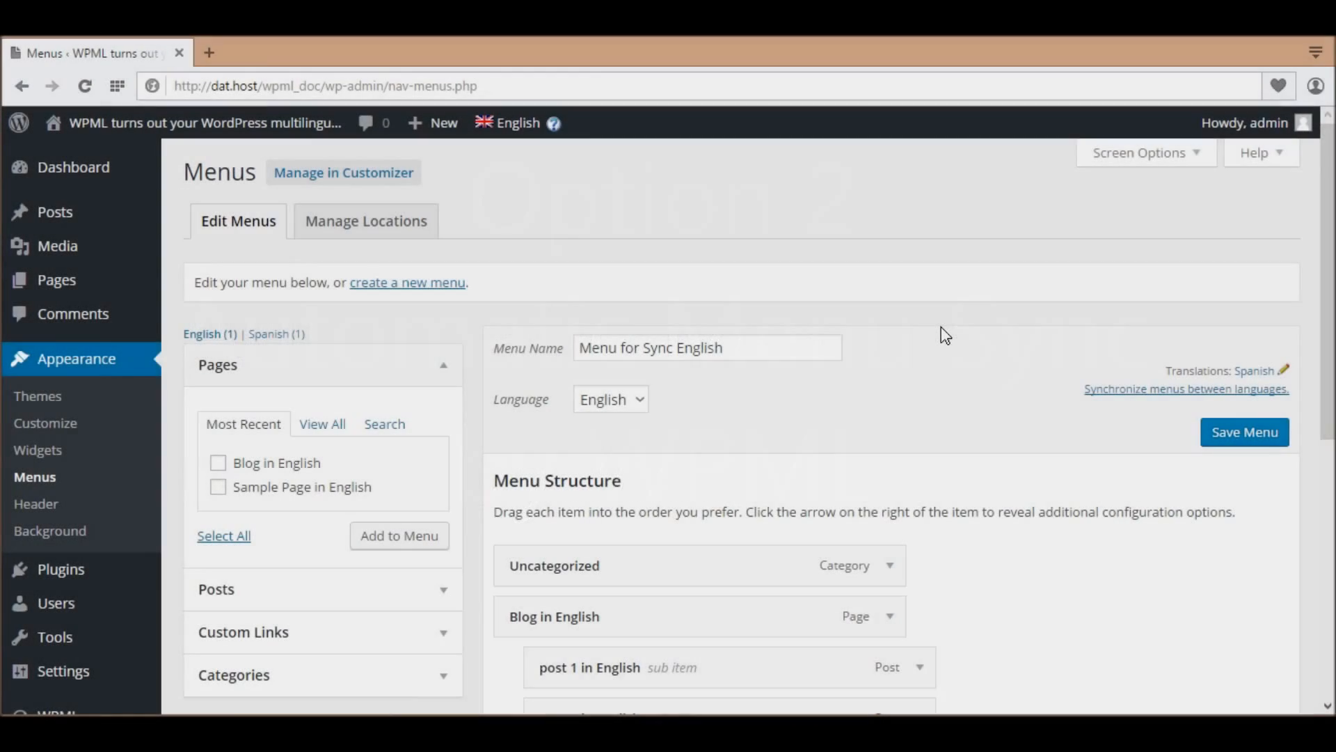
Review Menu for Sync English's items and go to WPML > WP Menus Sync.
{"action": "scroll", "scroll_direction": "down", "scroll_amount": 3}
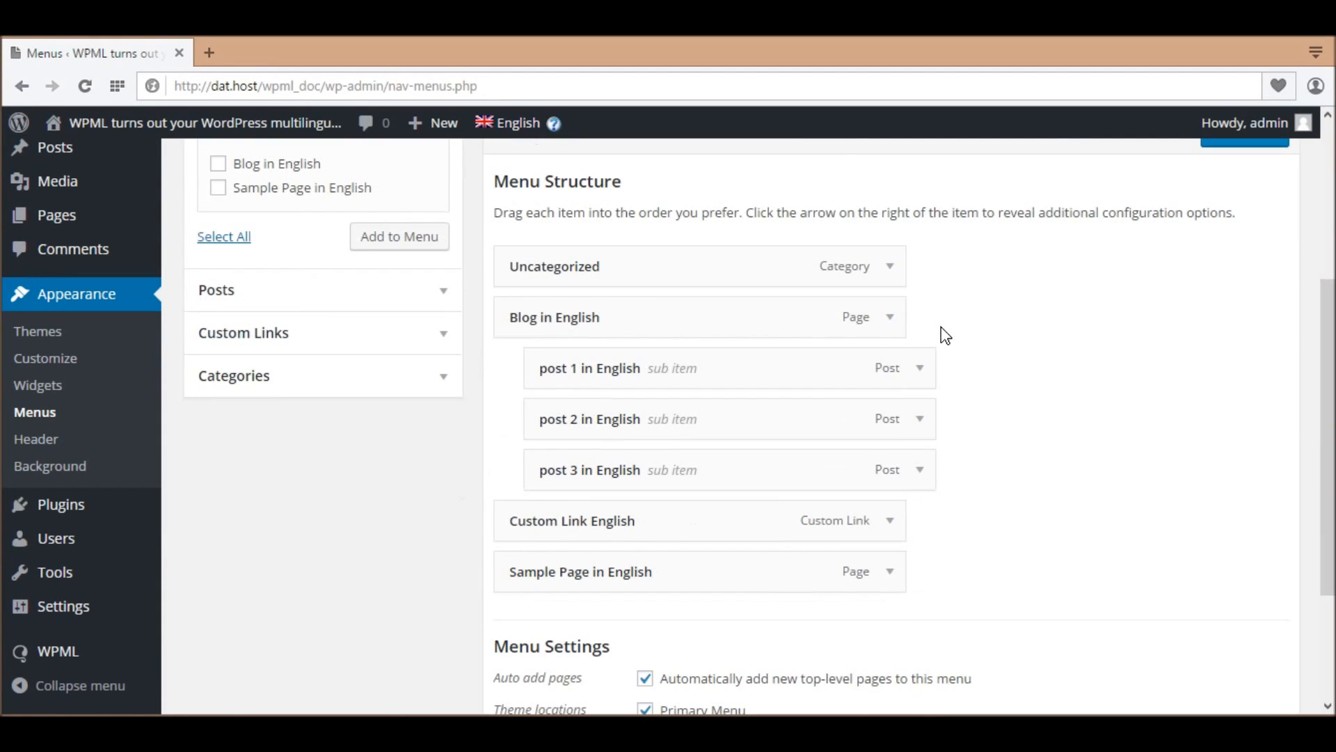
{"action": "scroll", "scroll_direction": "down", "scroll_amount": 3}
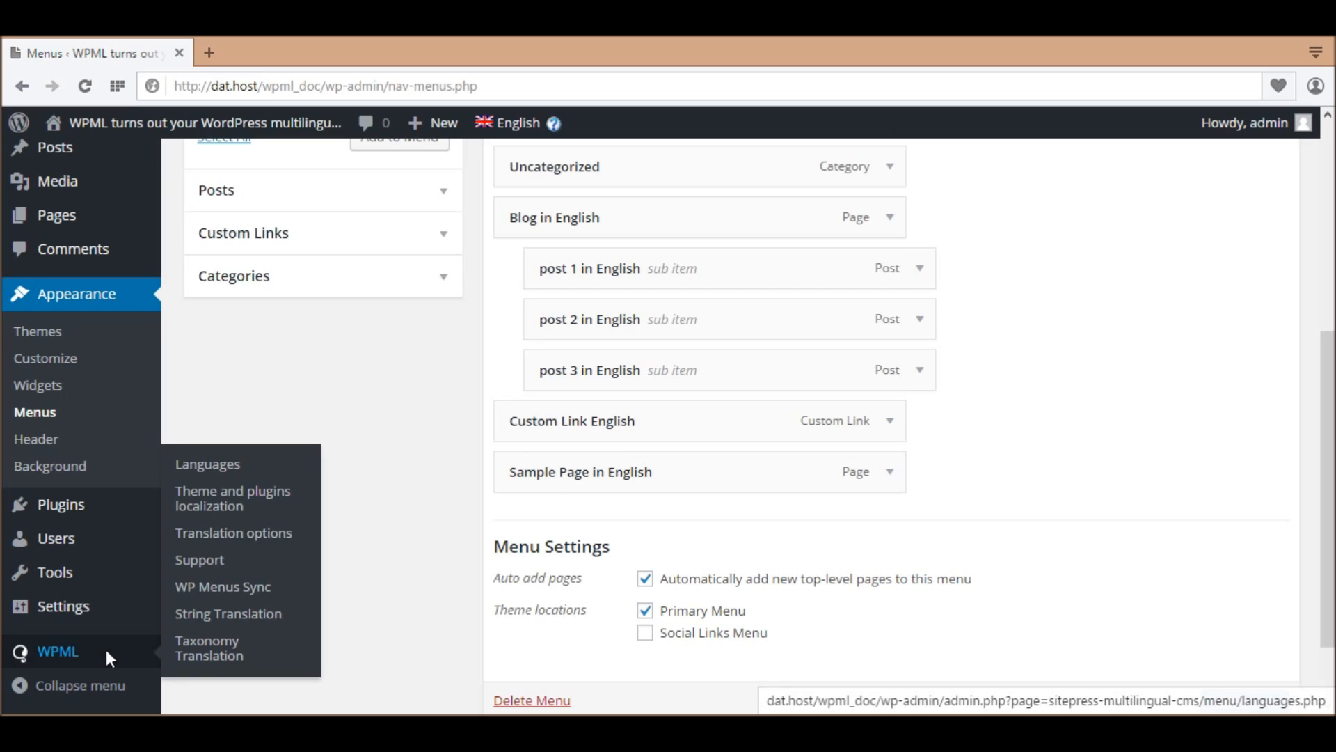
{"action": "left_click", "coordinate": [223, 585]}
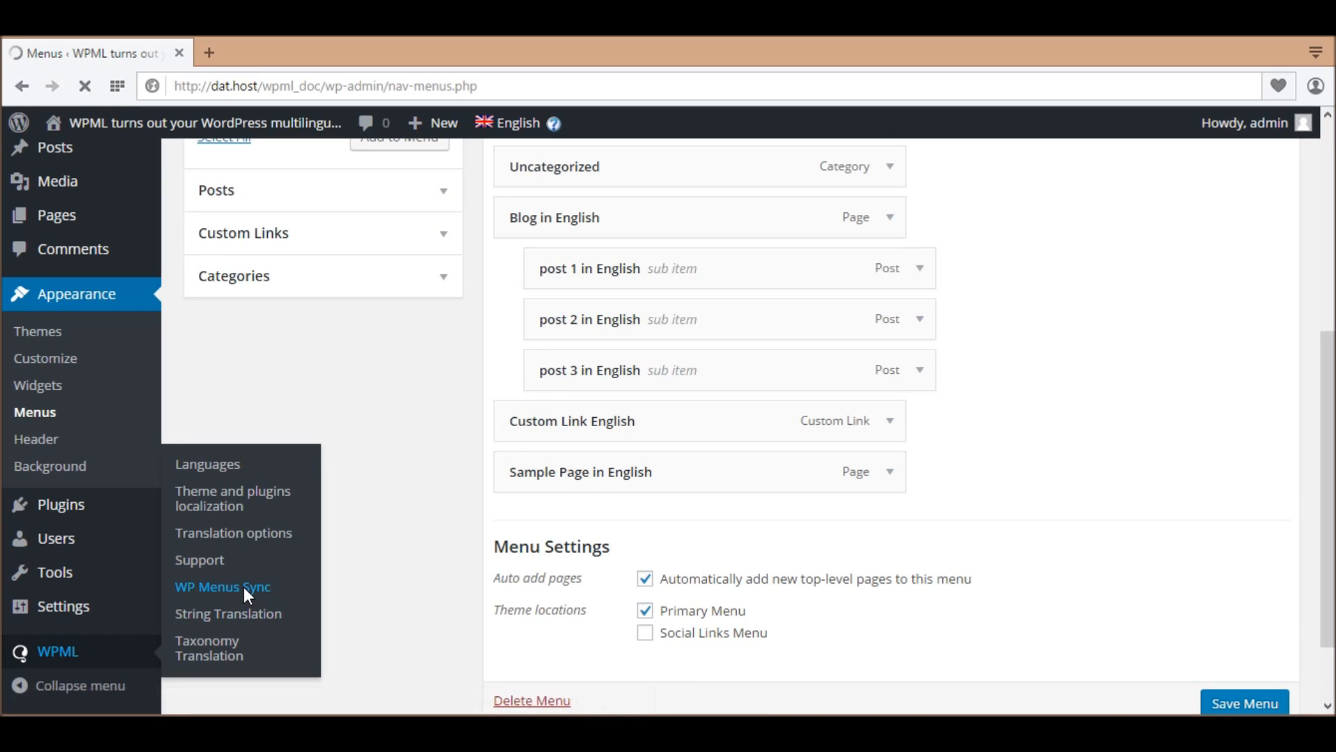
Review the WP Menus Sync colour legend and run Sync for Menu for Sync English.
{"action": "left_click", "coordinate": [221, 586]}
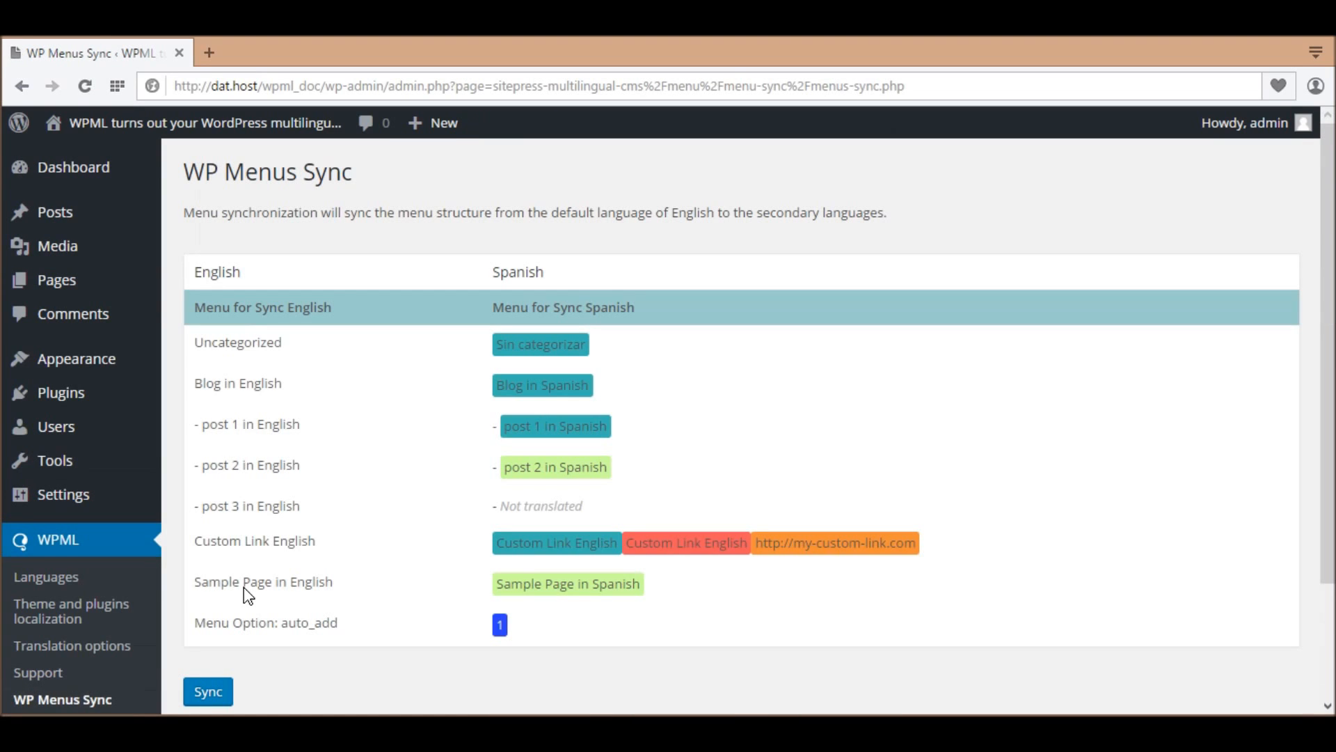
{"action": "scroll", "scroll_direction": "down", "scroll_amount": 3}
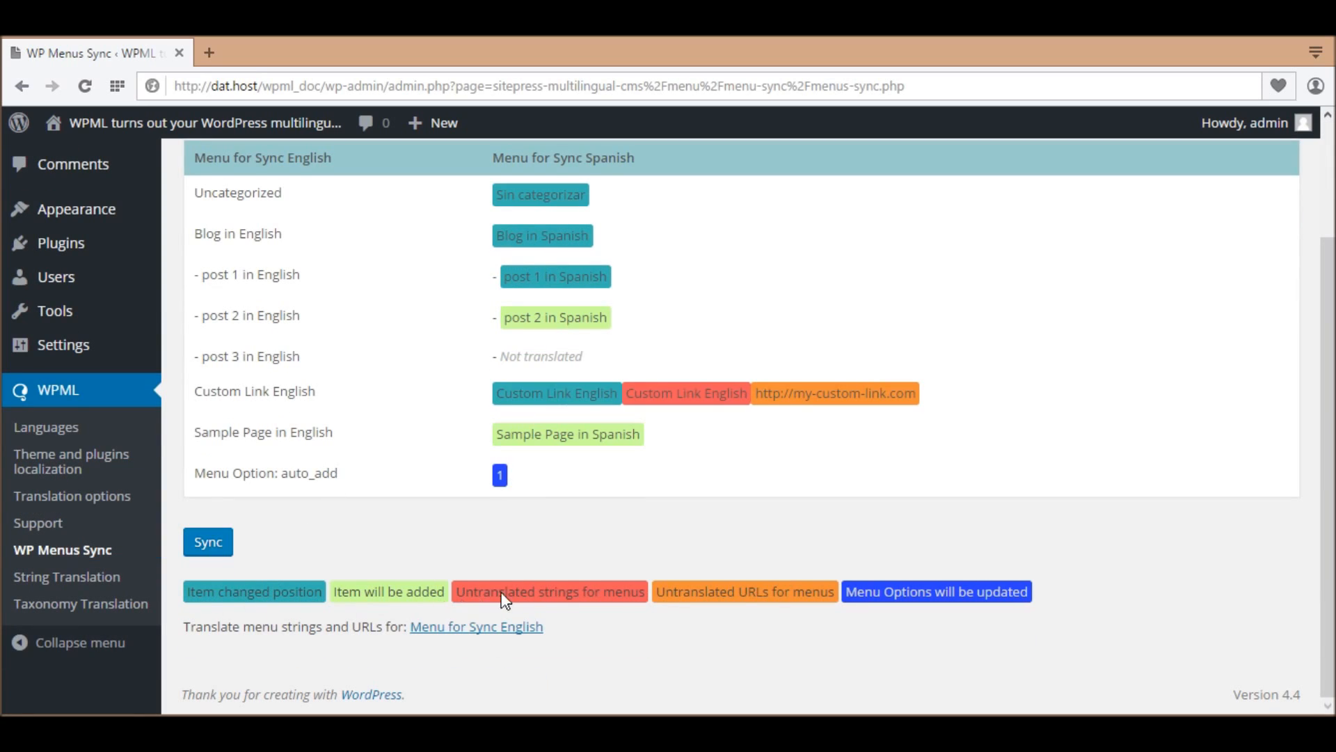
{"action": "mouse_move", "coordinate": [1007, 602]}
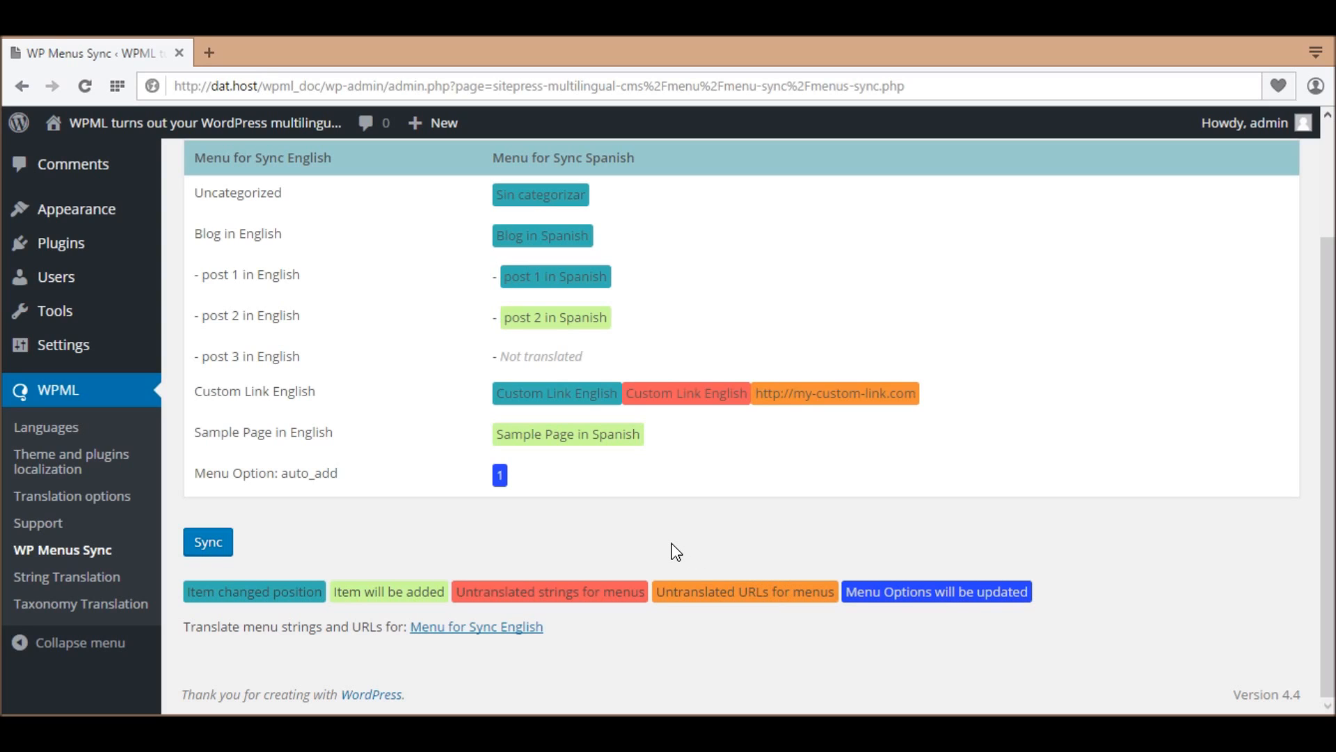
{"action": "mouse_move", "coordinate": [500, 559]}
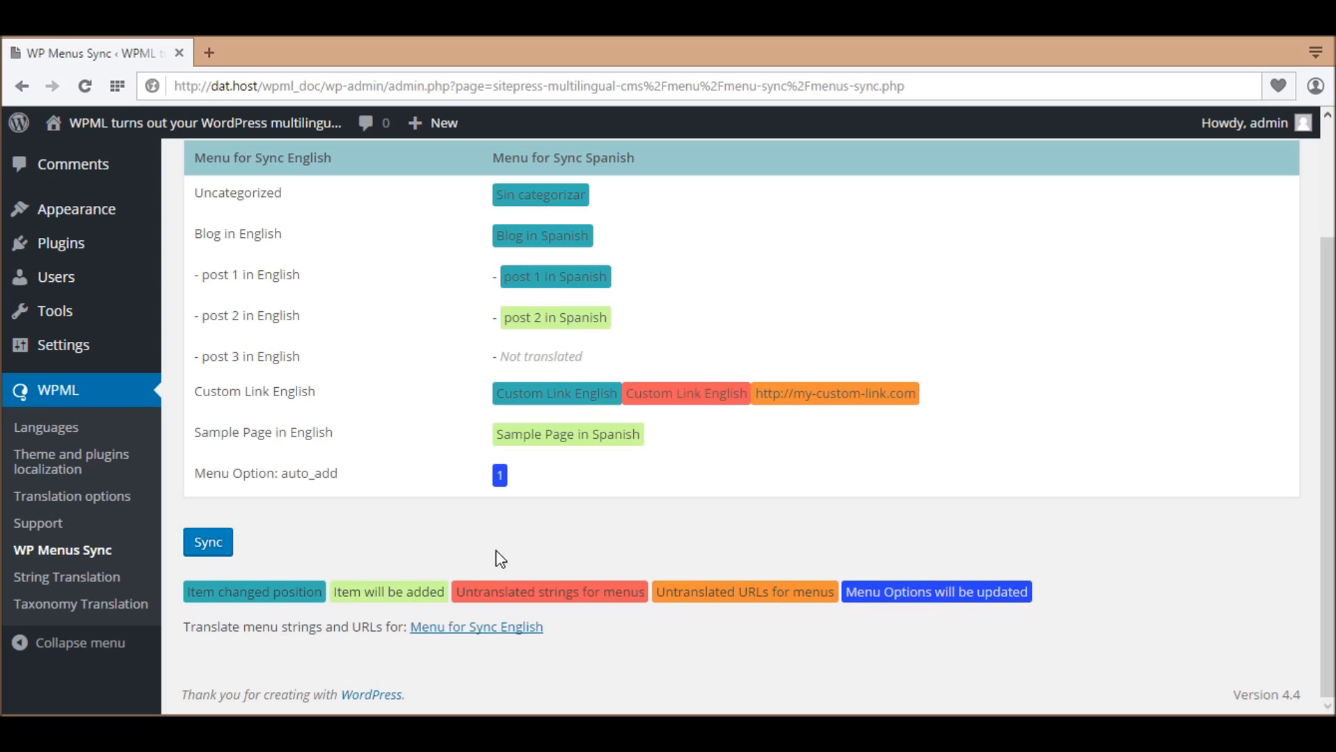
{"action": "left_click", "coordinate": [207, 541]}
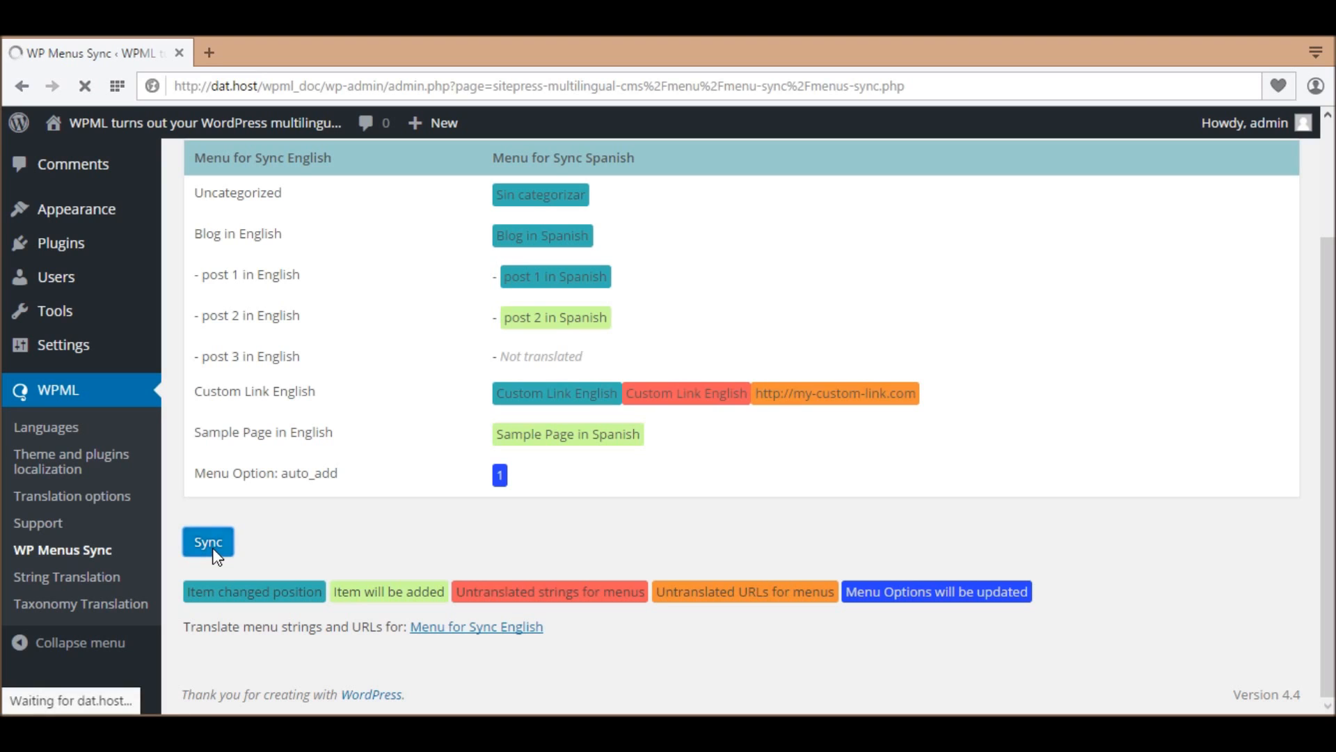
Select all nine pending Spanish sync actions and apply the changes.
{"action": "left_click", "coordinate": [208, 542]}
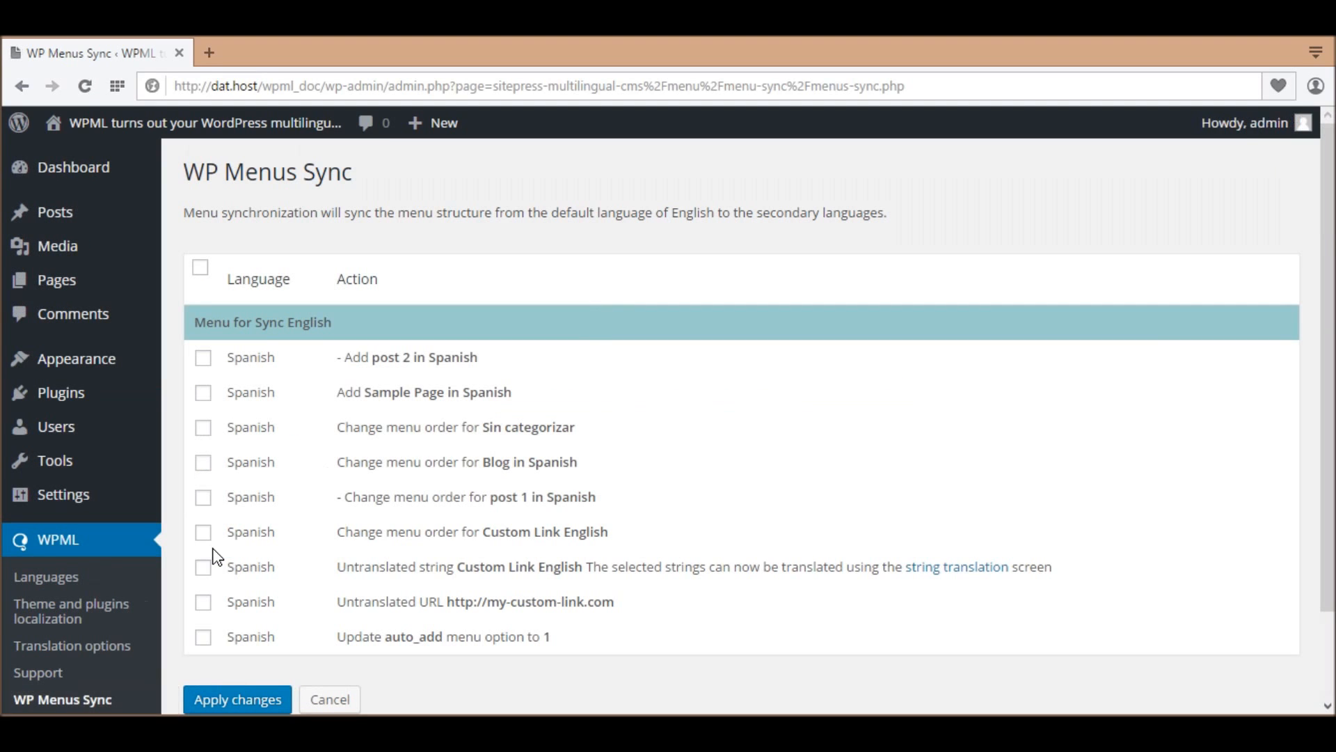
{"action": "mouse_move", "coordinate": [457, 357]}
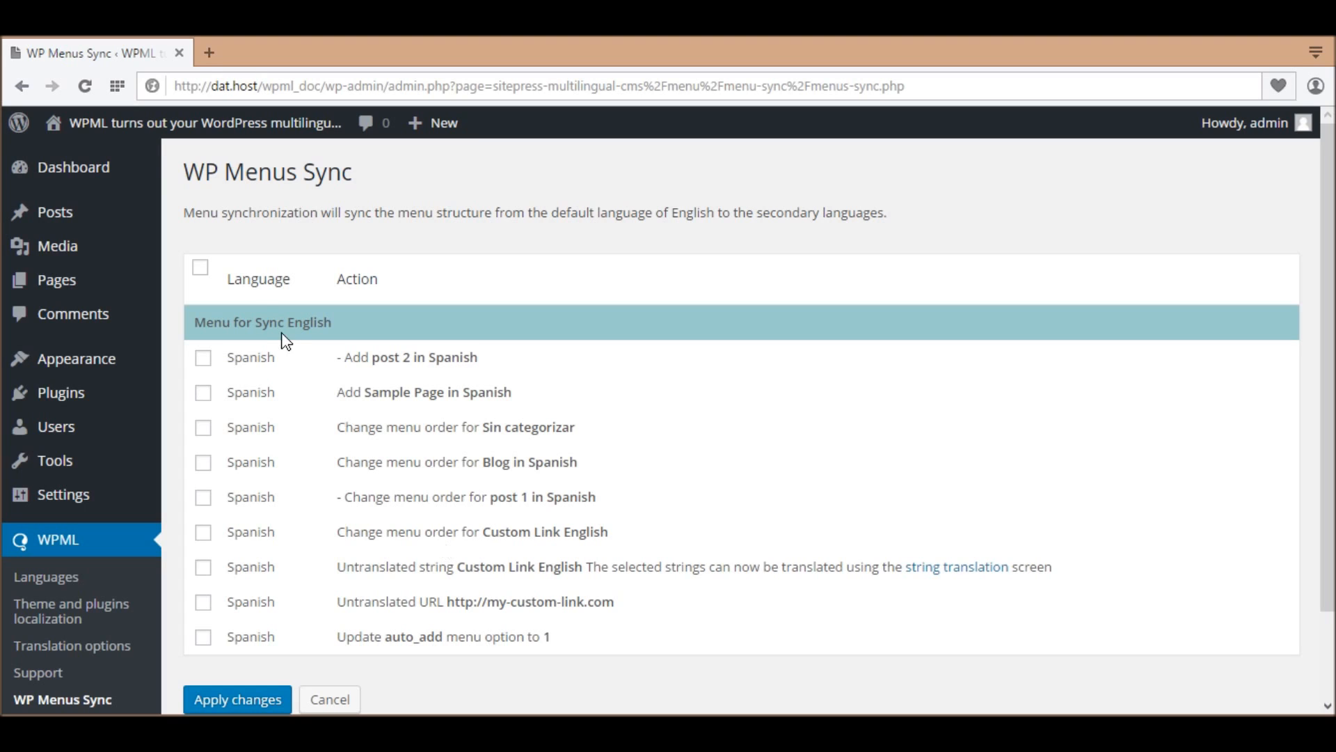
{"action": "left_click", "coordinate": [200, 267]}
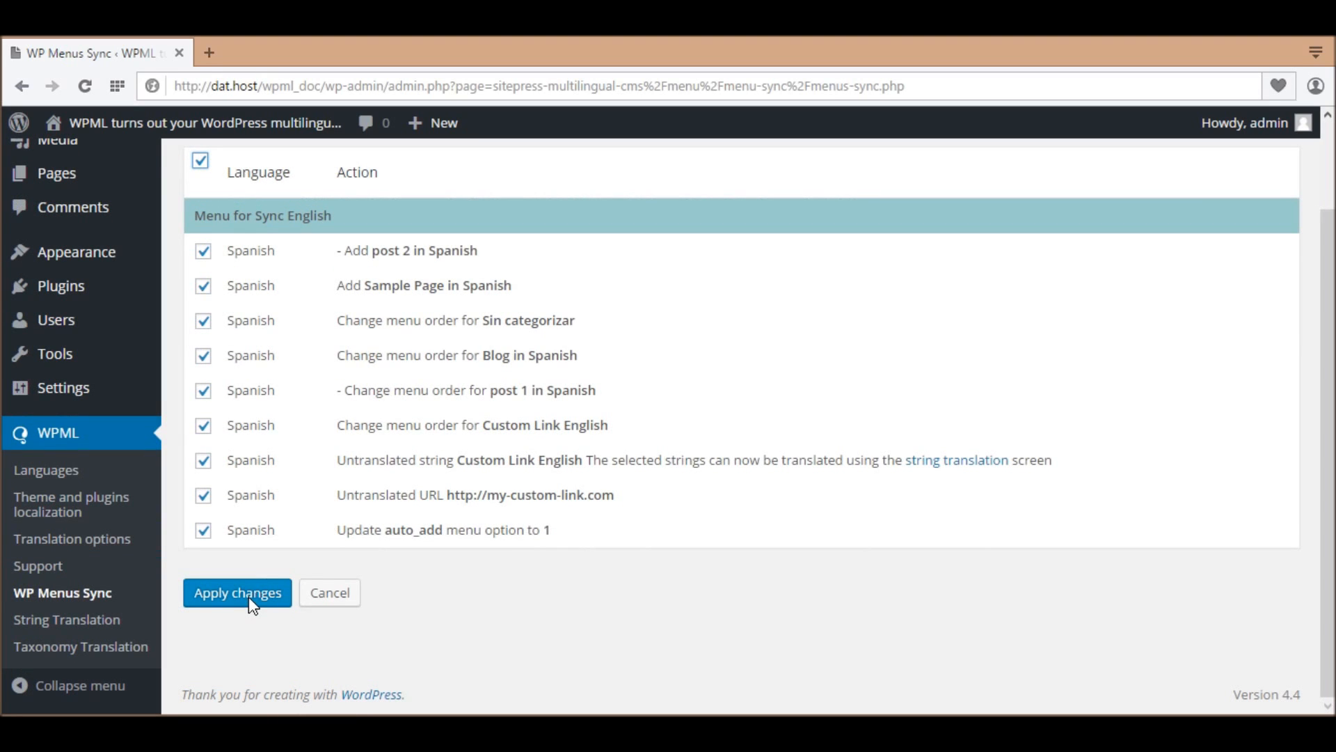
{"action": "left_click", "coordinate": [236, 593]}
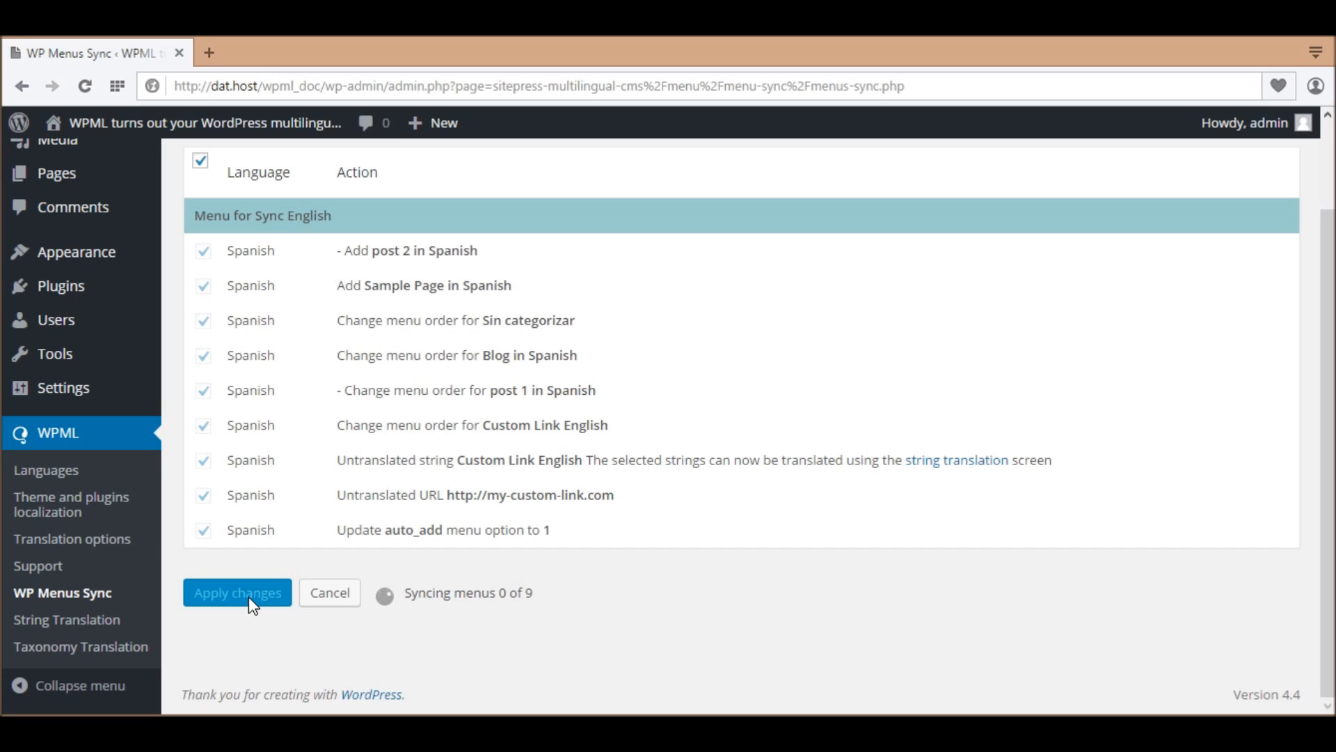
{"action": "left_click", "coordinate": [237, 593]}
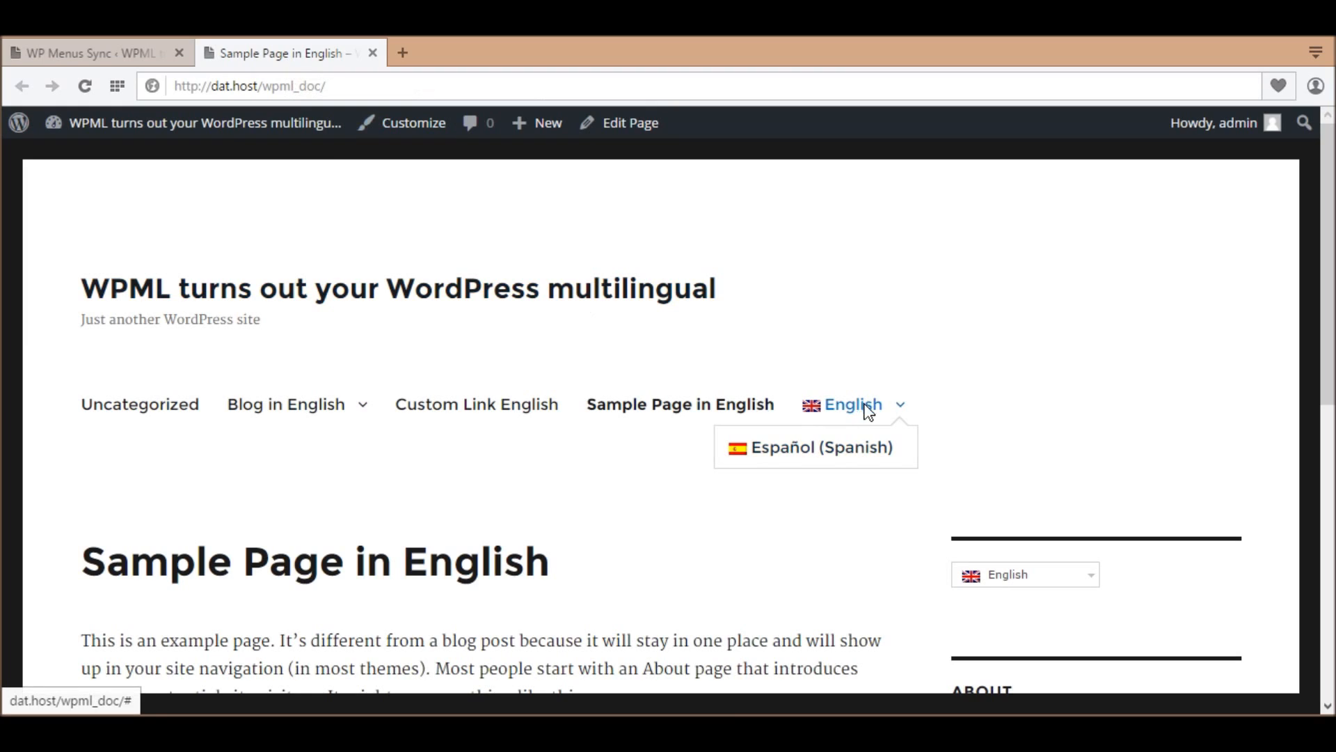
View the front-end site in Español to check Custom Link English, then return to the menu sync admin page.
{"action": "left_click", "coordinate": [819, 446]}
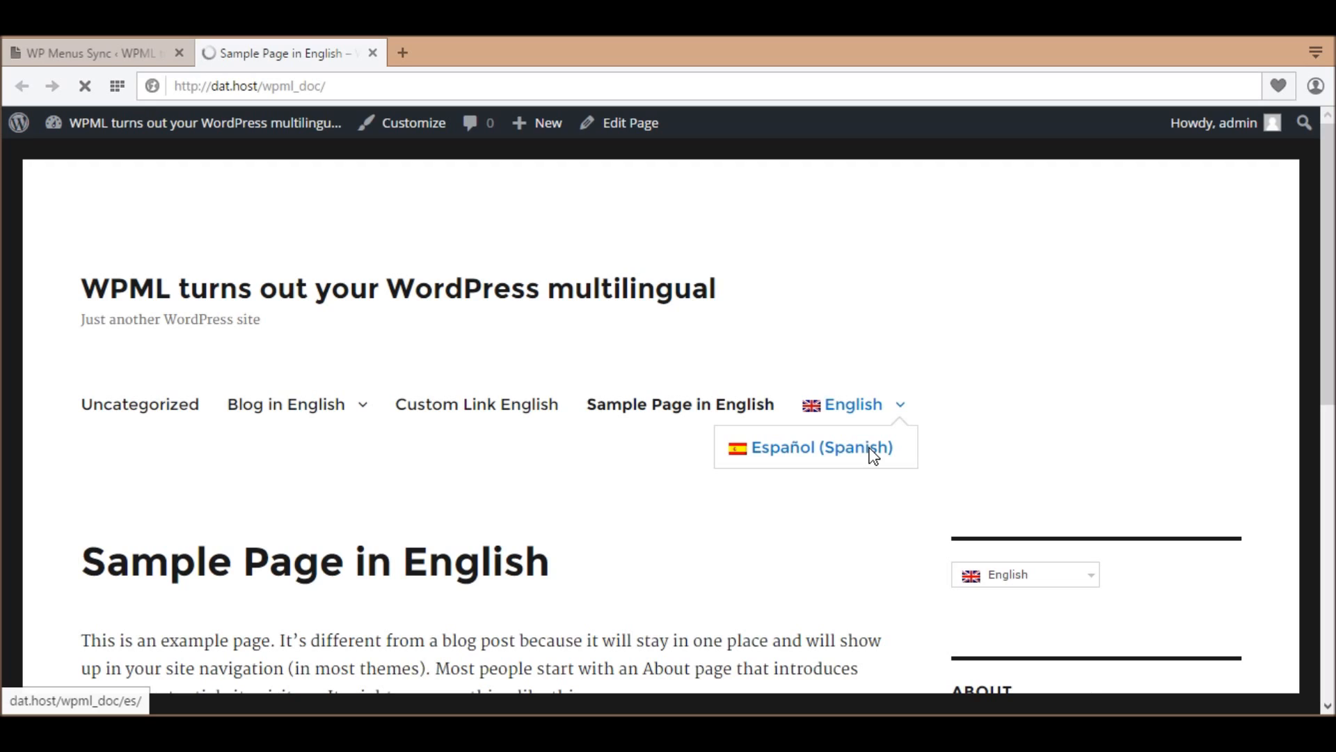
{"action": "left_click", "coordinate": [820, 447]}
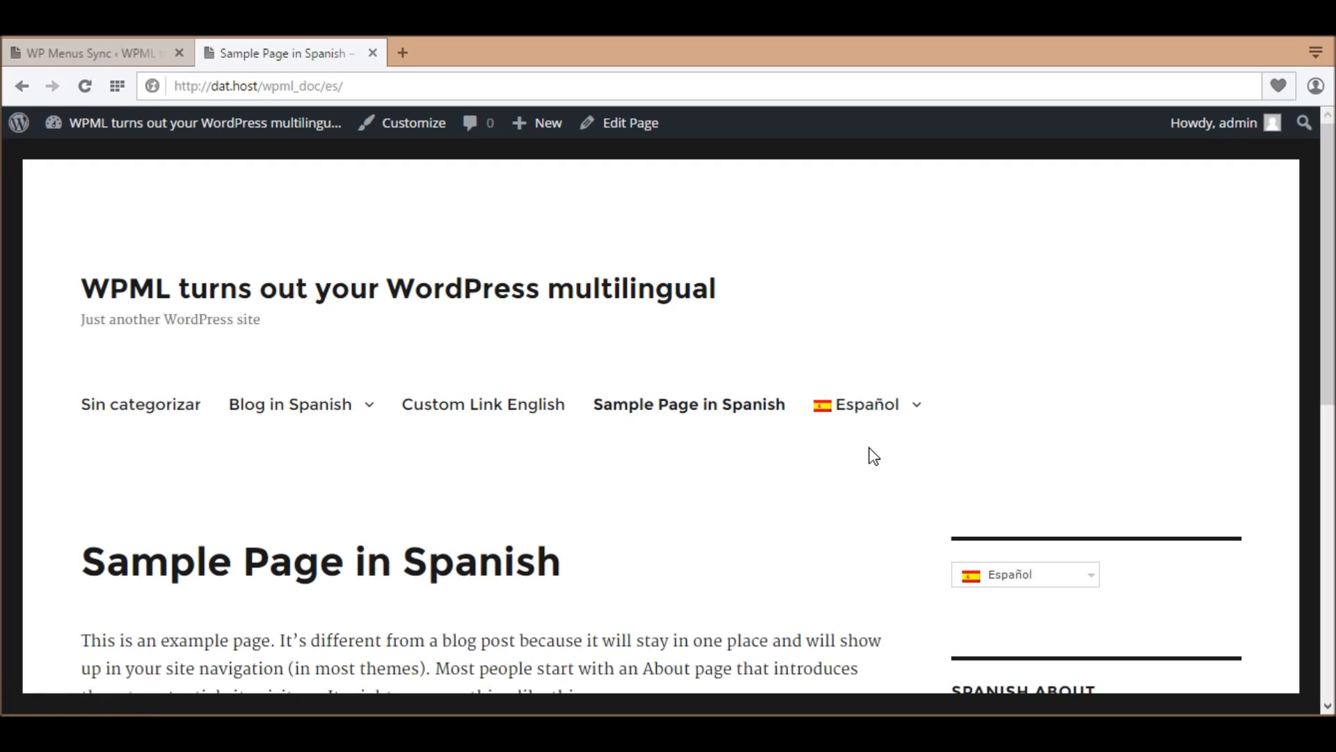
{"action": "mouse_move", "coordinate": [483, 403]}
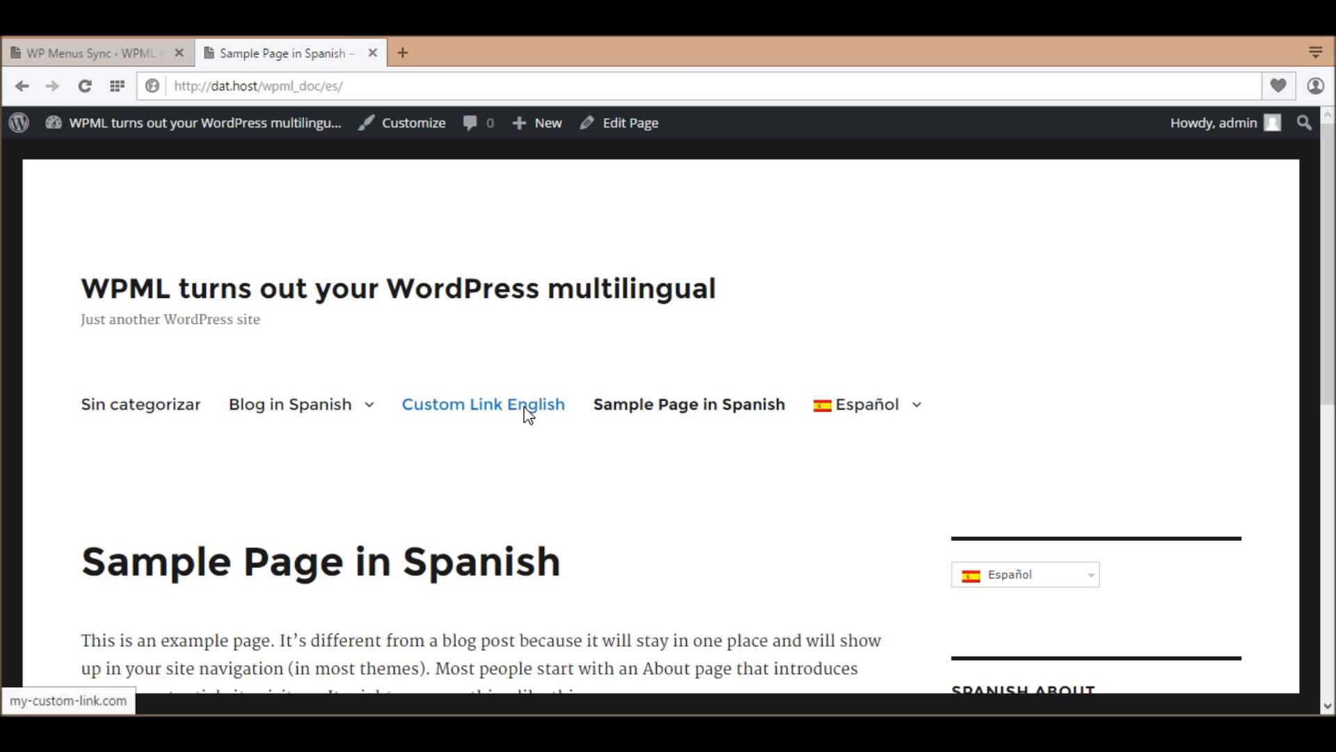
{"action": "mouse_move", "coordinate": [499, 400]}
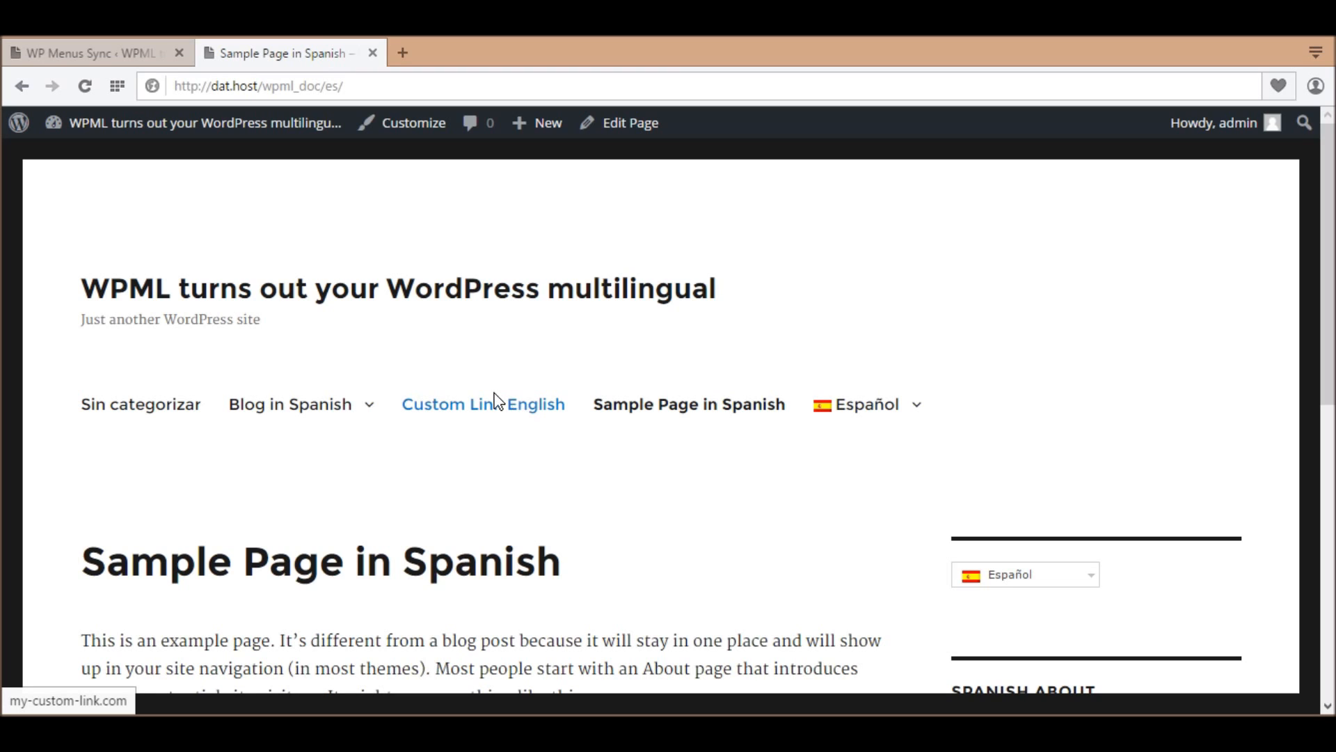
{"action": "left_click", "coordinate": [85, 53]}
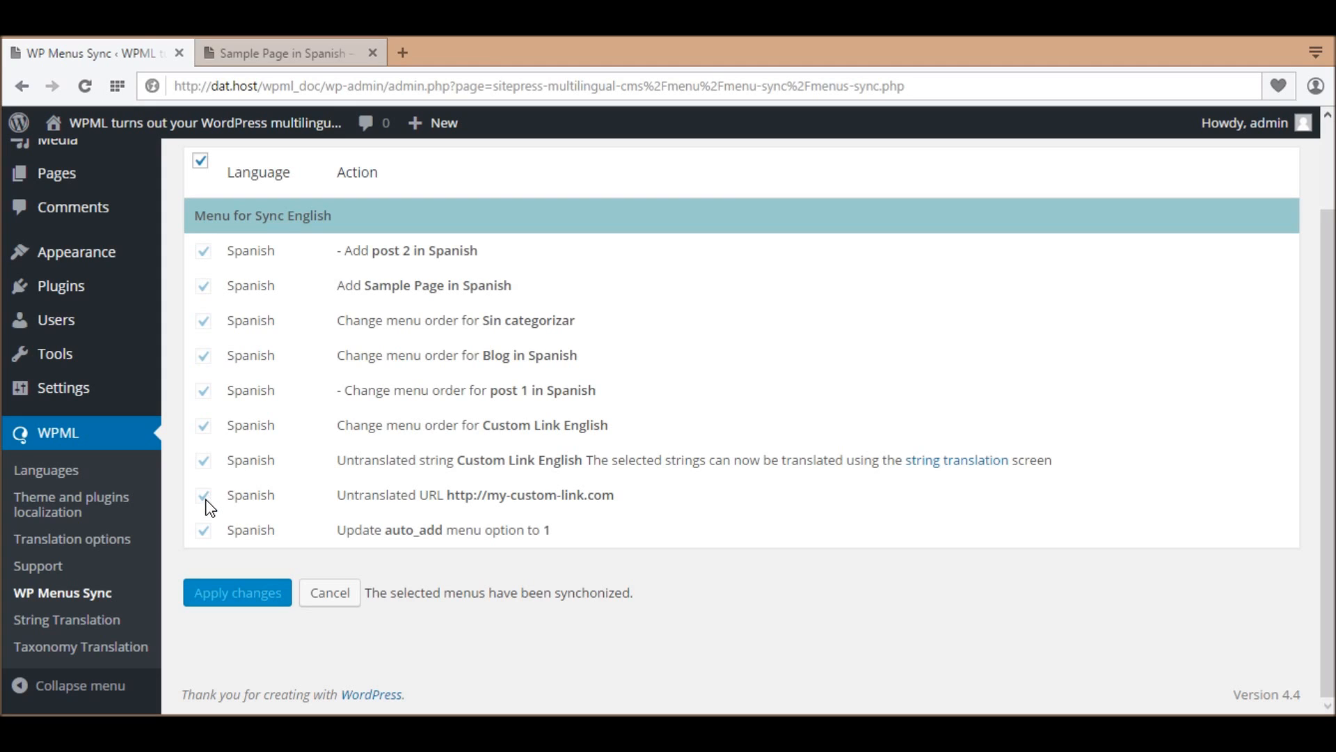
Go to WPML's String Translation screen from the admin sidebar.
{"action": "left_click", "coordinate": [67, 619]}
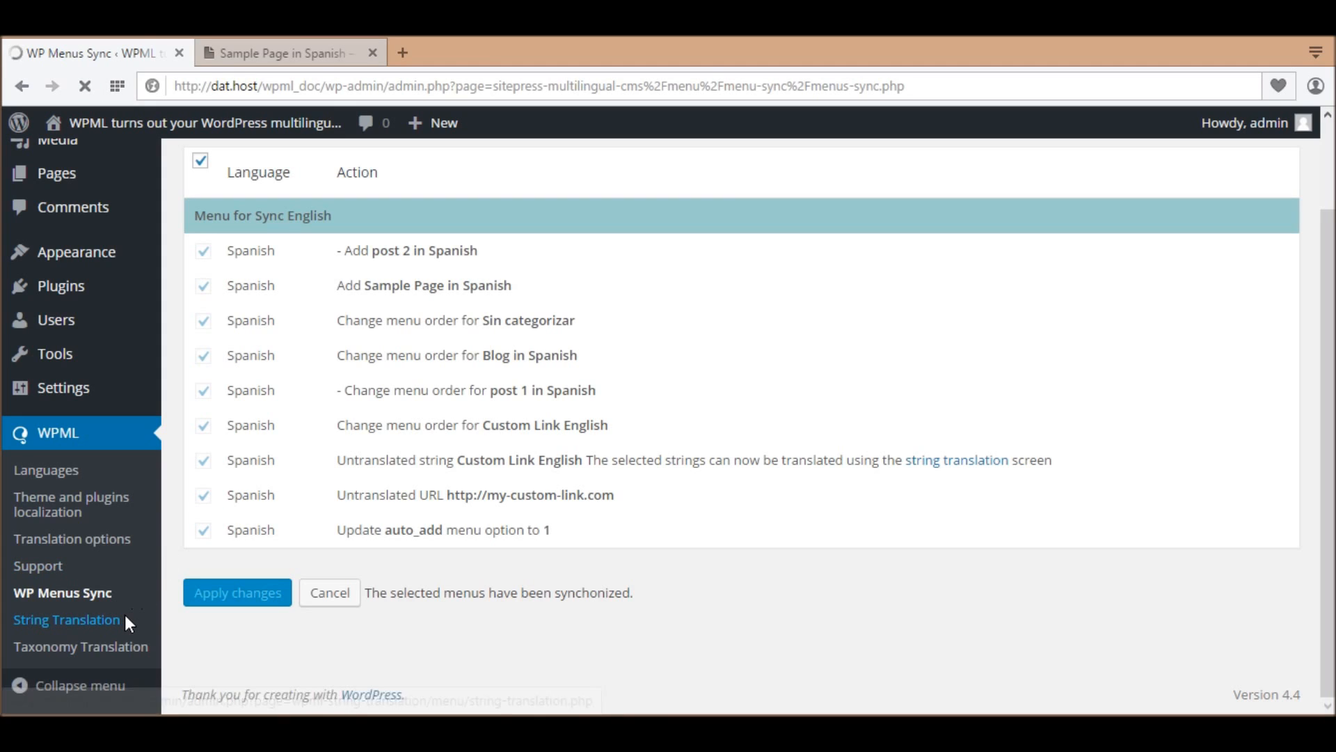
{"action": "mouse_move", "coordinate": [67, 619]}
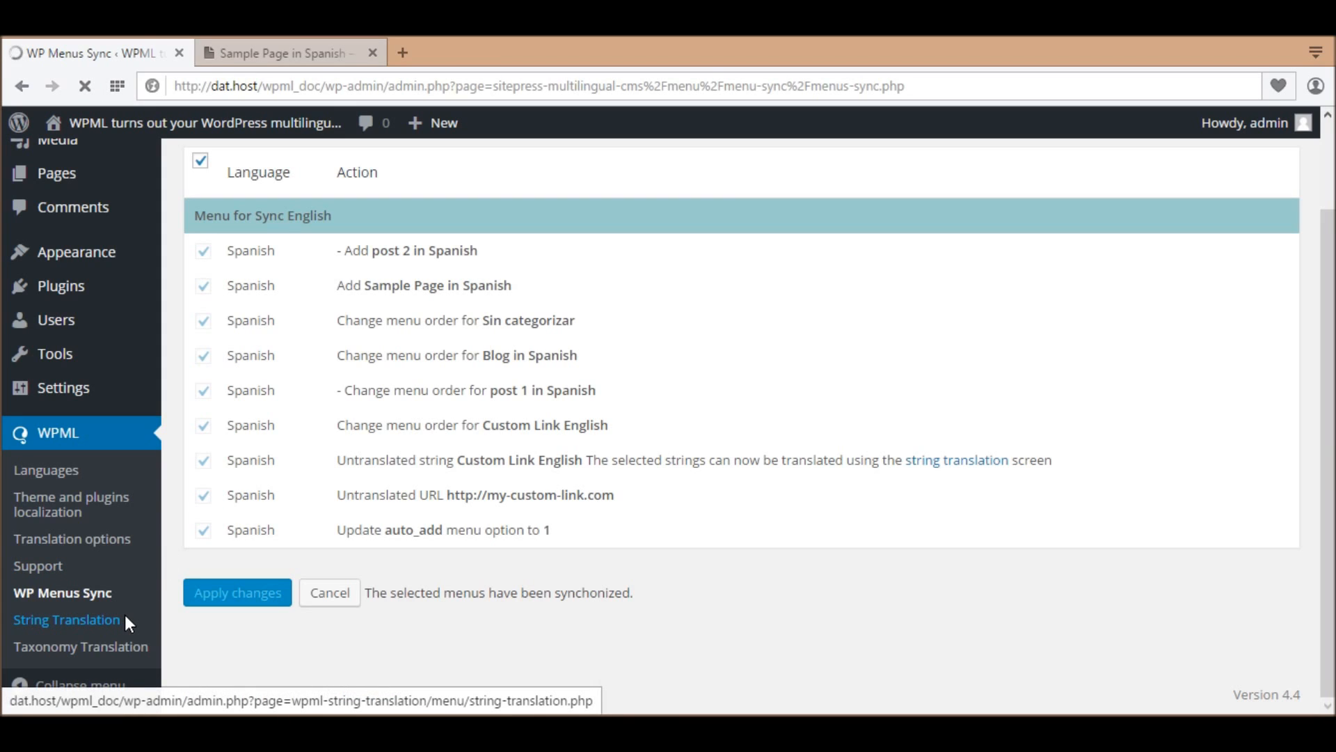
{"action": "left_click", "coordinate": [67, 619]}
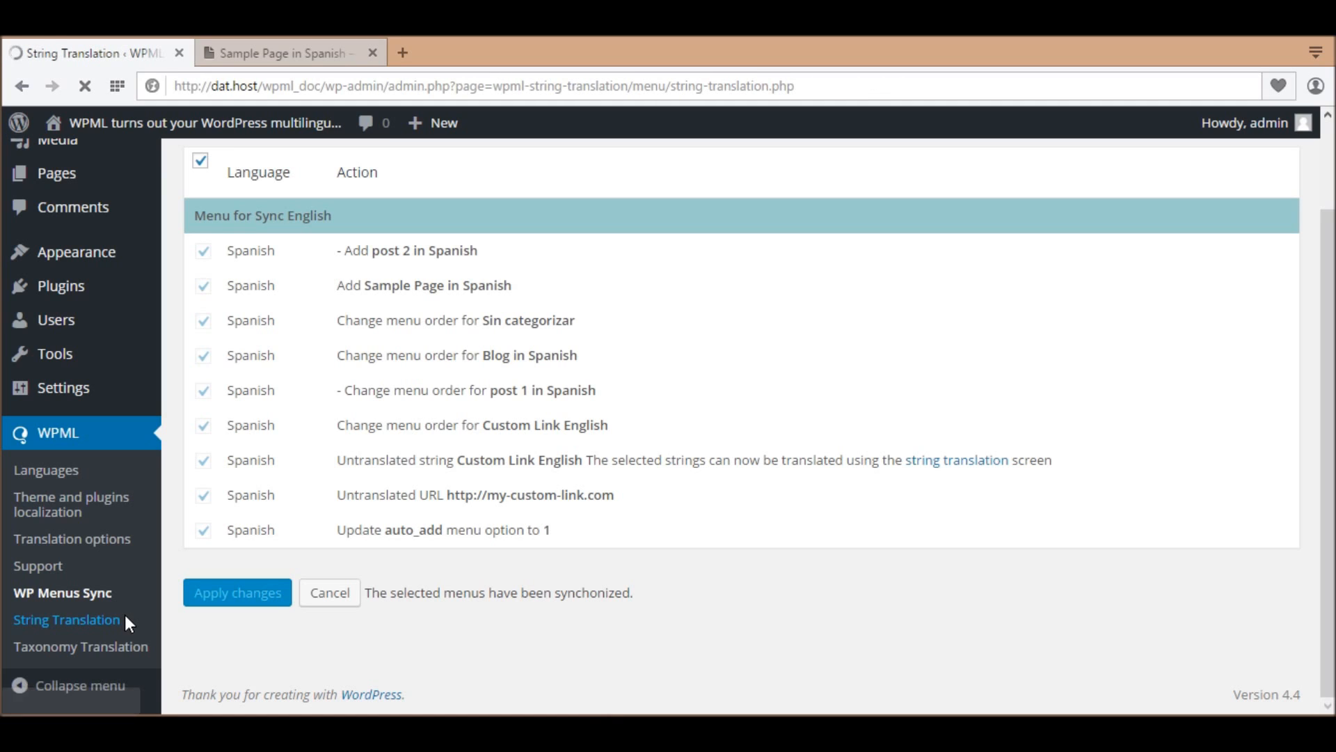
Filter String Translation to the 'Menu for Sync English menu' domain, listing its two untranslated strings.
{"action": "left_click", "coordinate": [67, 619]}
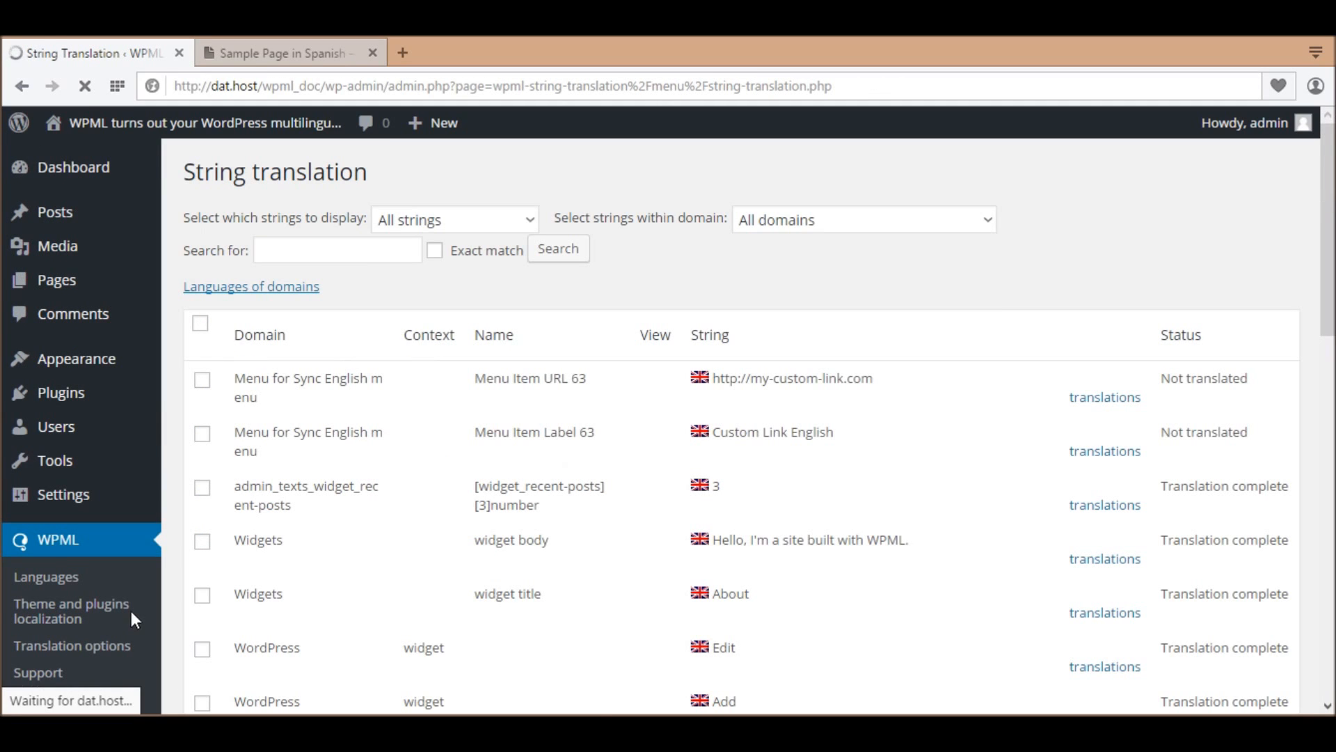
{"action": "left_click", "coordinate": [861, 218]}
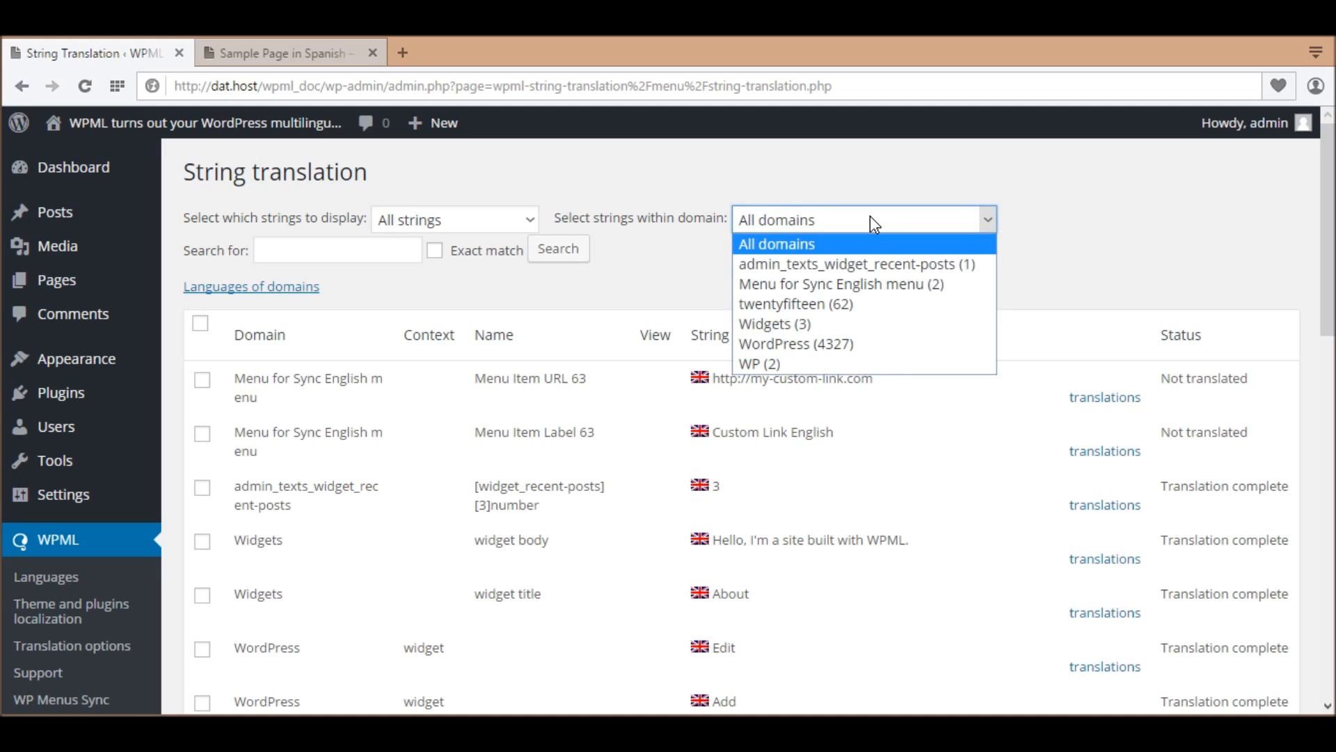
{"action": "mouse_move", "coordinate": [858, 284]}
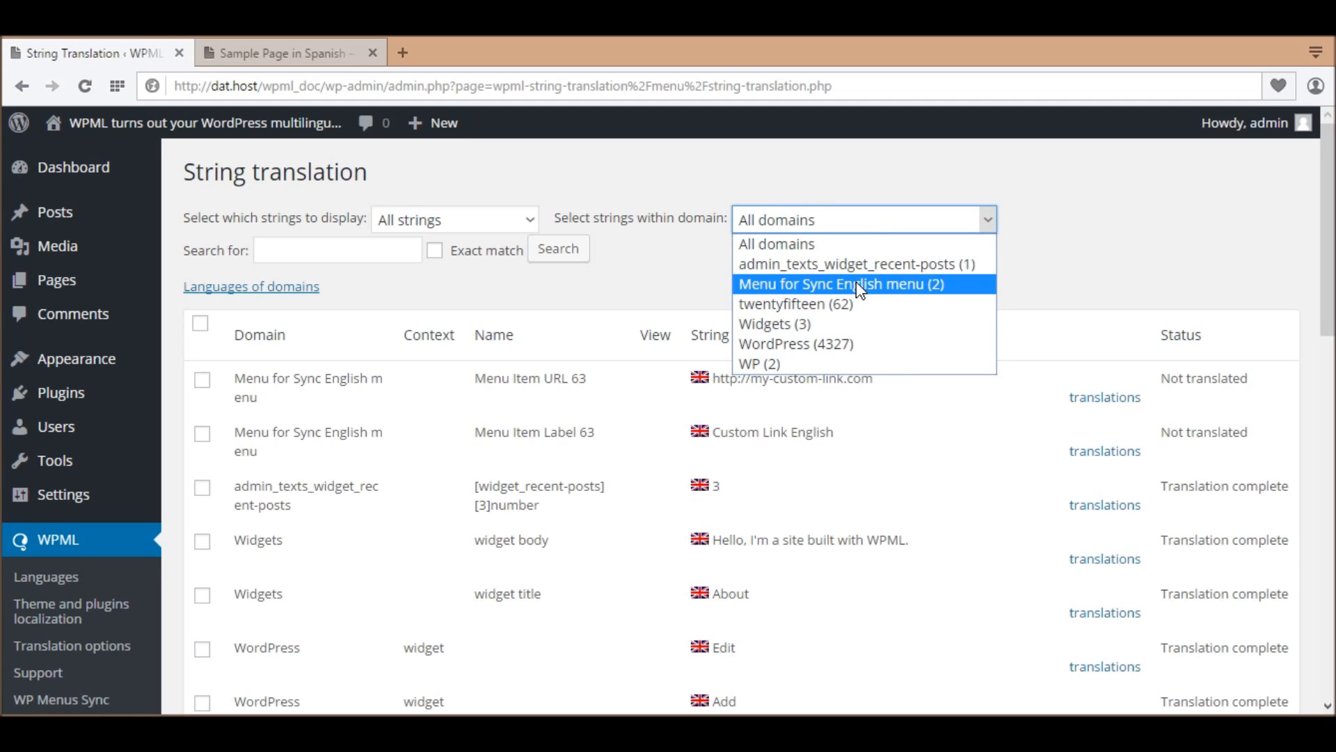
{"action": "left_click", "coordinate": [836, 284]}
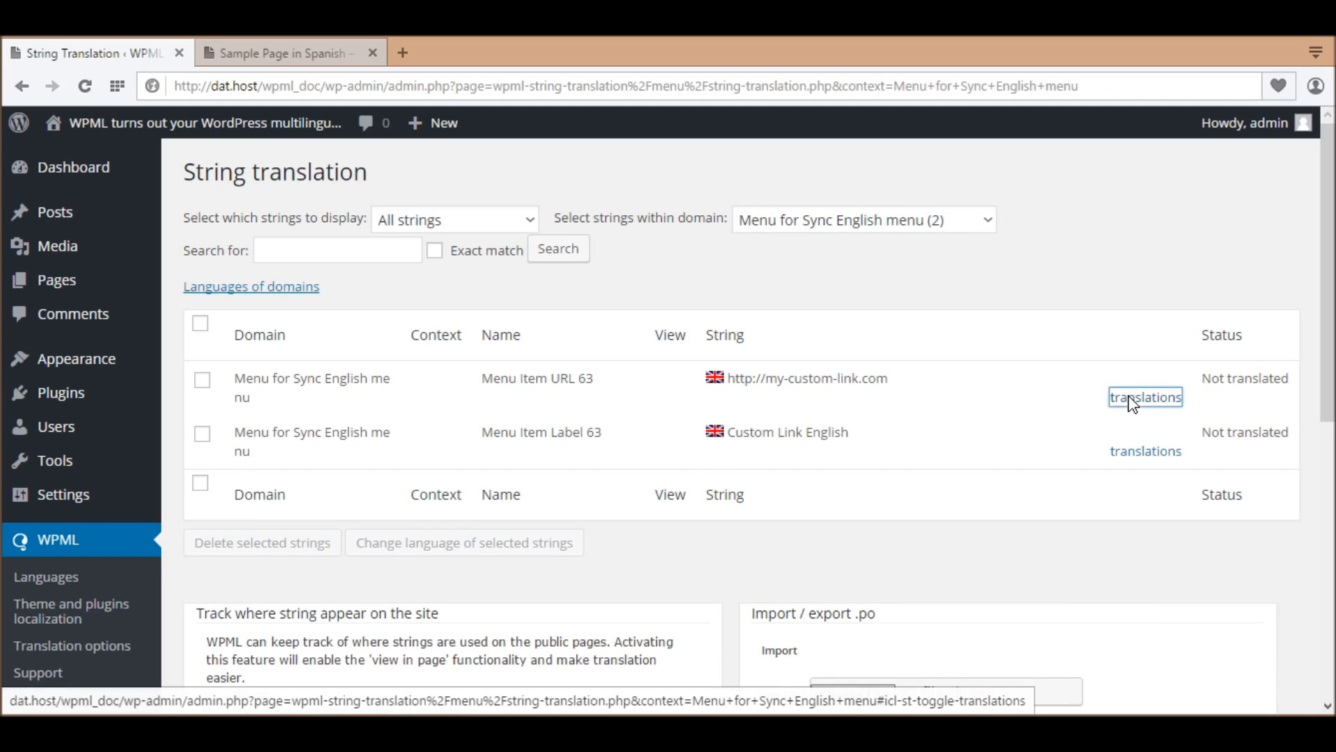
{"action": "left_click", "coordinate": [1144, 396]}
{"action": "type", "text": "http://my-custom-link.e"}
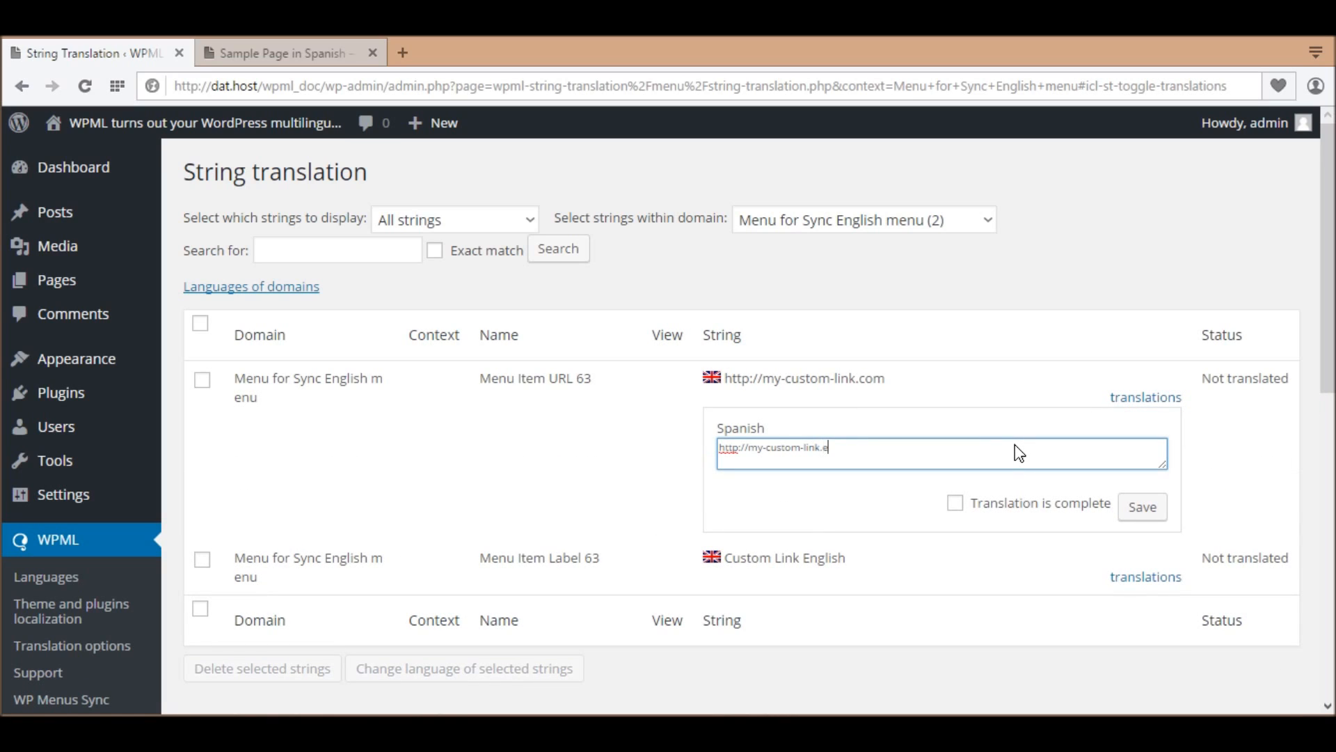
{"action": "left_click", "coordinate": [955, 502]}
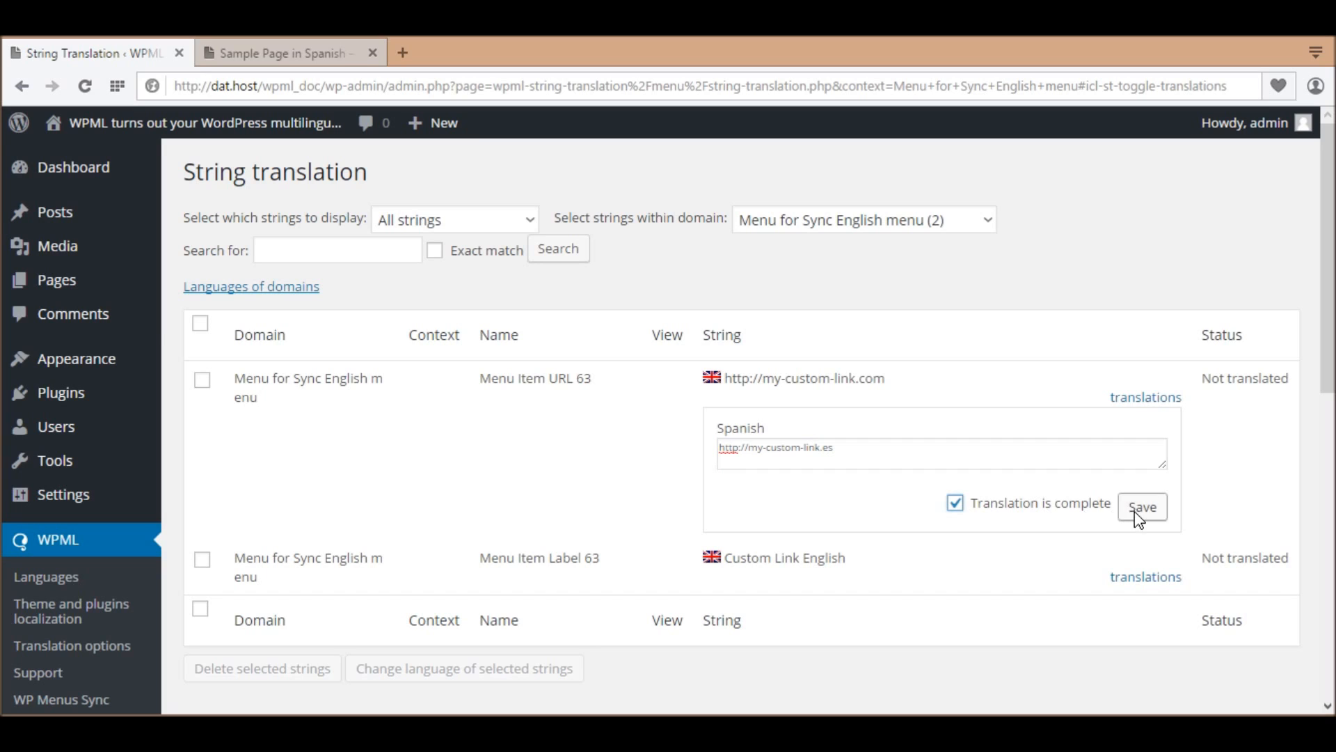
{"action": "left_click", "coordinate": [1141, 507]}
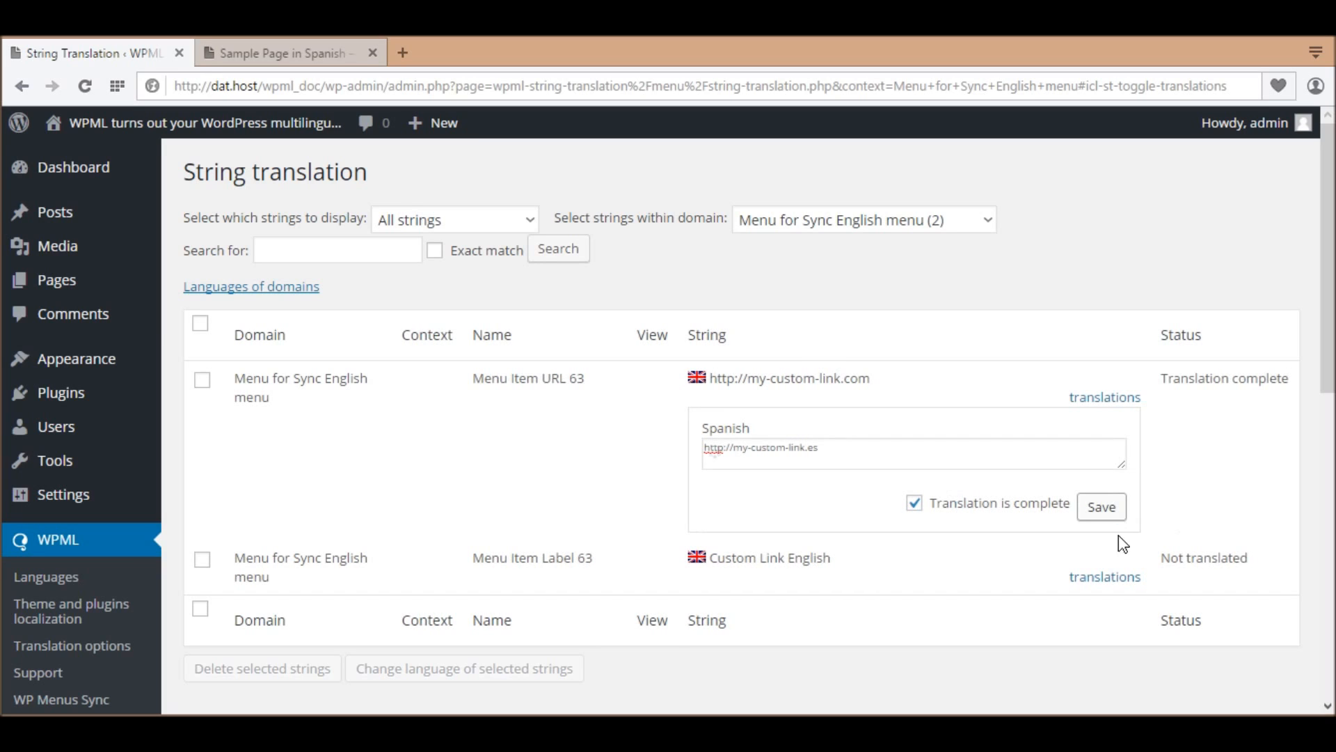
Start the Spanish translation of the Custom Link English label, entering 'Custom Link Sp'.
{"action": "left_click", "coordinate": [1104, 577]}
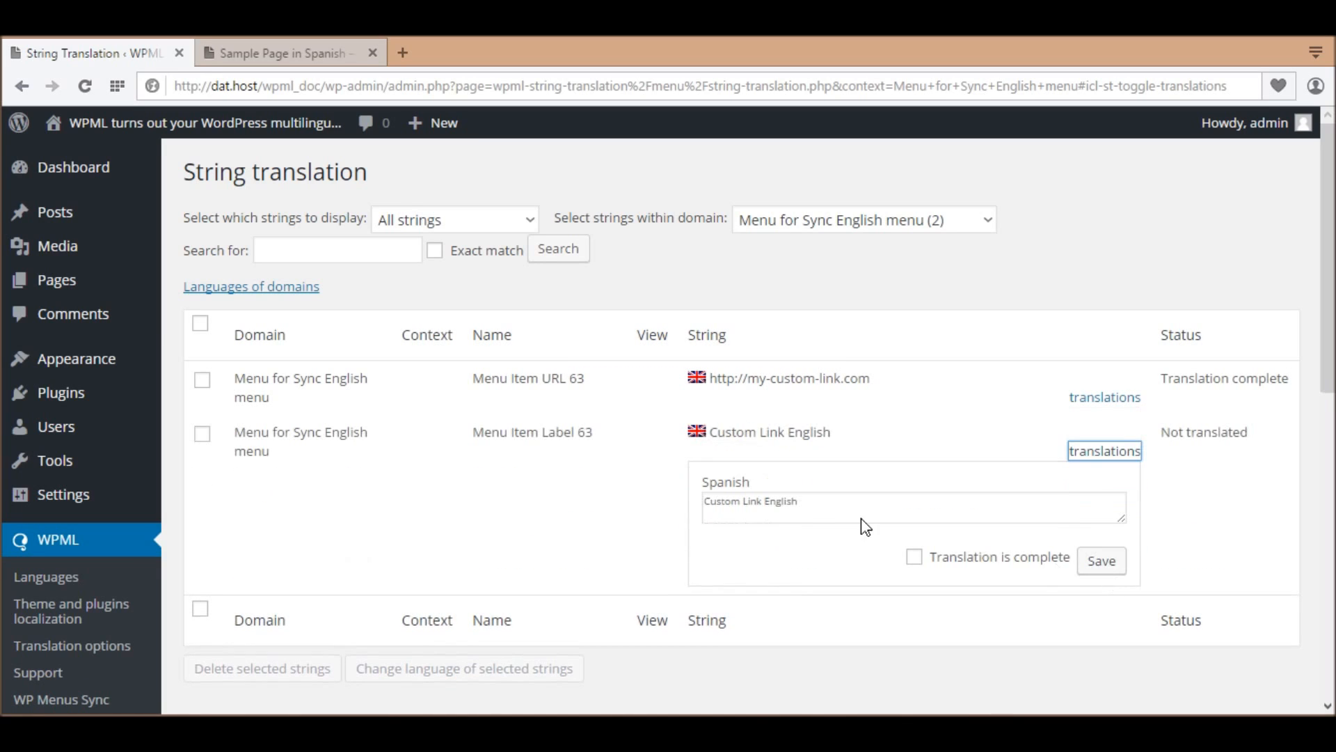
{"action": "type", "text": "Custom Link Spa"}
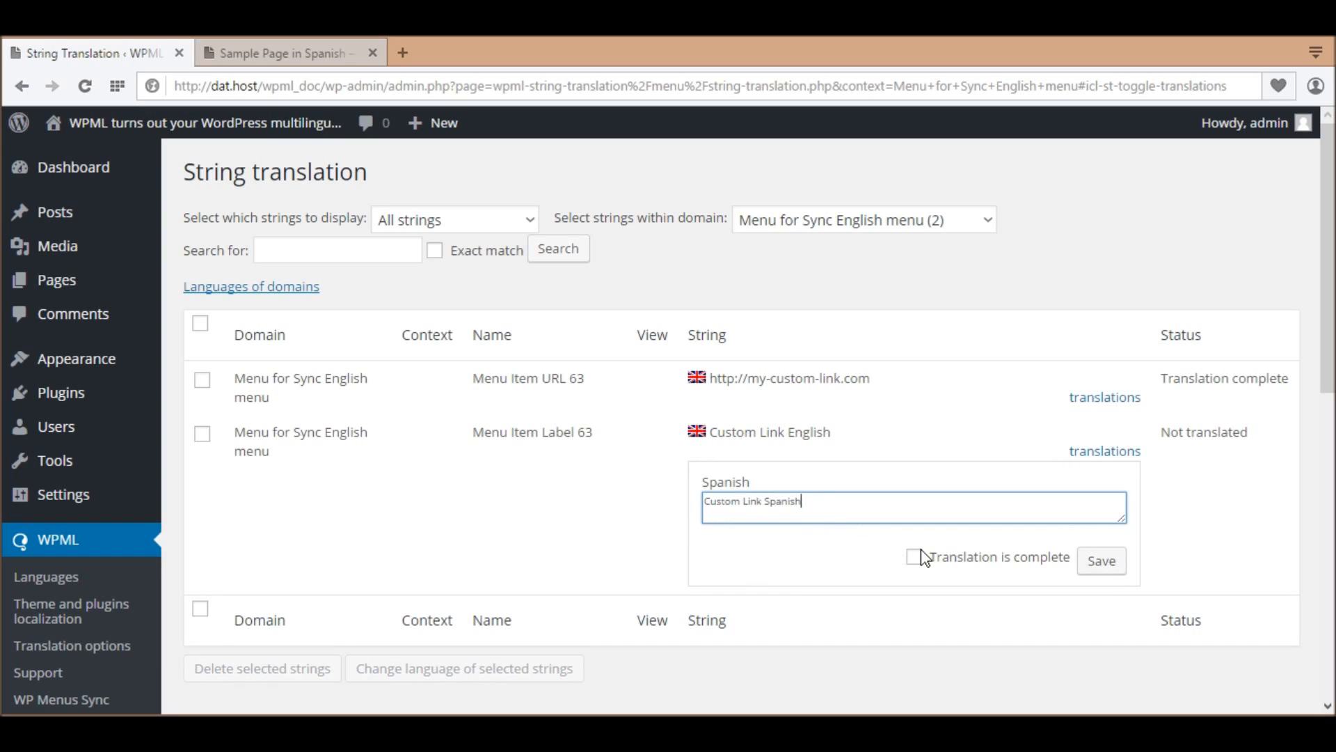
Save the label's Spanish translation Custom Link Spanish as complete.
{"action": "left_click", "coordinate": [914, 556]}
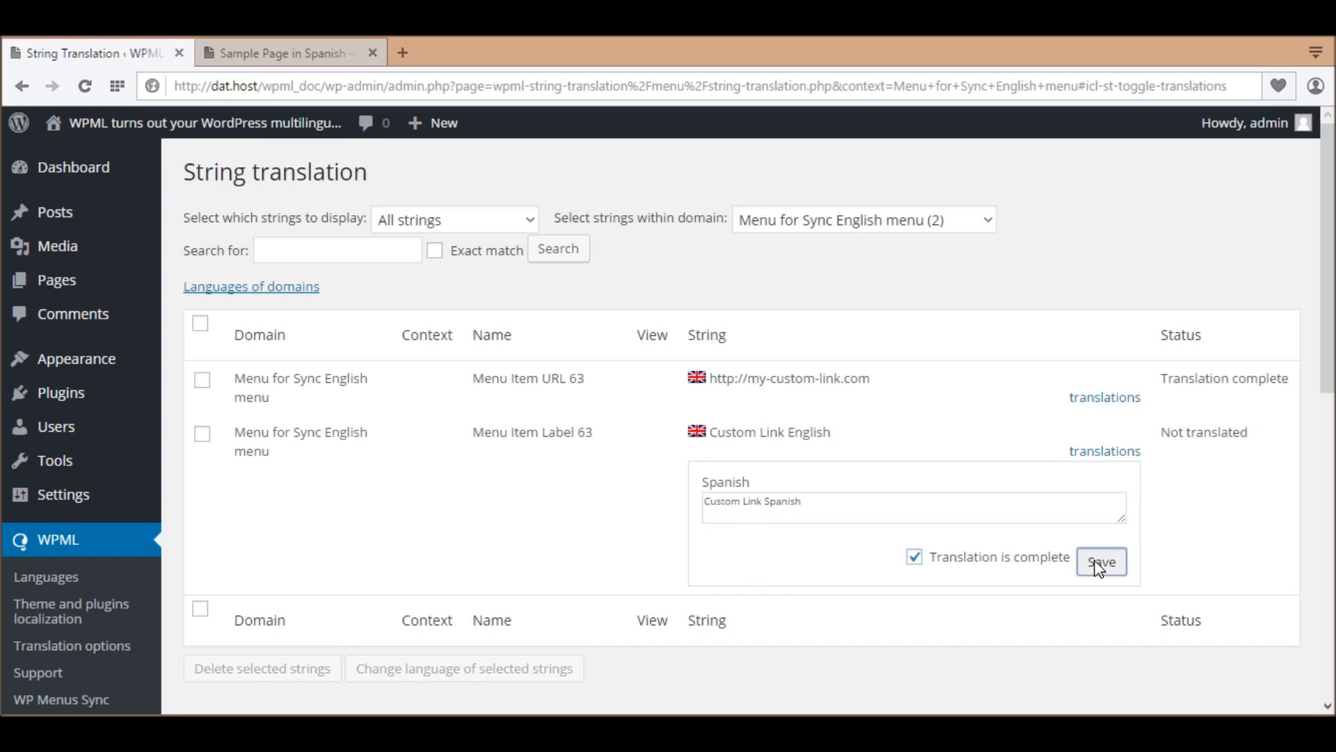
{"action": "left_click", "coordinate": [1099, 561]}
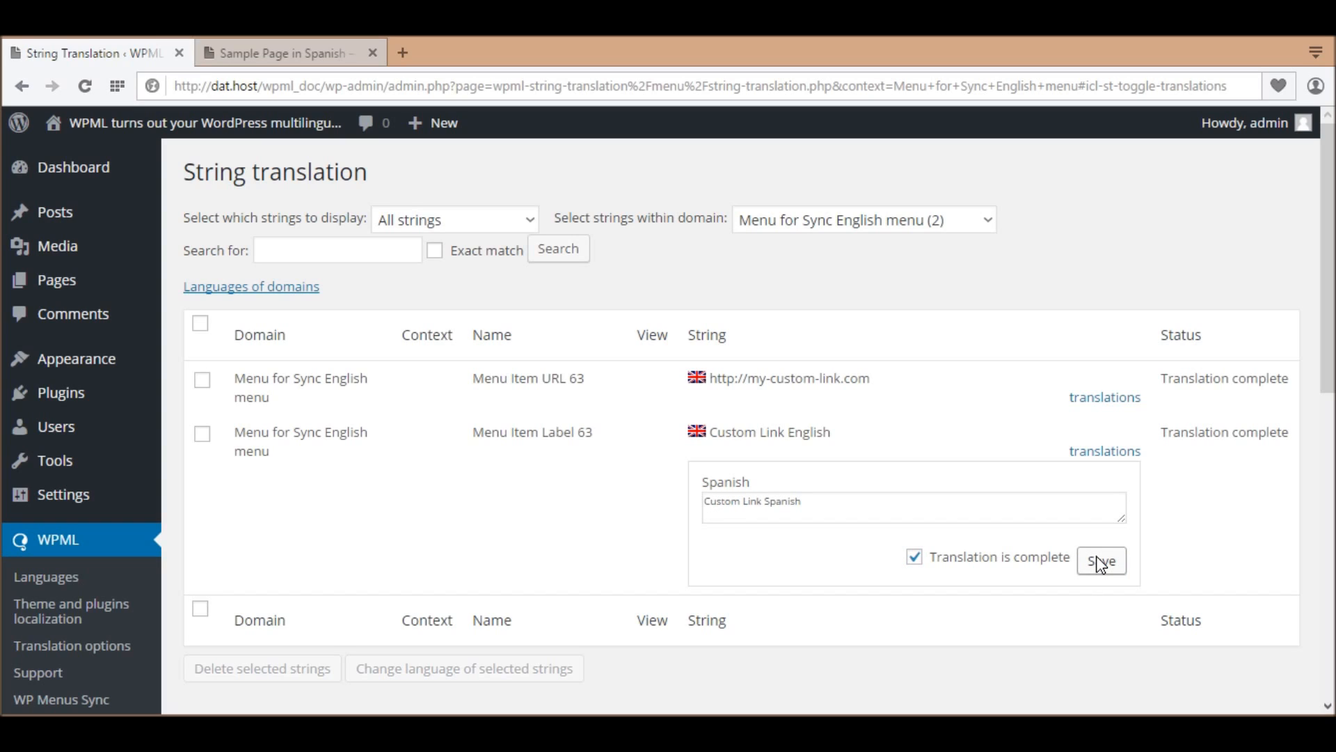
{"action": "scroll", "scroll_direction": "down", "scroll_amount": 3}
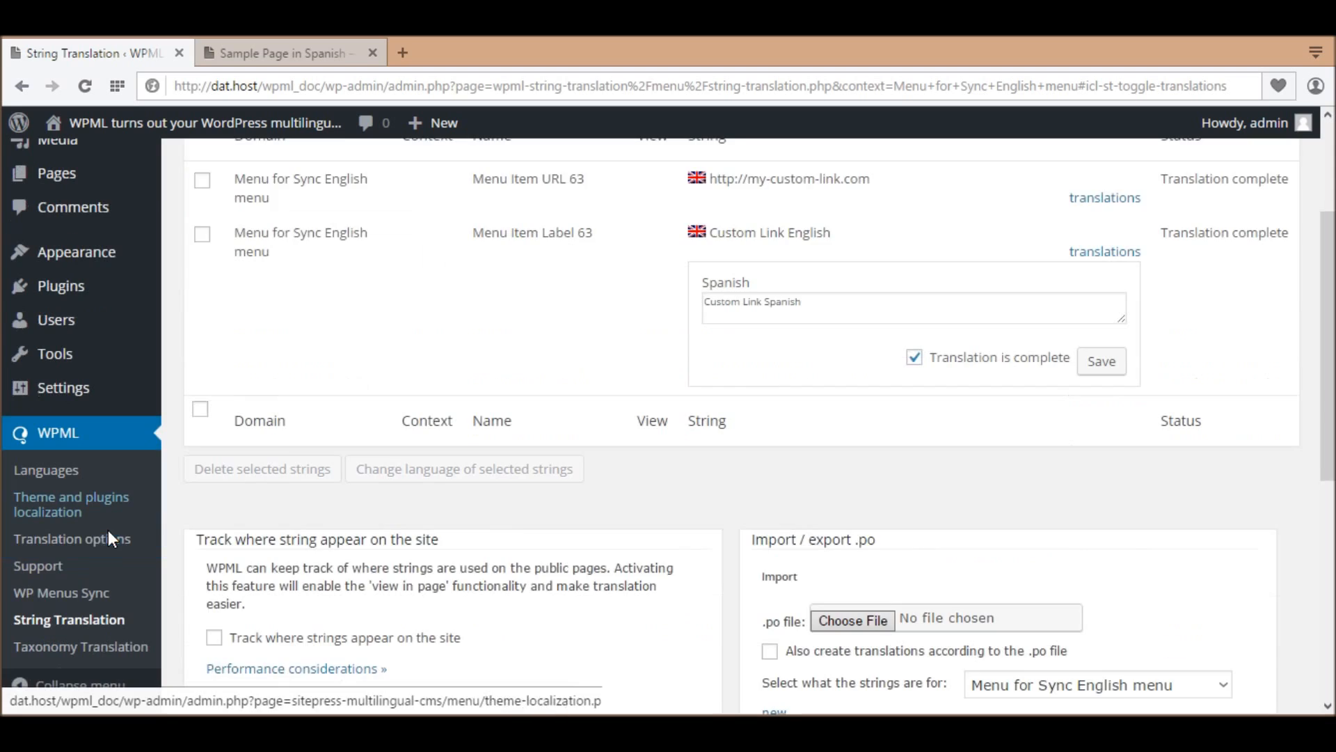
{"action": "scroll", "scroll_direction": "down", "scroll_amount": 3}
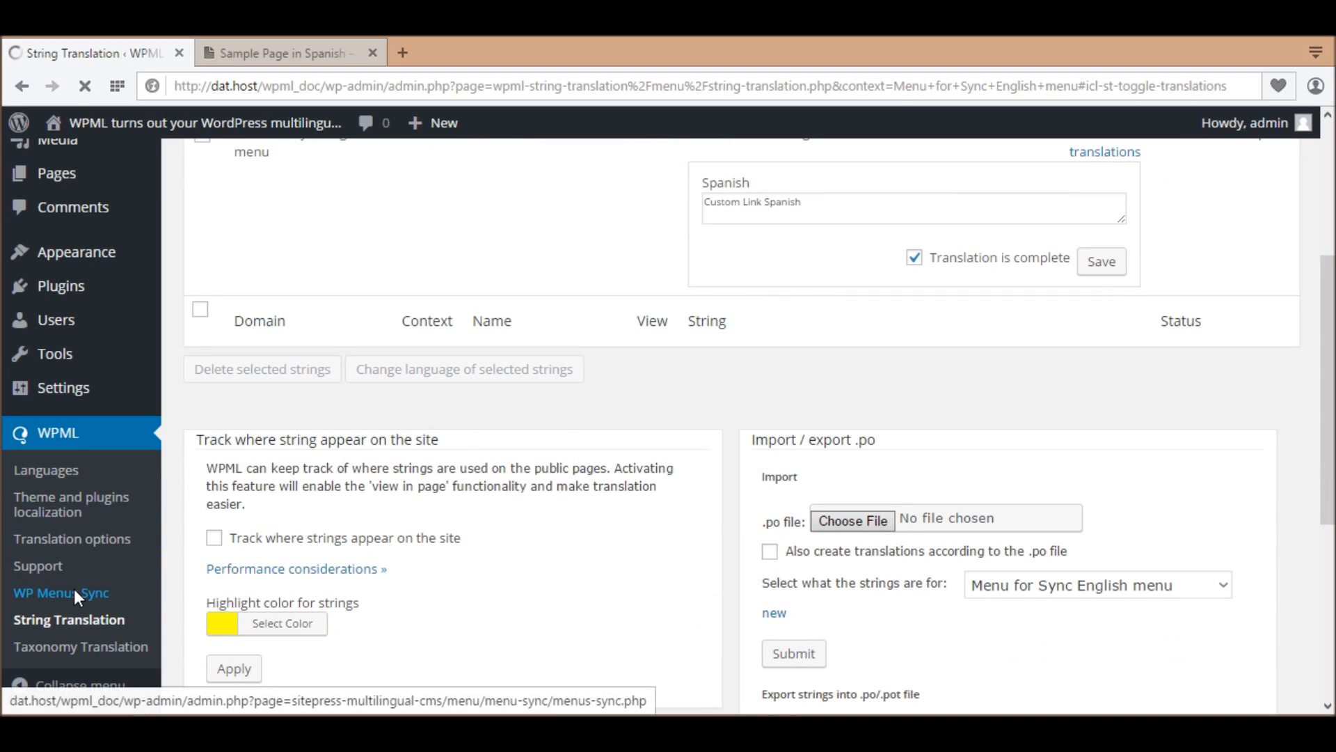
Return to WP Menus Sync and start synchronizing the Spanish menu with English.
{"action": "left_click", "coordinate": [60, 593]}
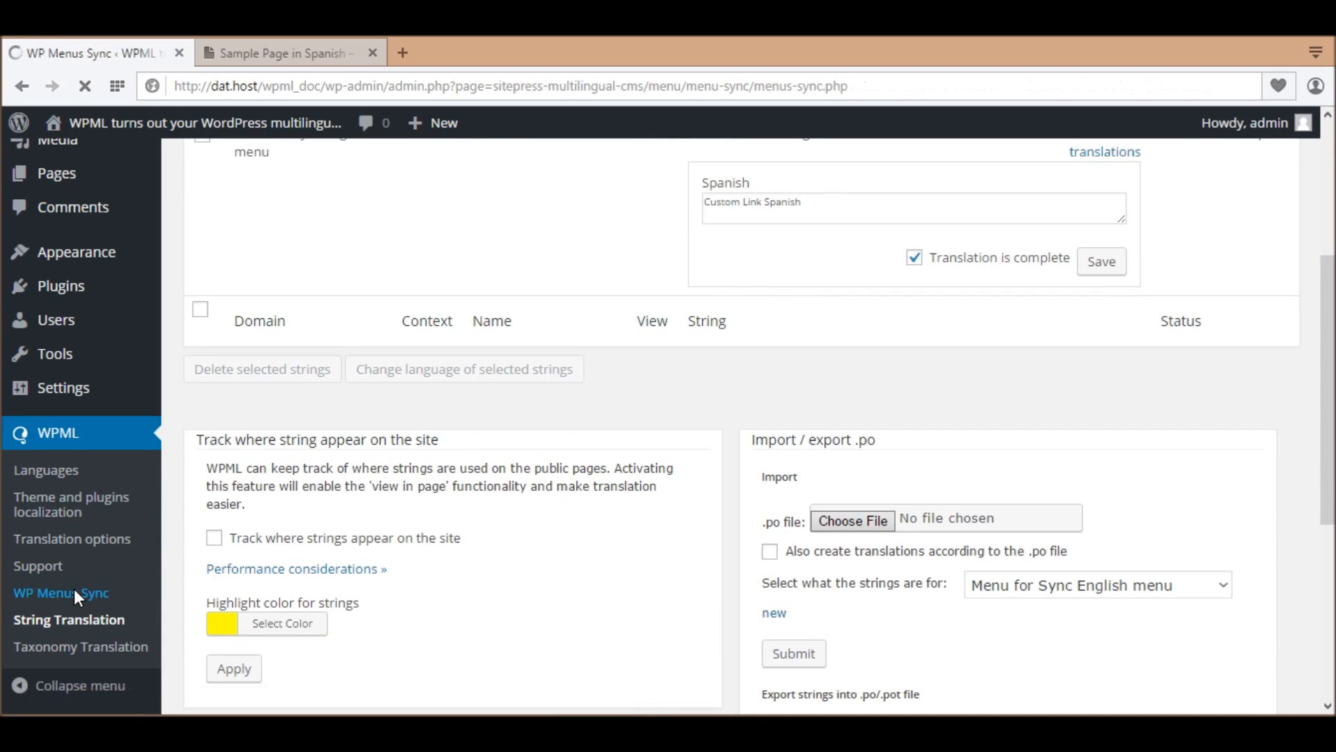
{"action": "left_click", "coordinate": [62, 593]}
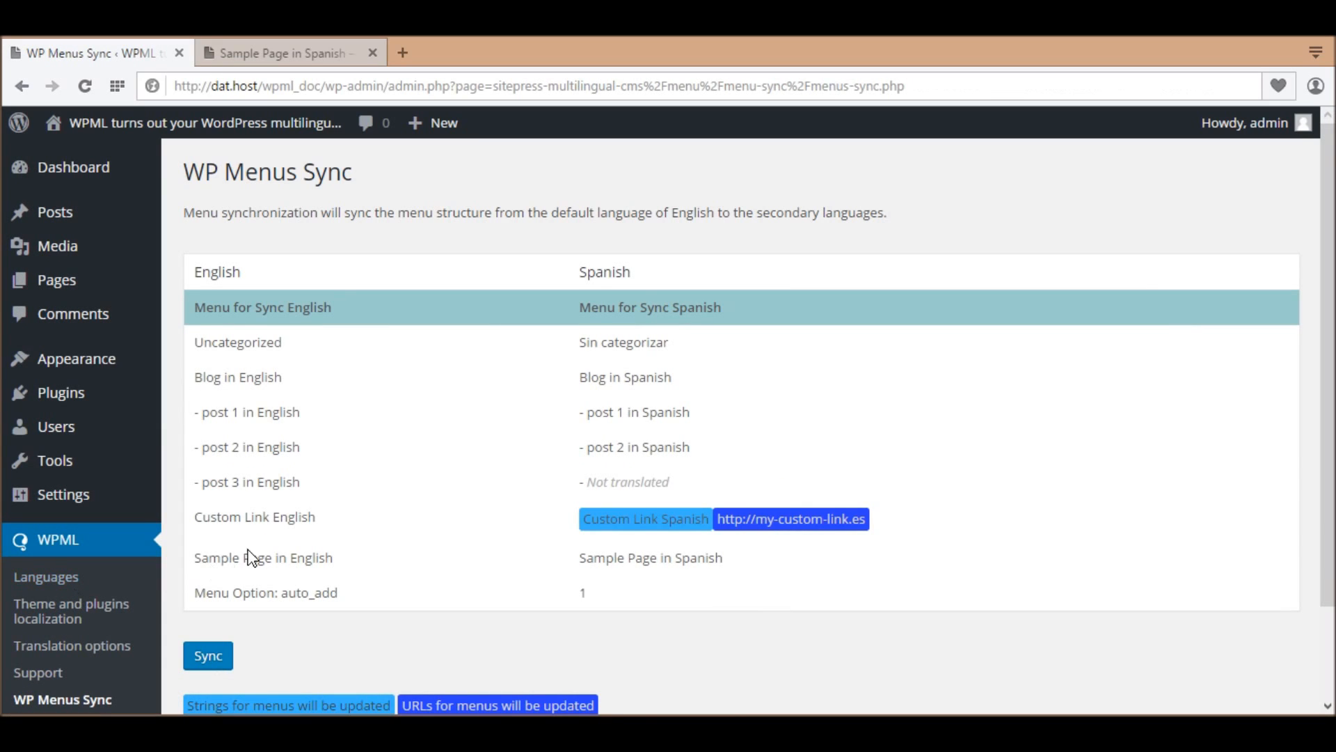
{"action": "mouse_move", "coordinate": [693, 561]}
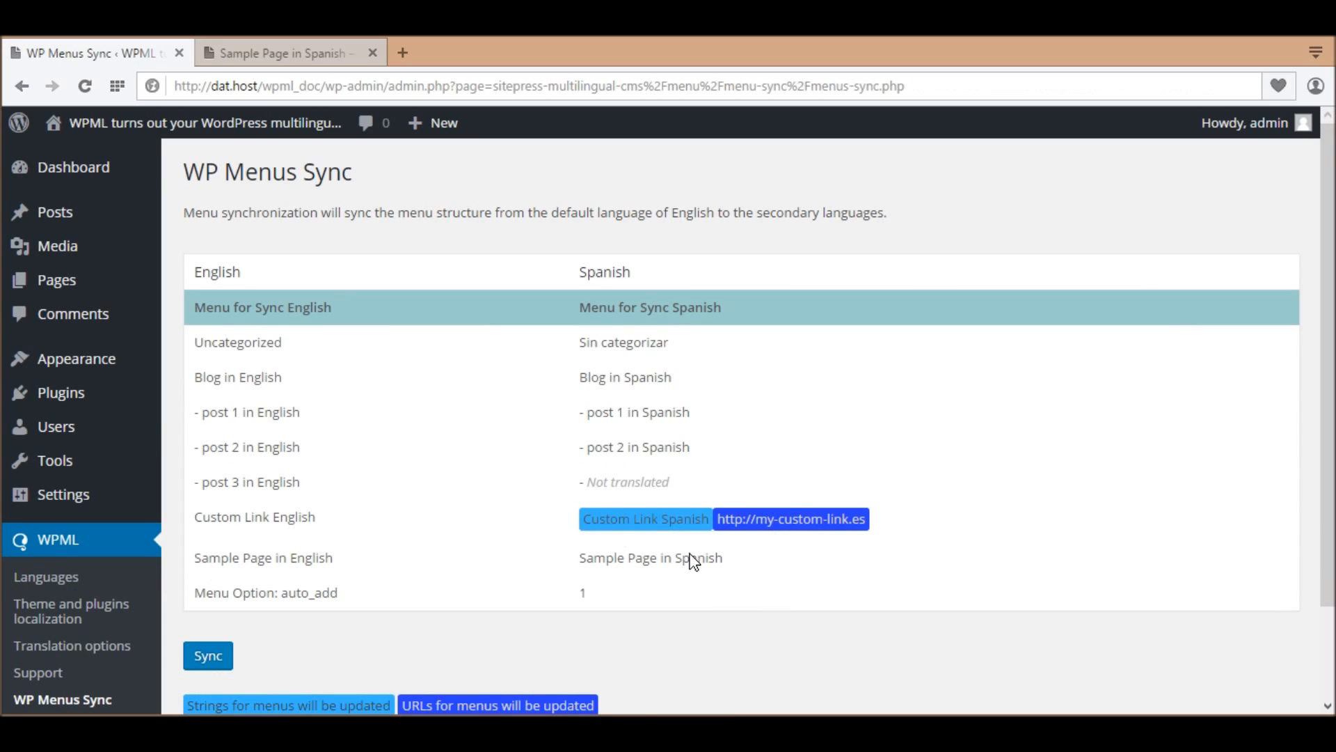
{"action": "left_click", "coordinate": [207, 654]}
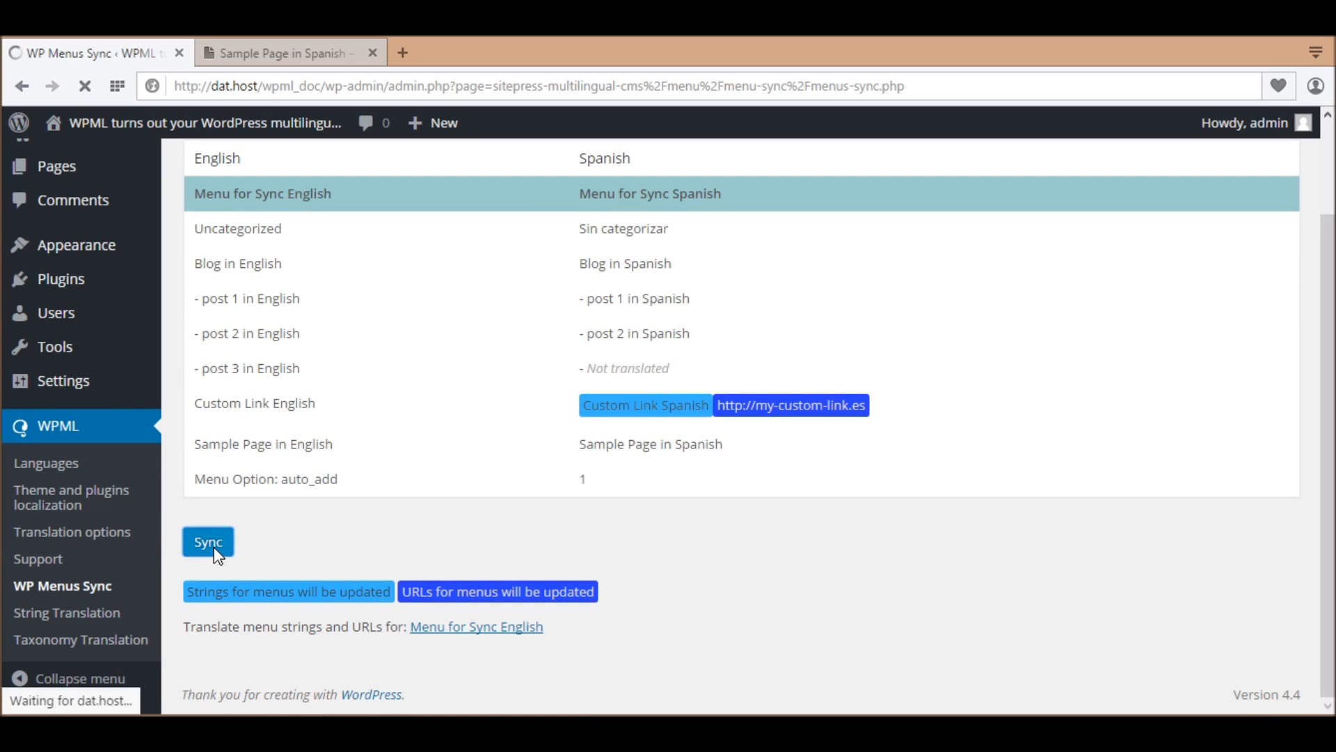
{"action": "left_click", "coordinate": [208, 541]}
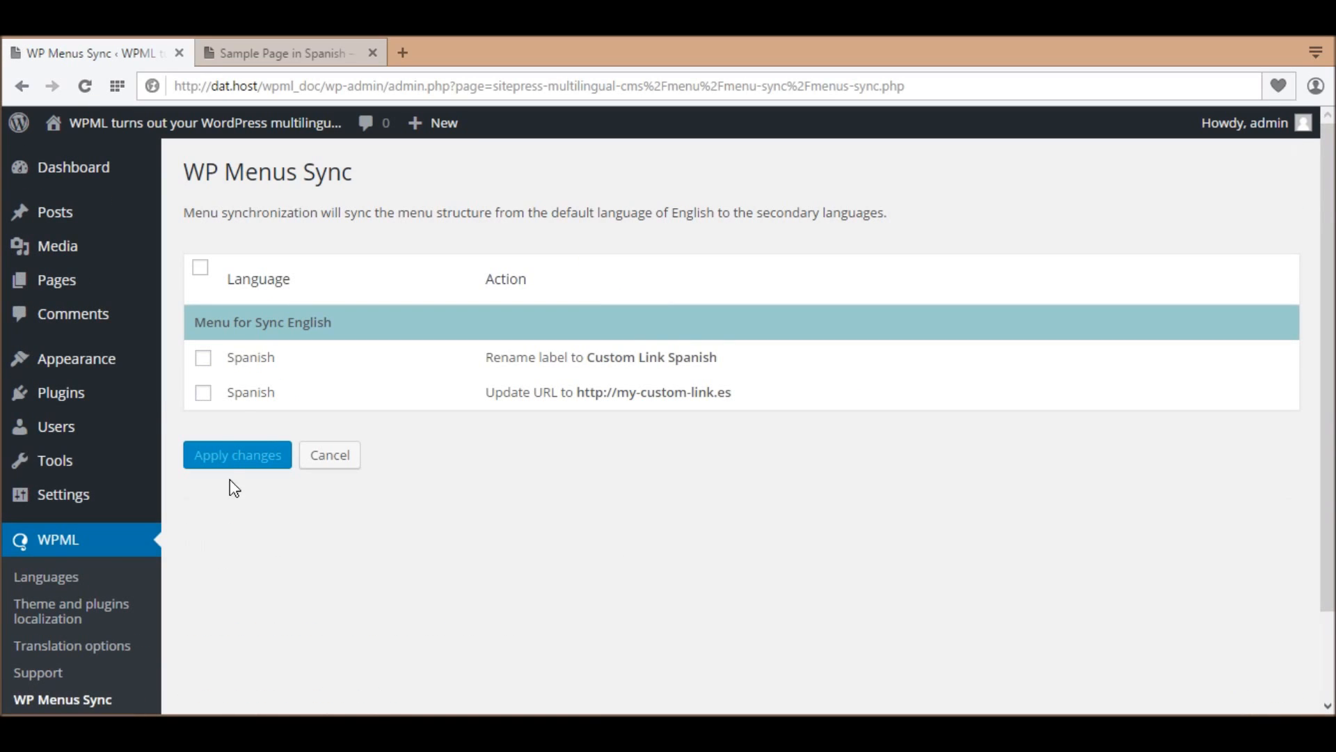
{"action": "left_click", "coordinate": [201, 268]}
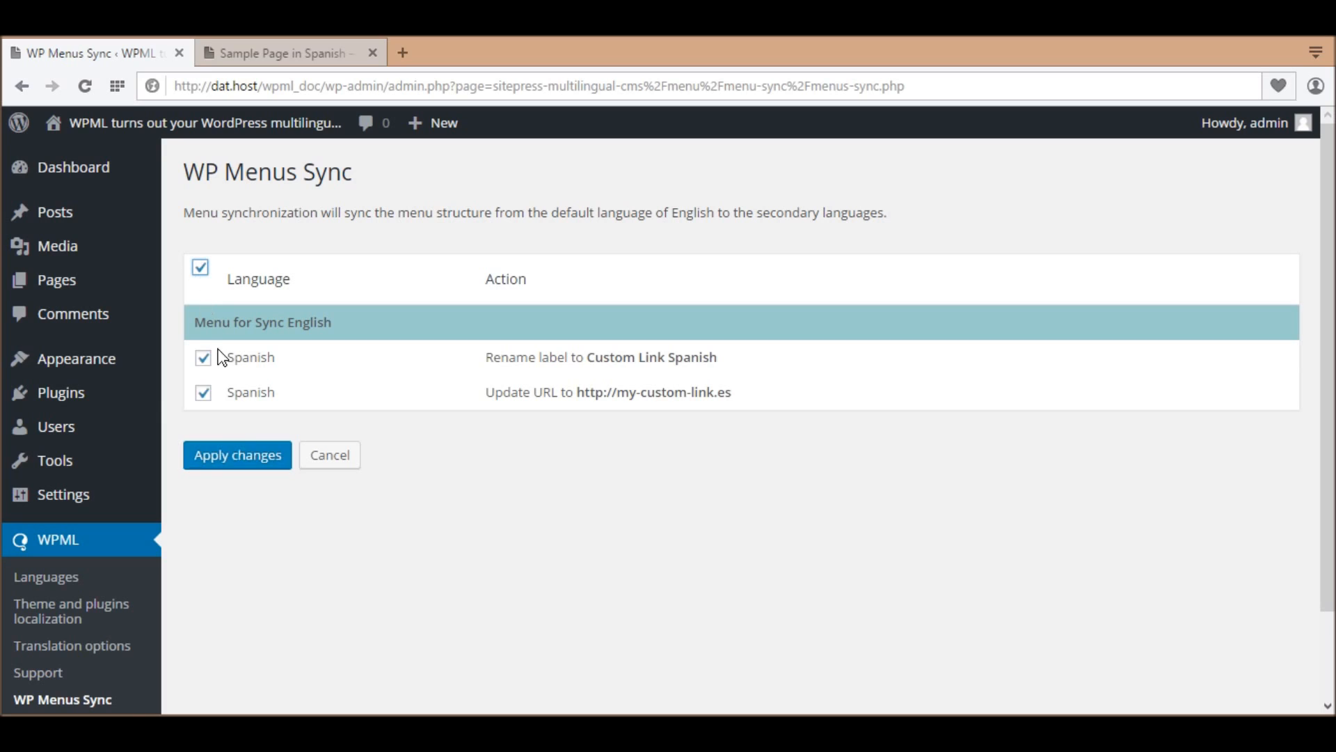
{"action": "left_click", "coordinate": [237, 454]}
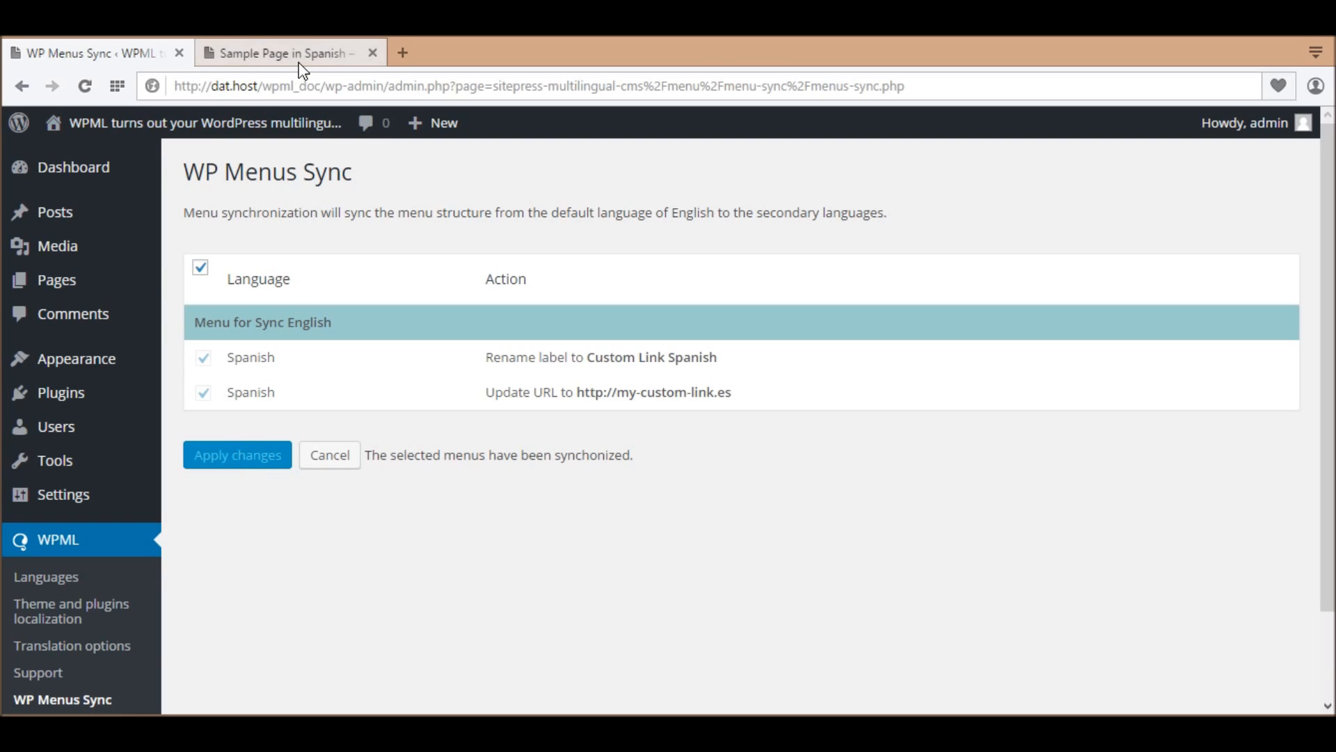
Reload the Spanish Sample Page on the front end to view its updated menu.
{"action": "left_click", "coordinate": [286, 53]}
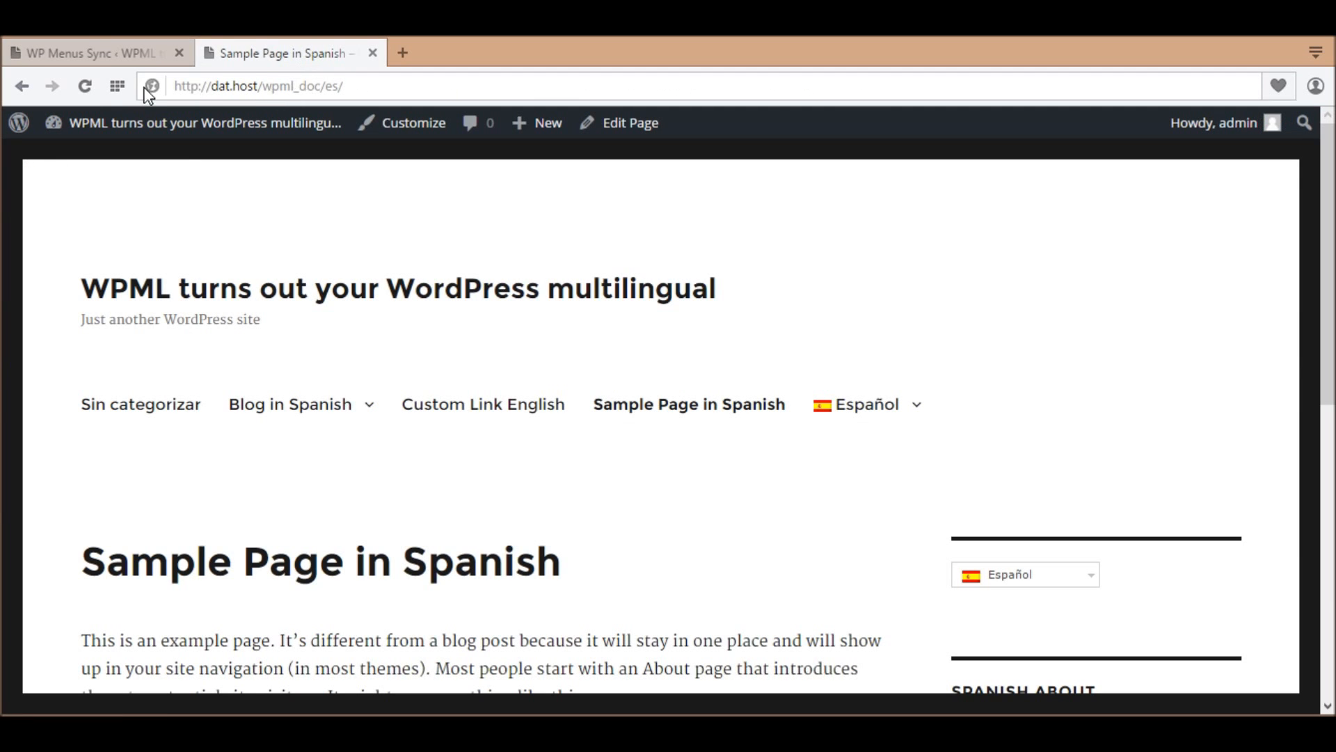
{"action": "left_click", "coordinate": [83, 85]}
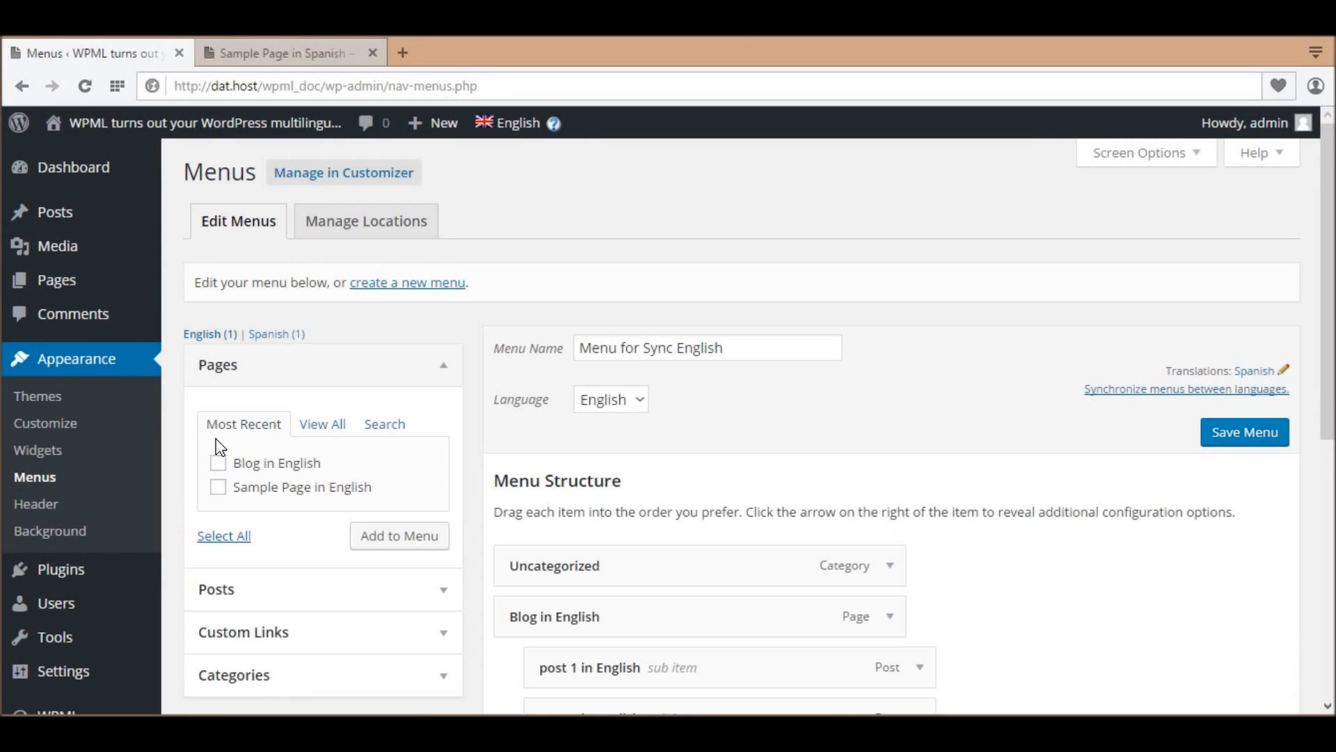
Switch the admin language to Spanish so the menu editor loads Menu for Sync Spanish.
{"action": "left_click", "coordinate": [515, 122]}
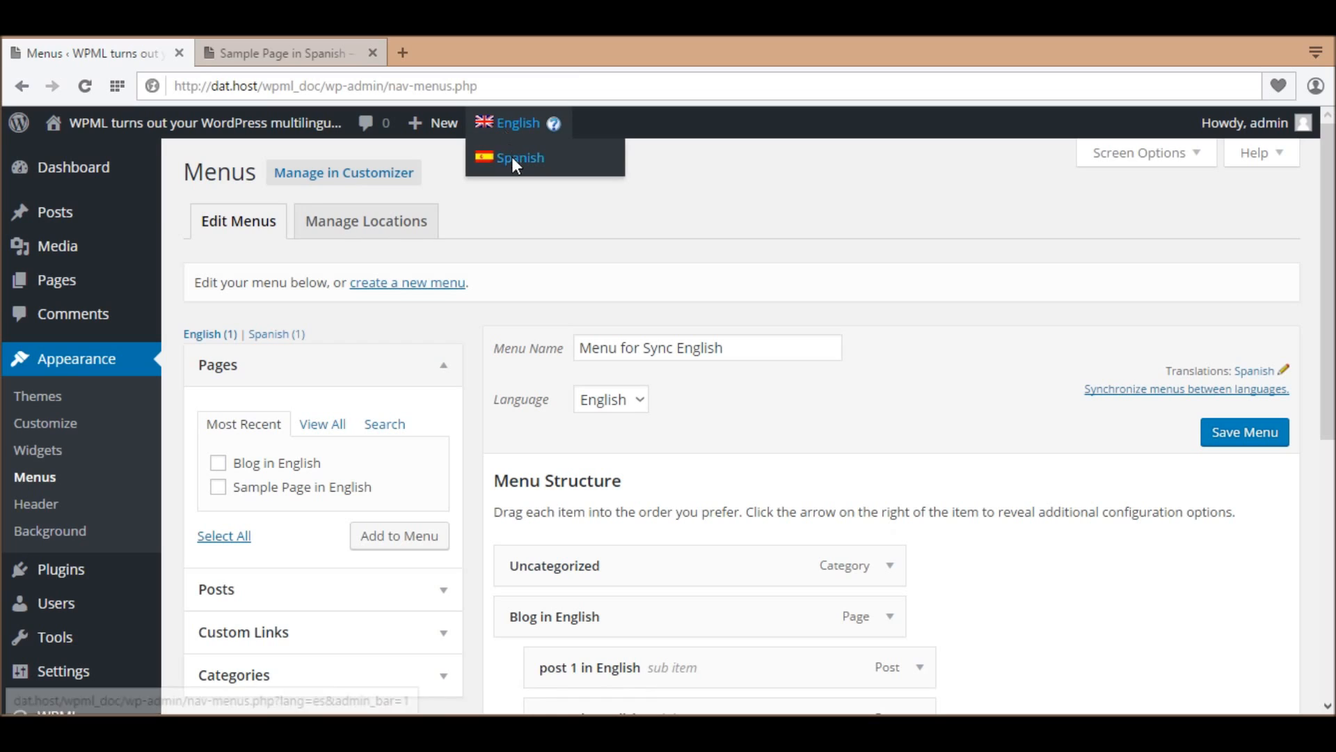
{"action": "left_click", "coordinate": [519, 157]}
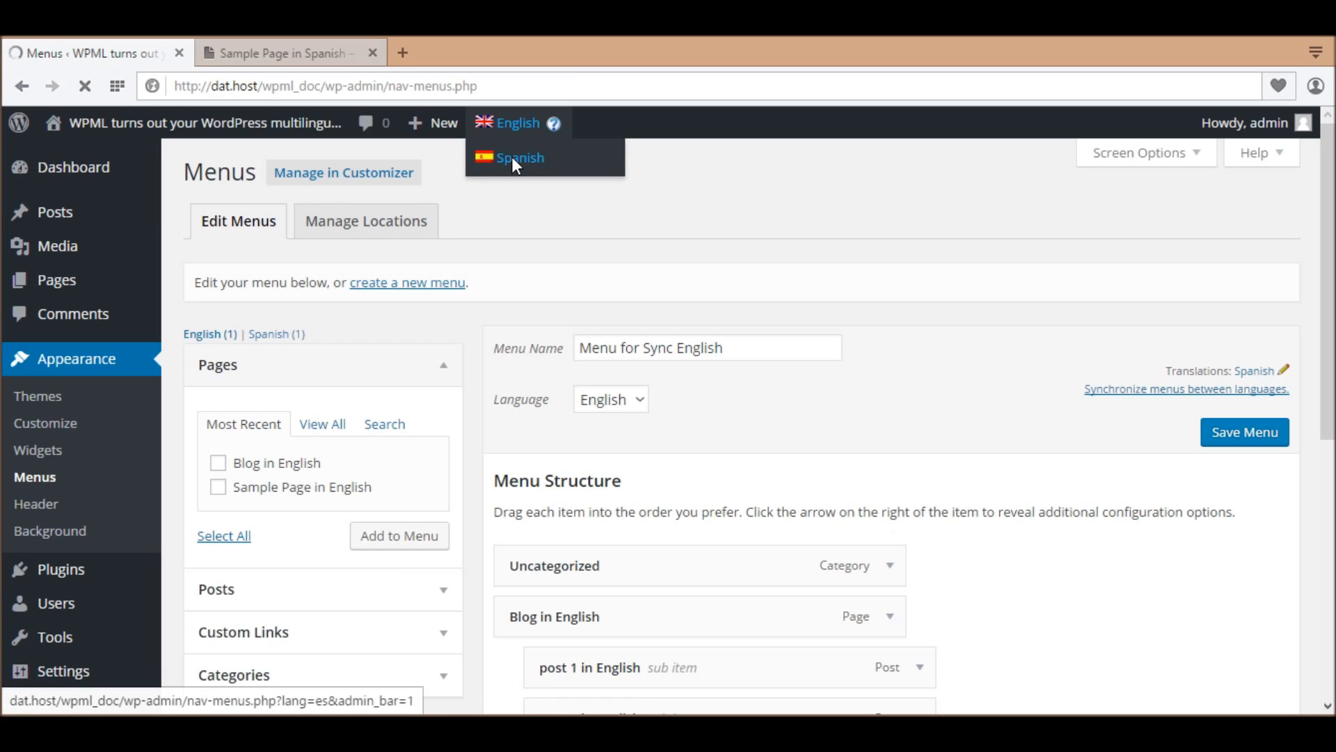
{"action": "left_click", "coordinate": [519, 157]}
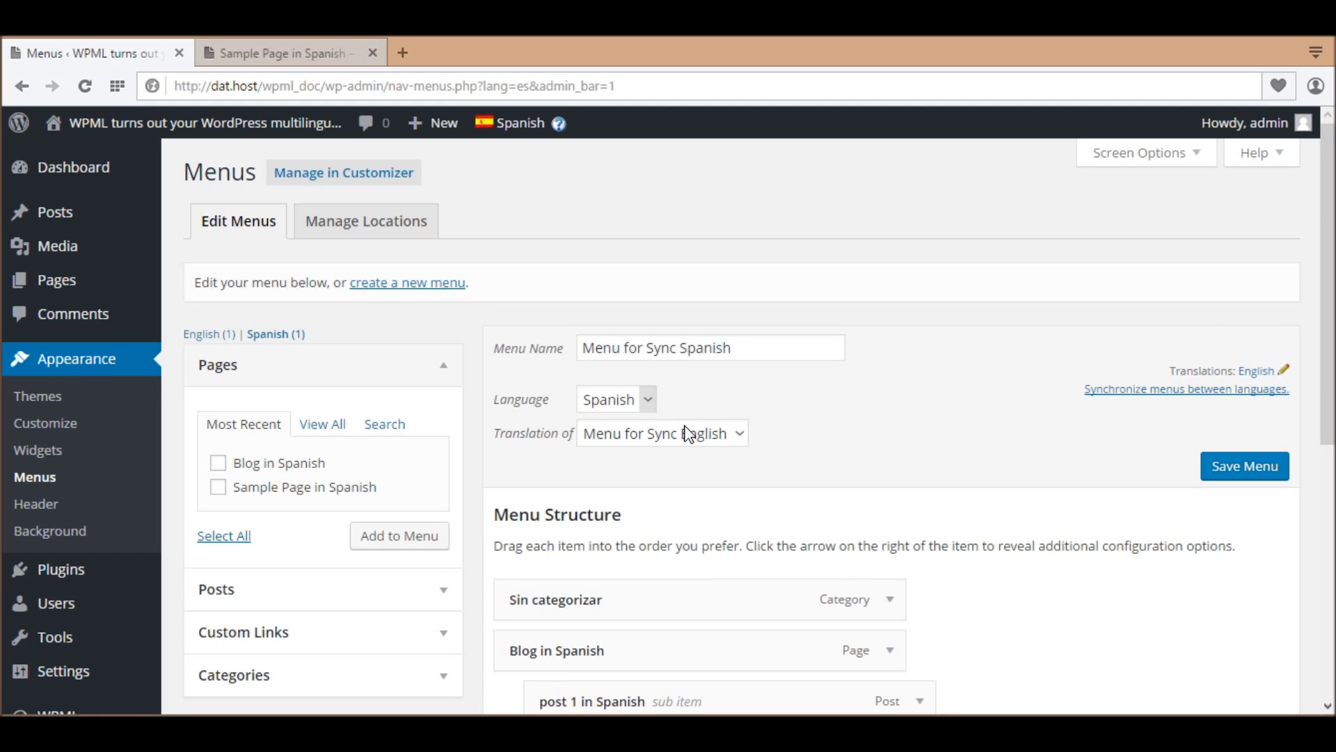
{"action": "scroll", "scroll_direction": "down", "scroll_amount": 3}
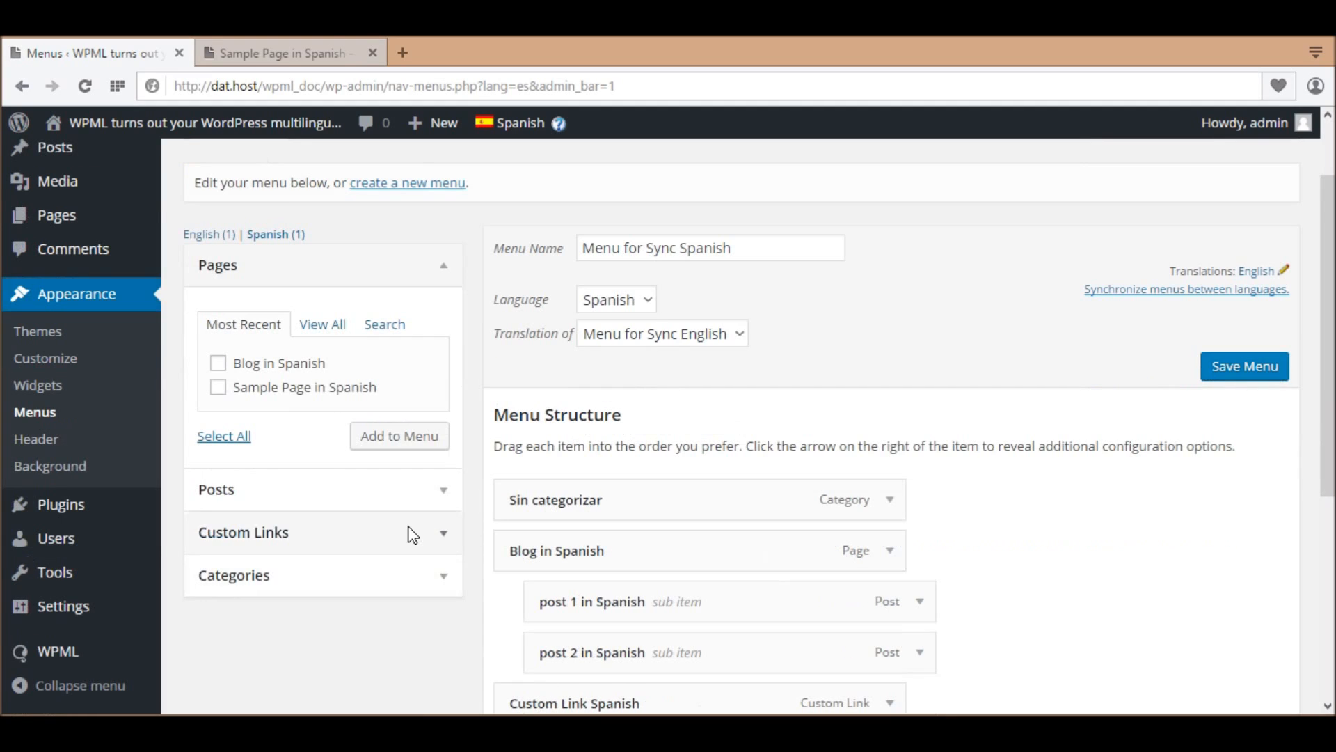
{"action": "left_click", "coordinate": [242, 531]}
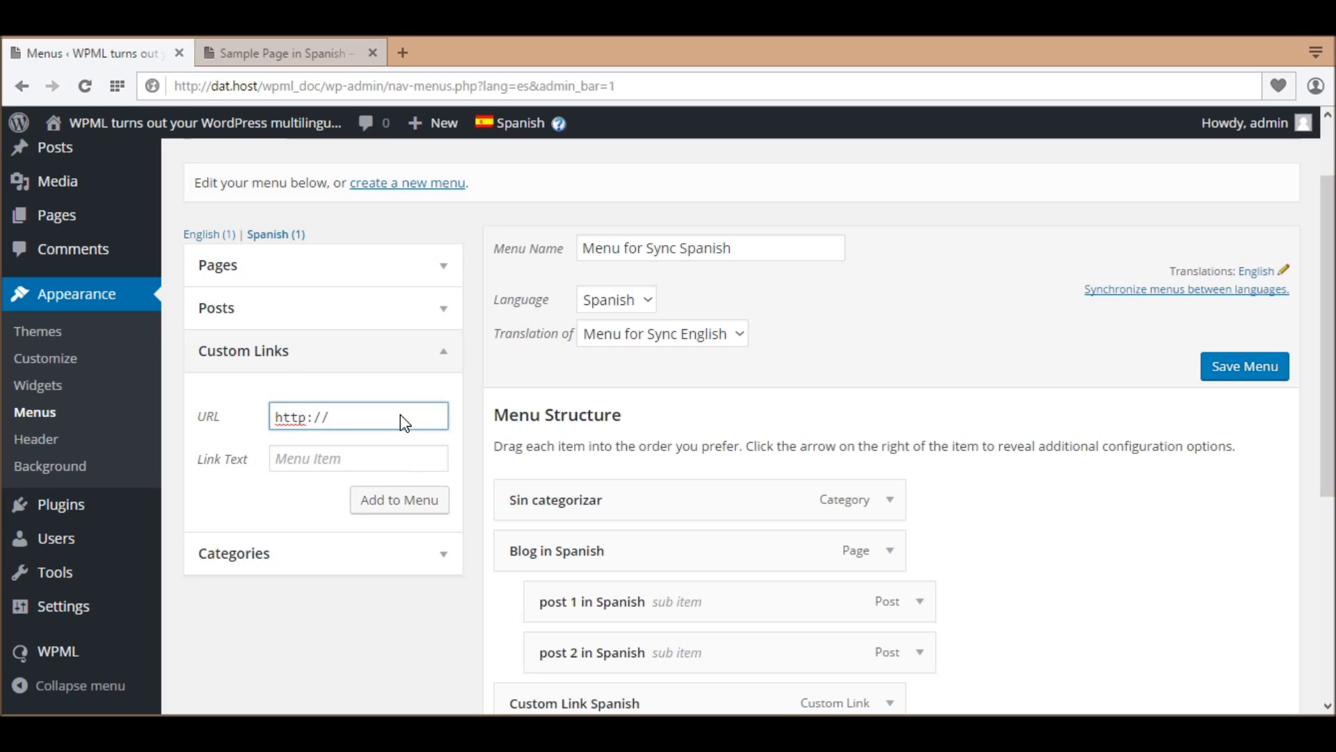
{"action": "type", "text": "manual"}
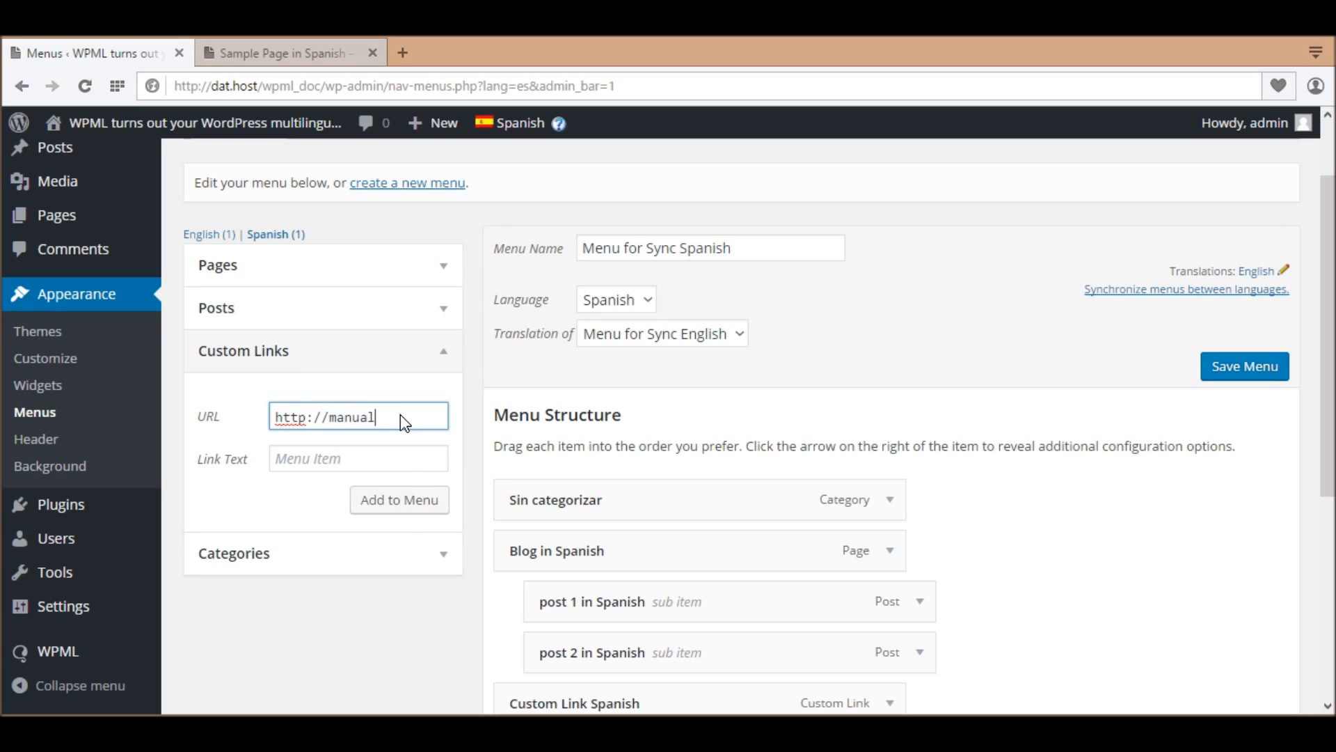
{"action": "type", "text": "-item."}
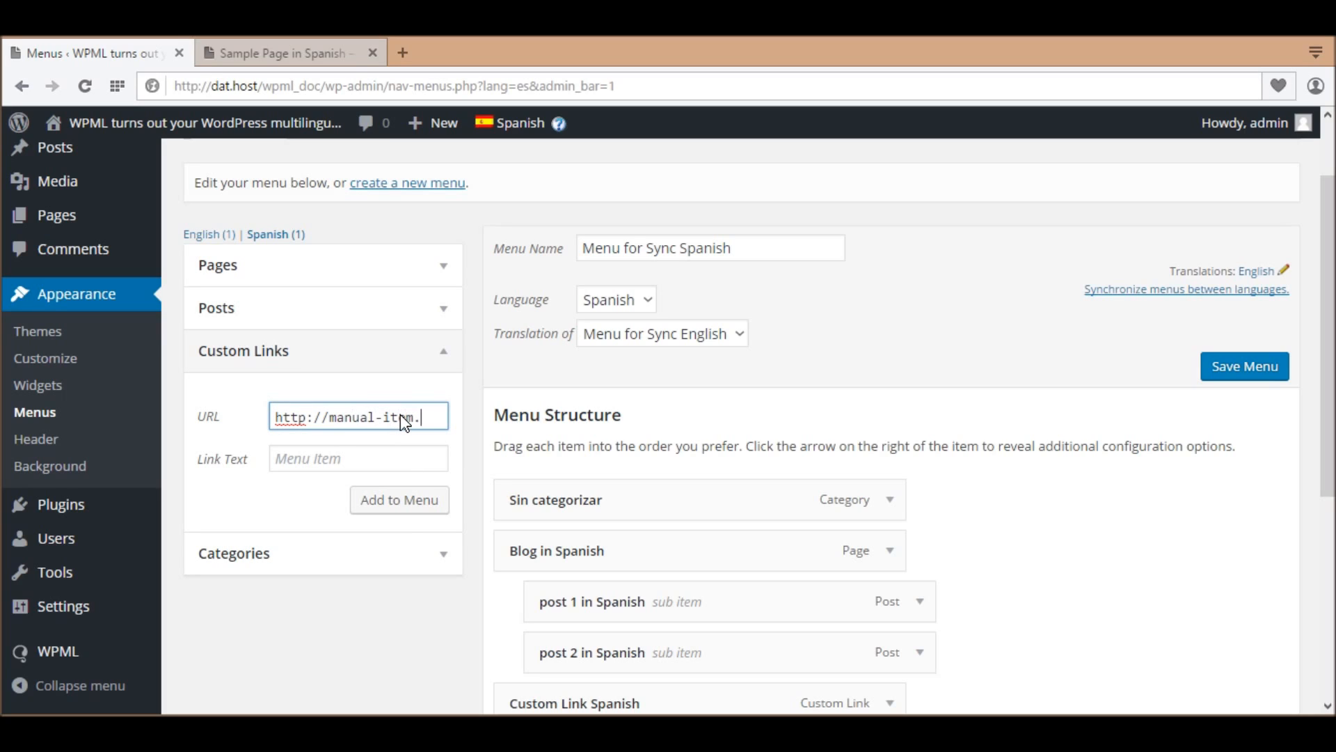
{"action": "type", "text": "es"}
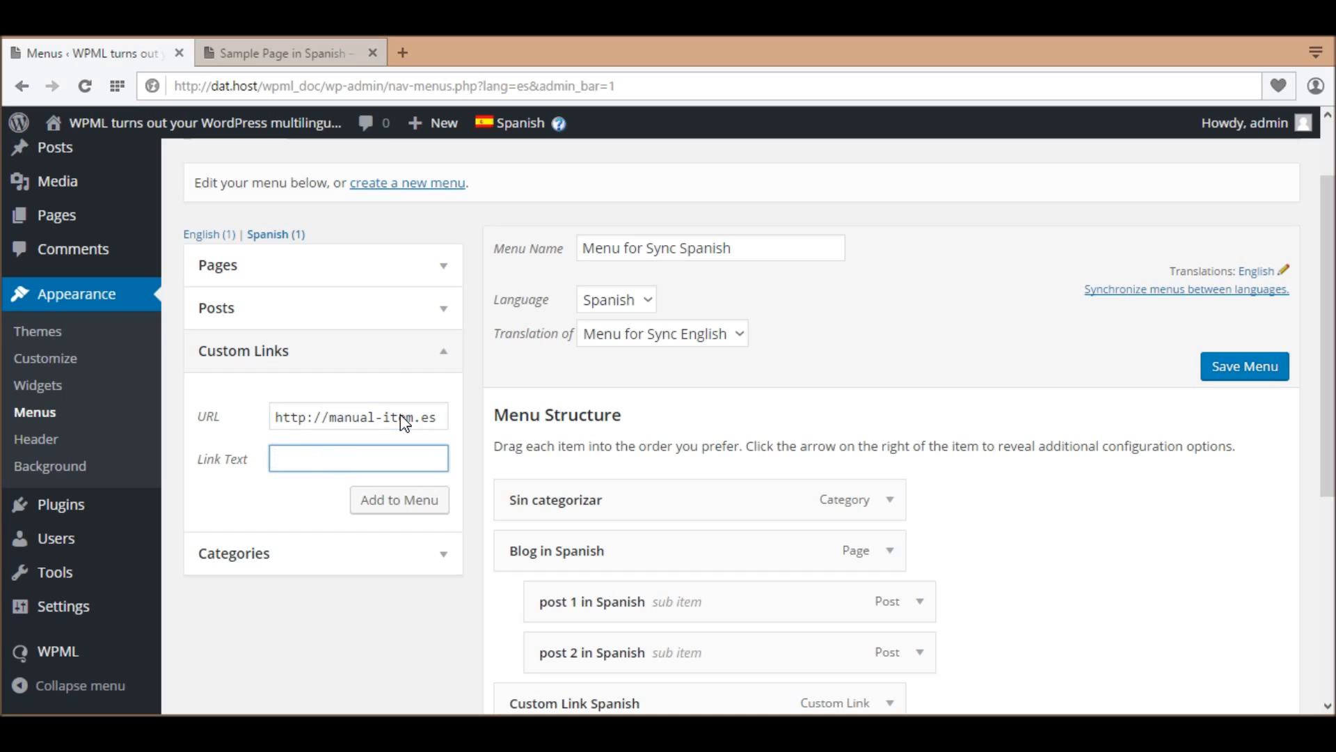
{"action": "type", "text": "Manual Item Spanish"}
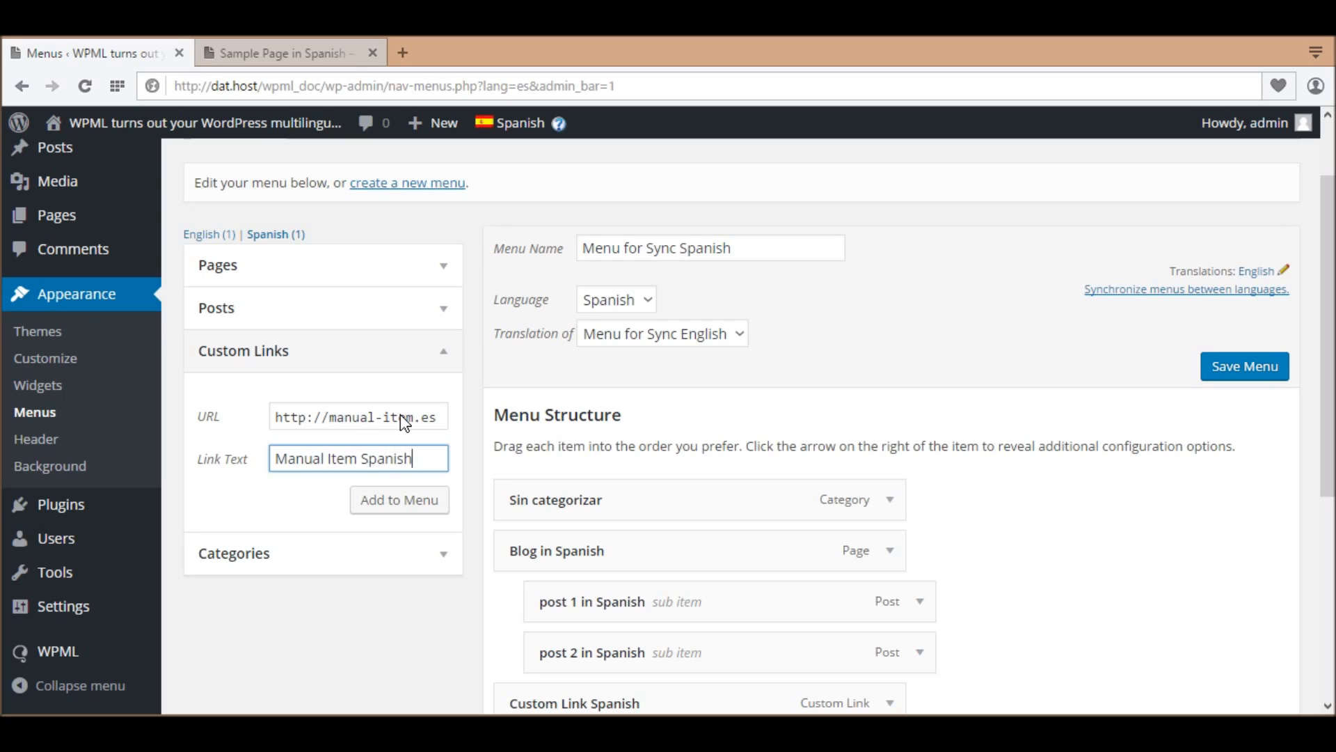
{"action": "left_click", "coordinate": [398, 500]}
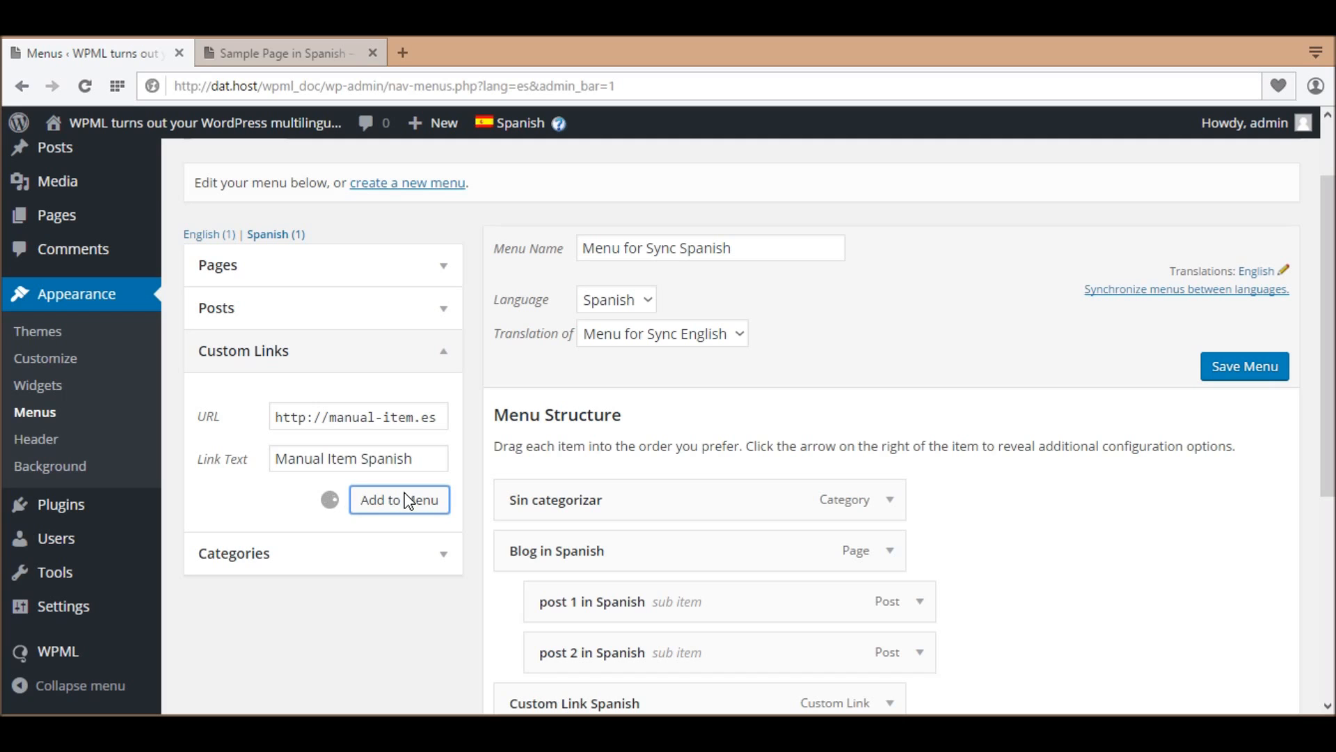
{"action": "left_click", "coordinate": [399, 500]}
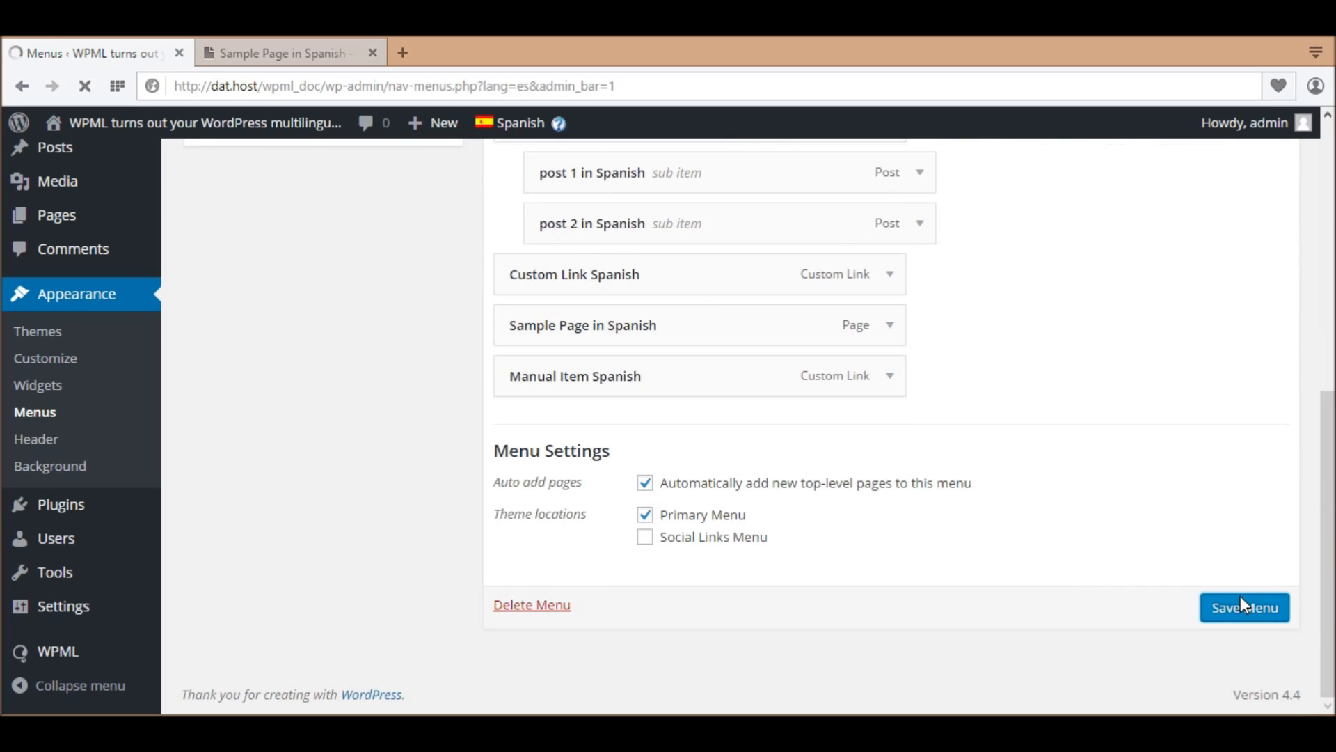
Save Menu for Sync Spanish with the new Manual Item Spanish entry.
{"action": "left_click", "coordinate": [1243, 607]}
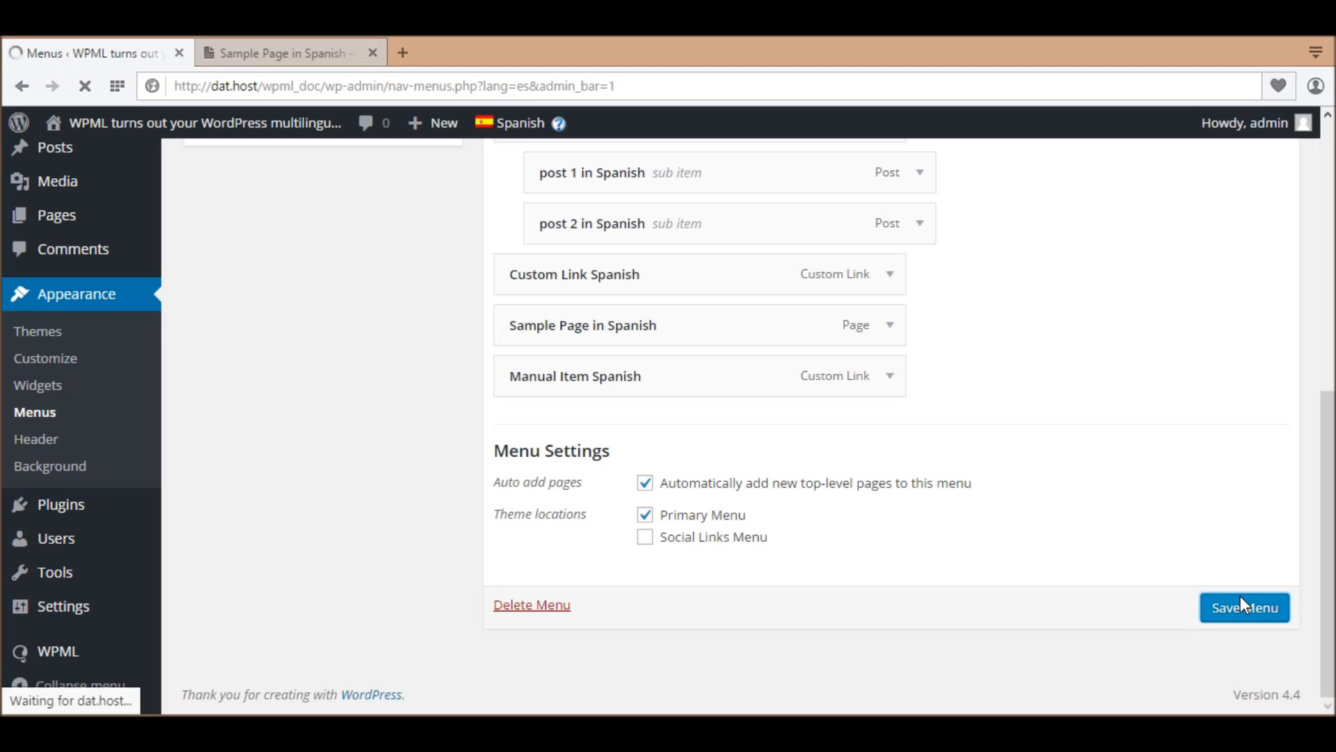
{"action": "left_click", "coordinate": [1244, 607]}
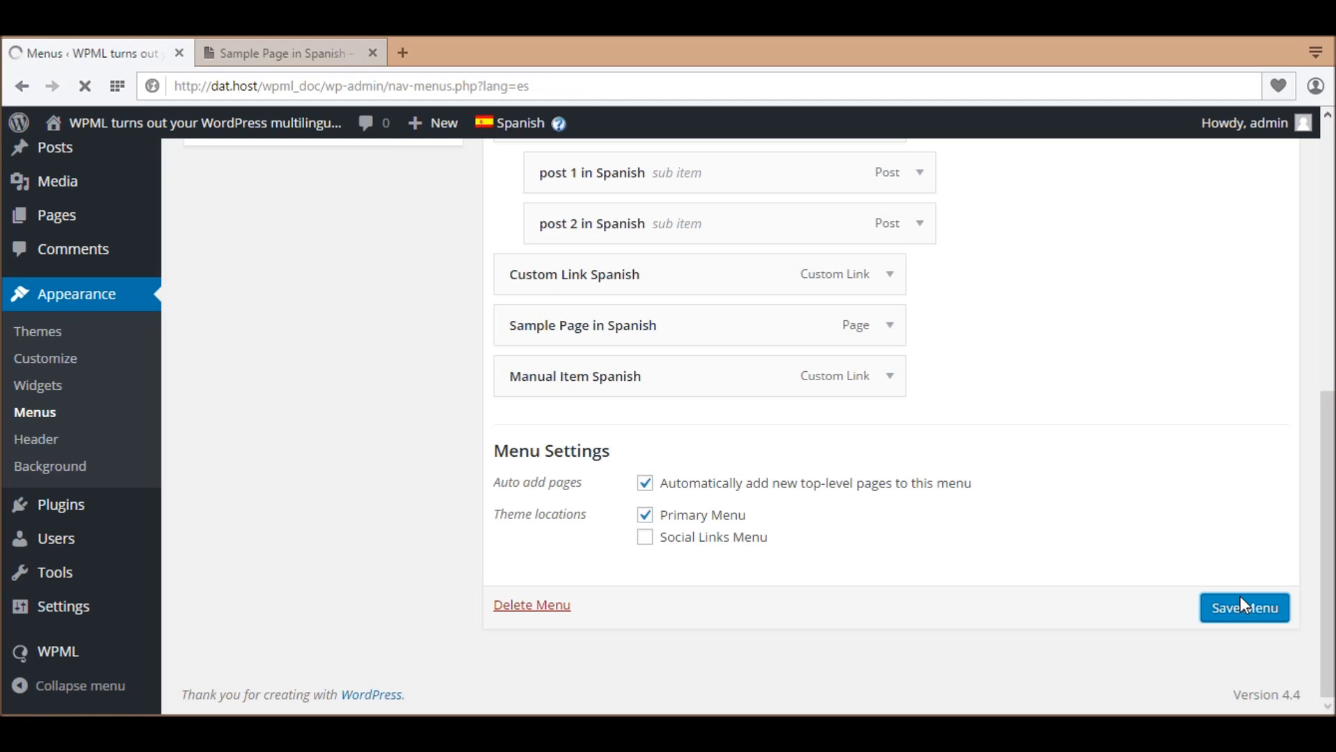
{"action": "left_click", "coordinate": [1244, 607]}
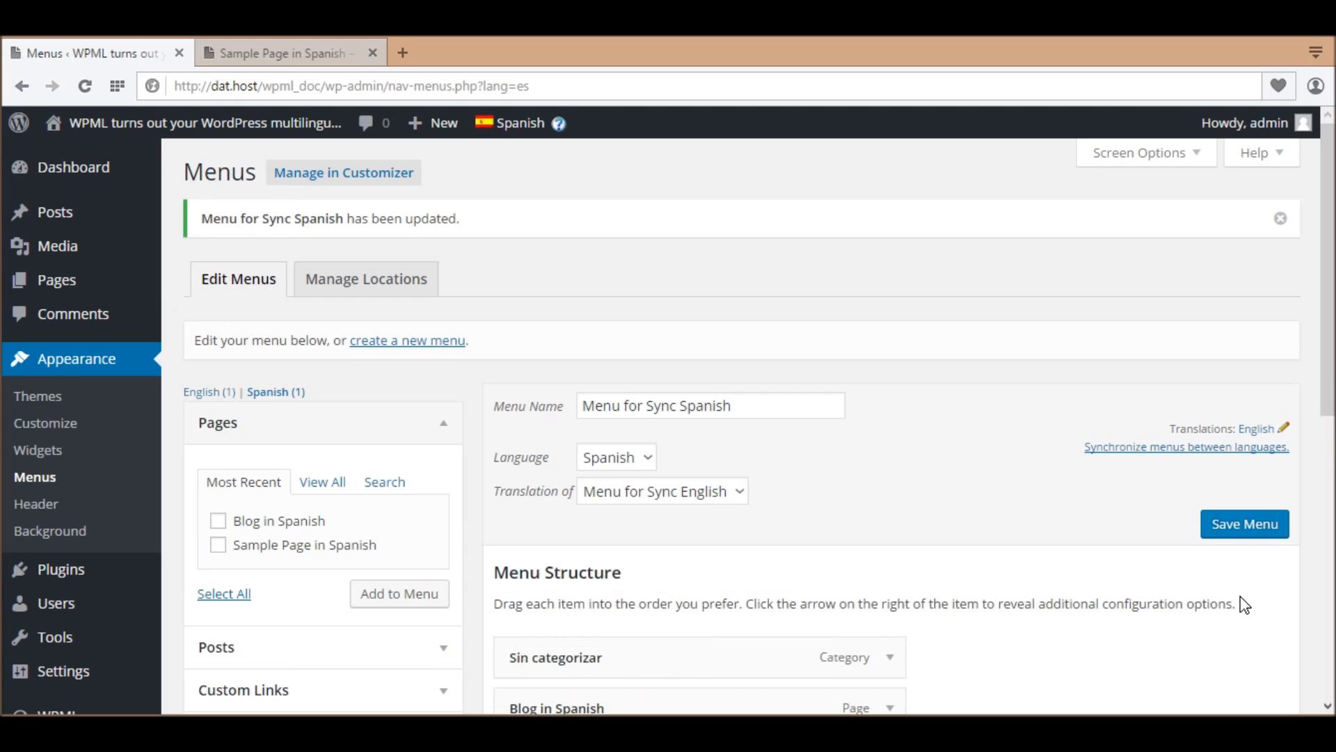
Go to WPML's WP Menus Sync overview to confirm English and Spanish menus match.
{"action": "scroll", "scroll_direction": "down", "scroll_amount": 3}
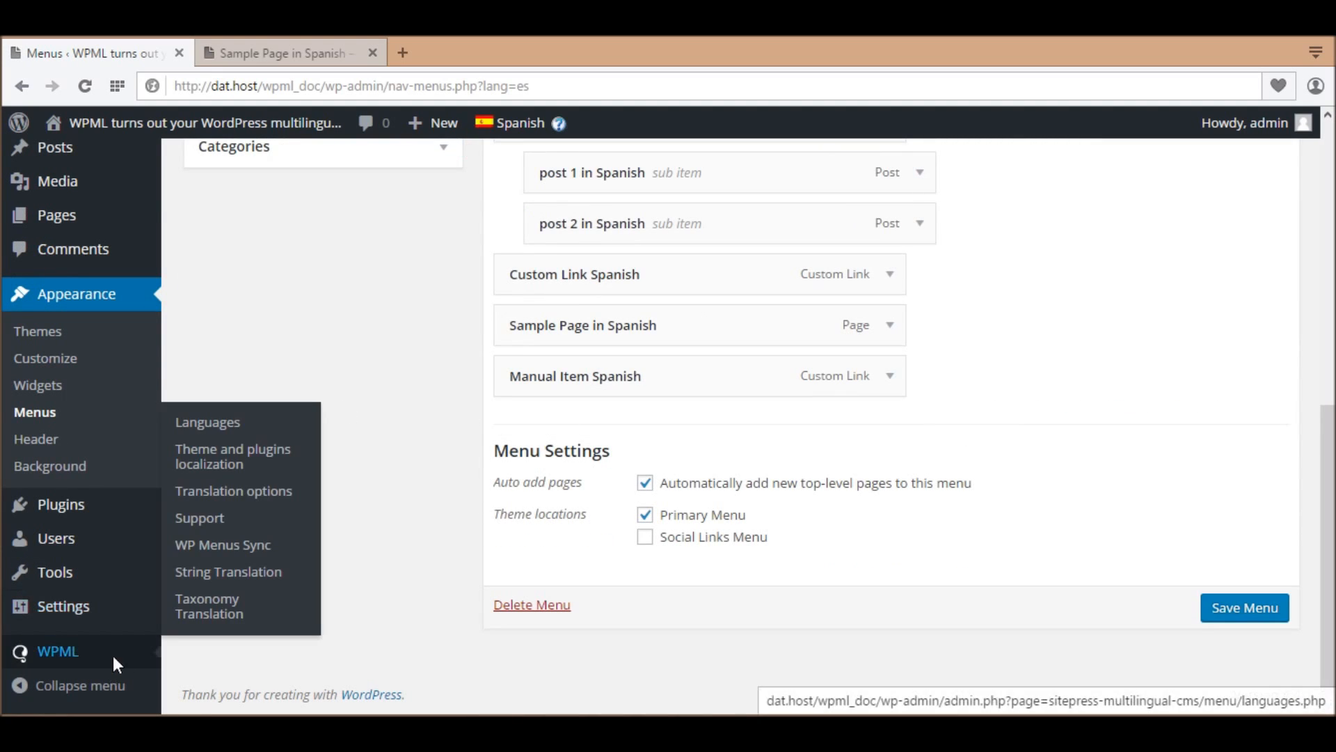
{"action": "left_click", "coordinate": [223, 545]}
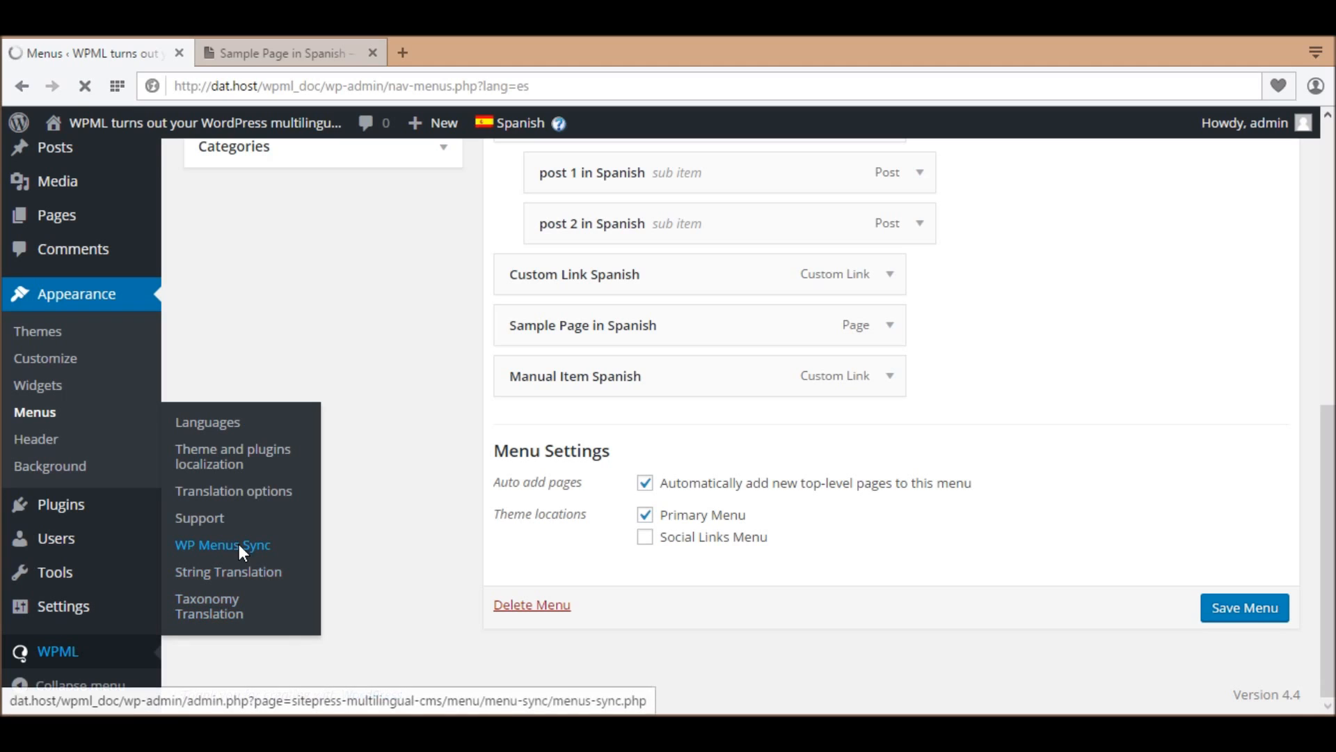
{"action": "left_click", "coordinate": [222, 544]}
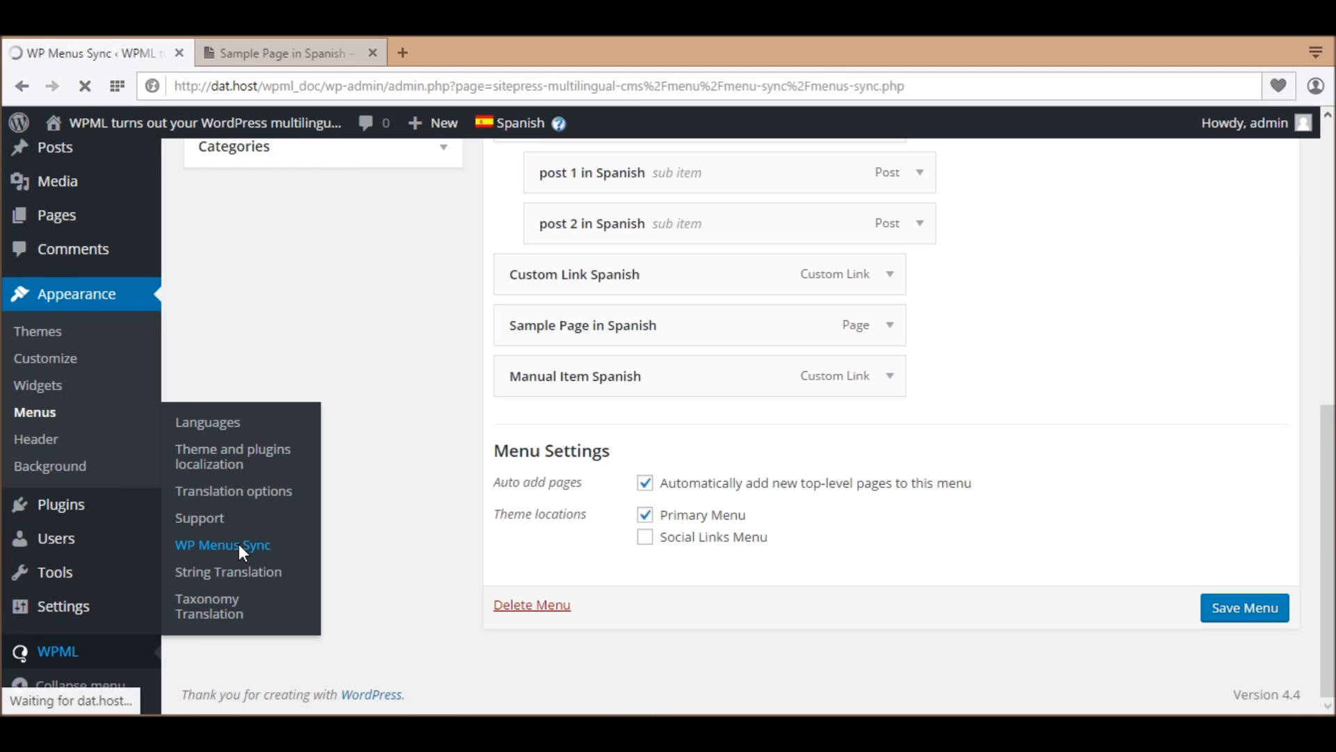
{"action": "left_click", "coordinate": [223, 544]}
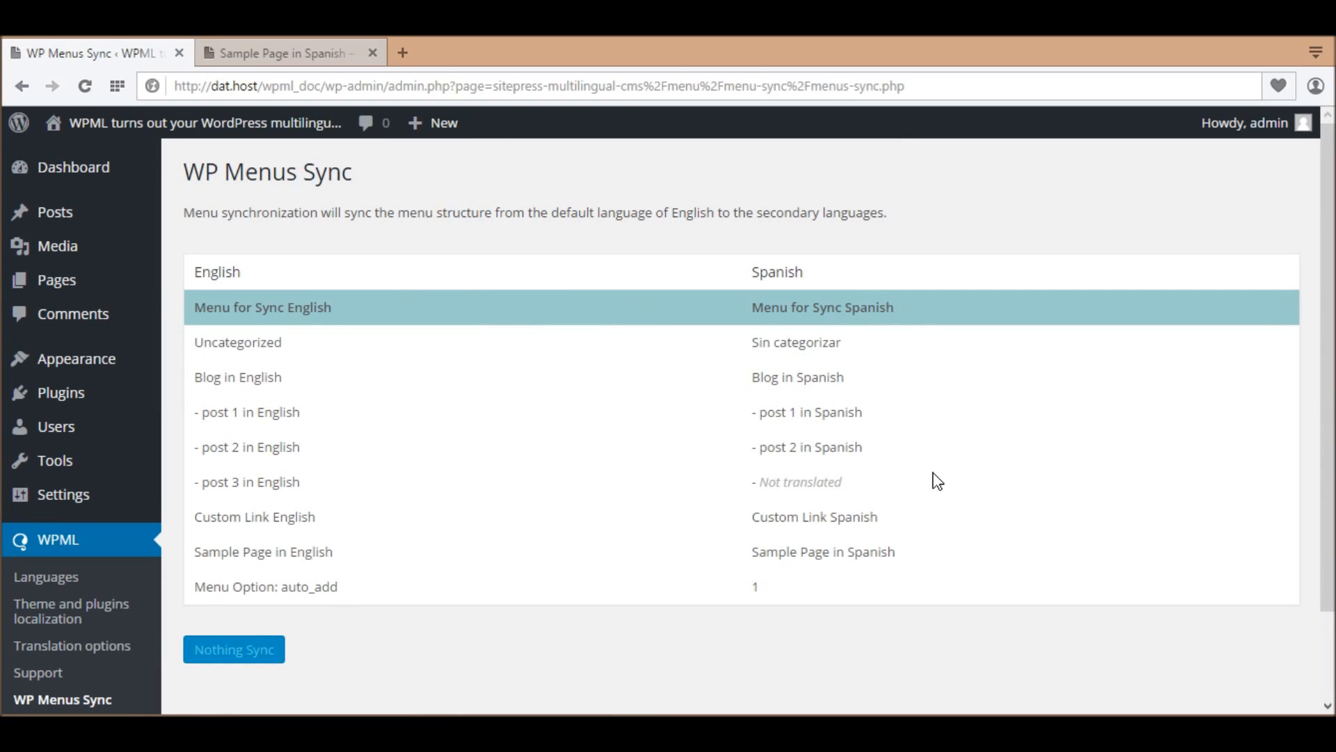